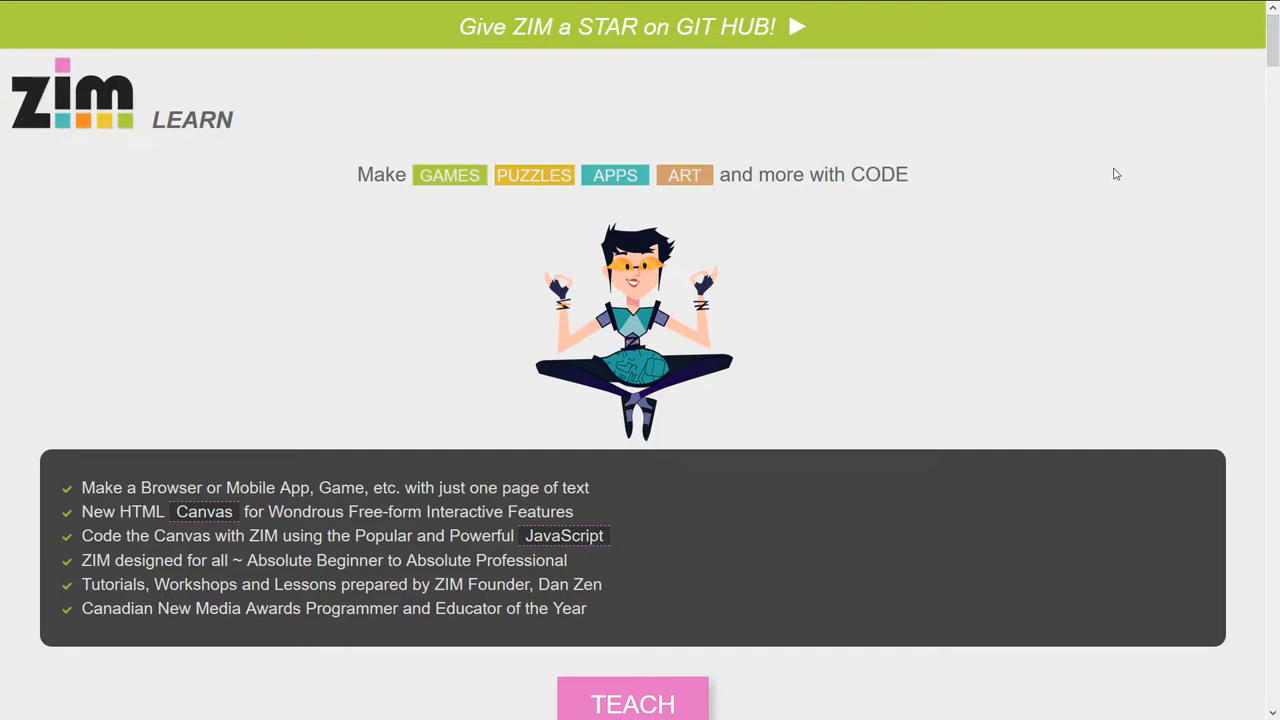
Step: Scroll the Teach page past Tools and Set Up to the Workshops heading
scroll(down, 3)
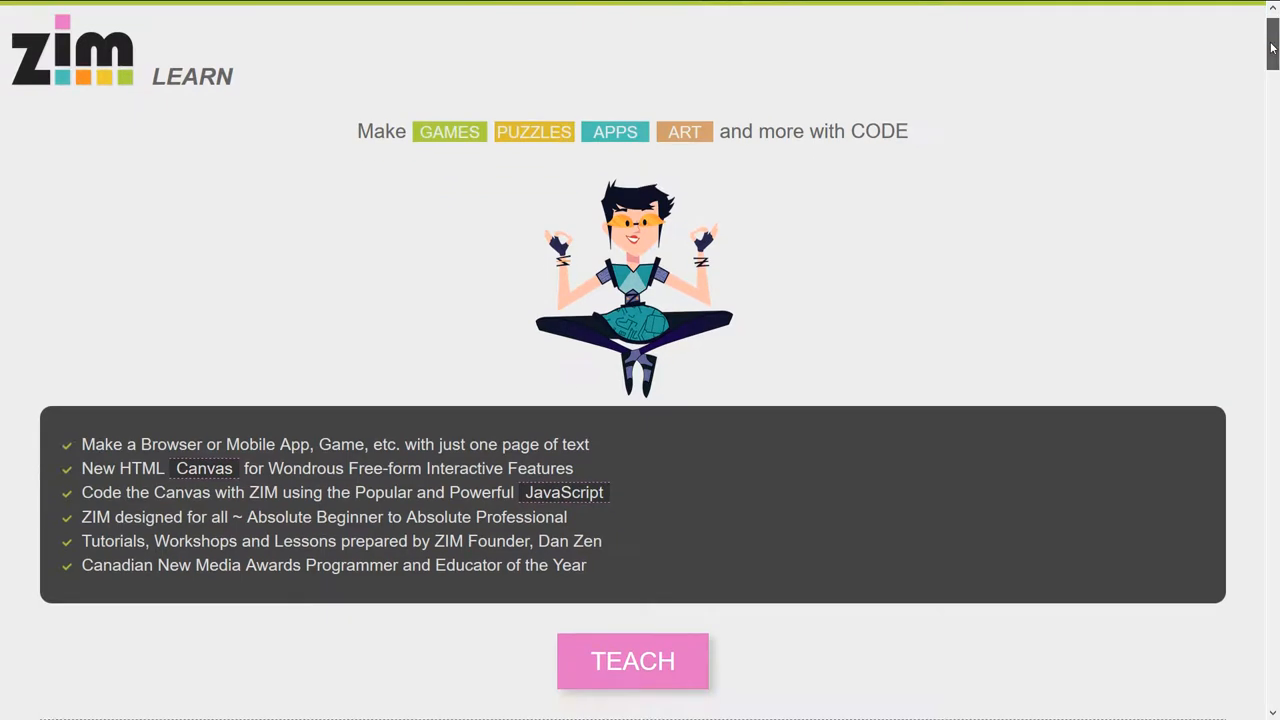
scroll(down, 3)
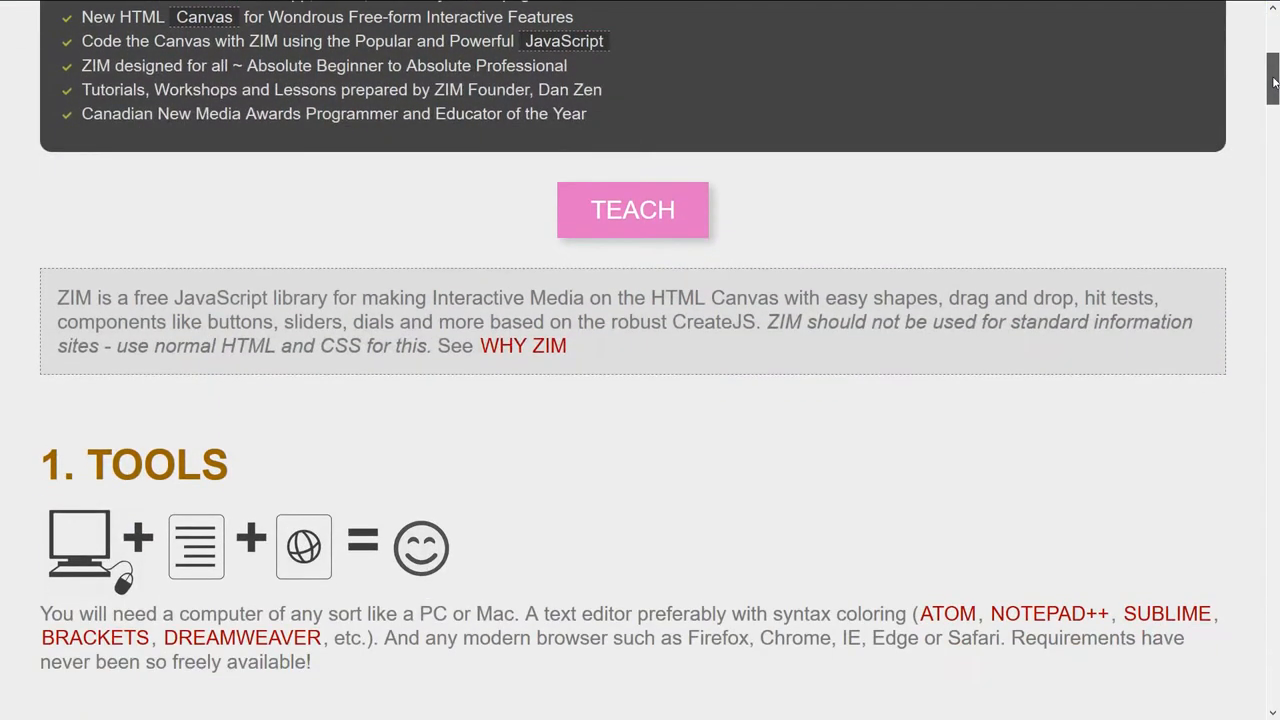
scroll(up, 3)
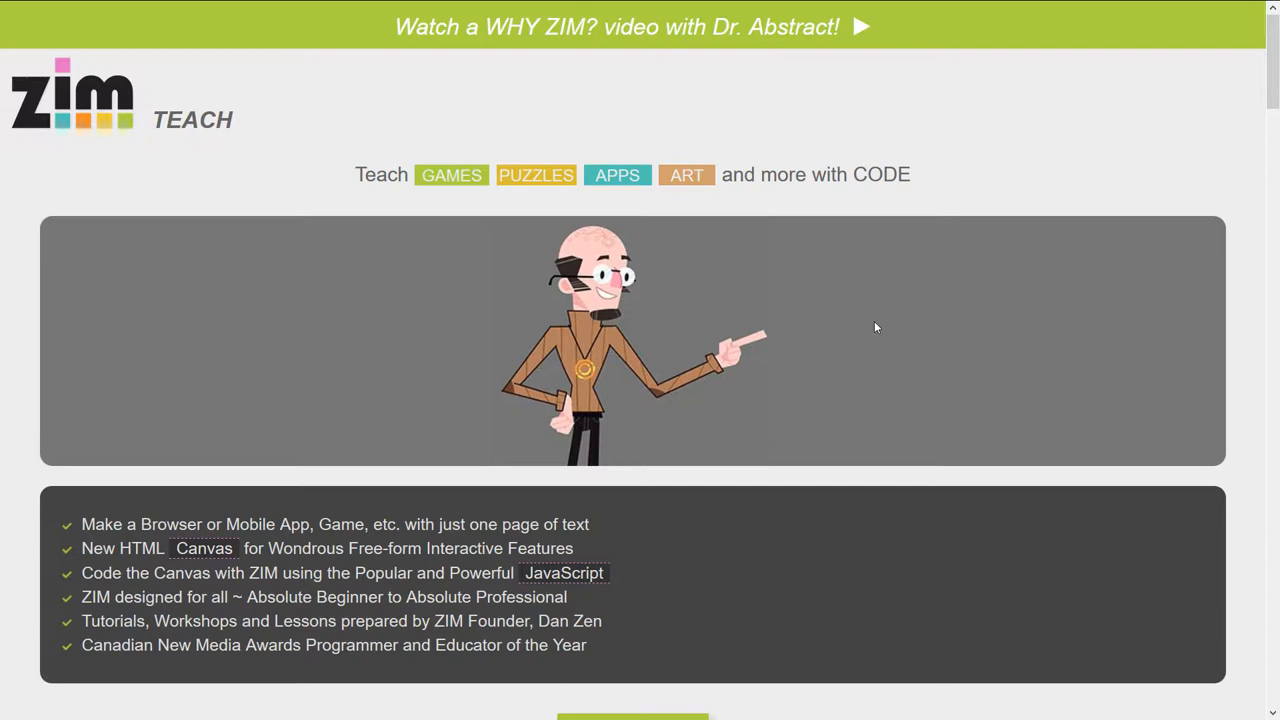
mouse_move(880, 318)
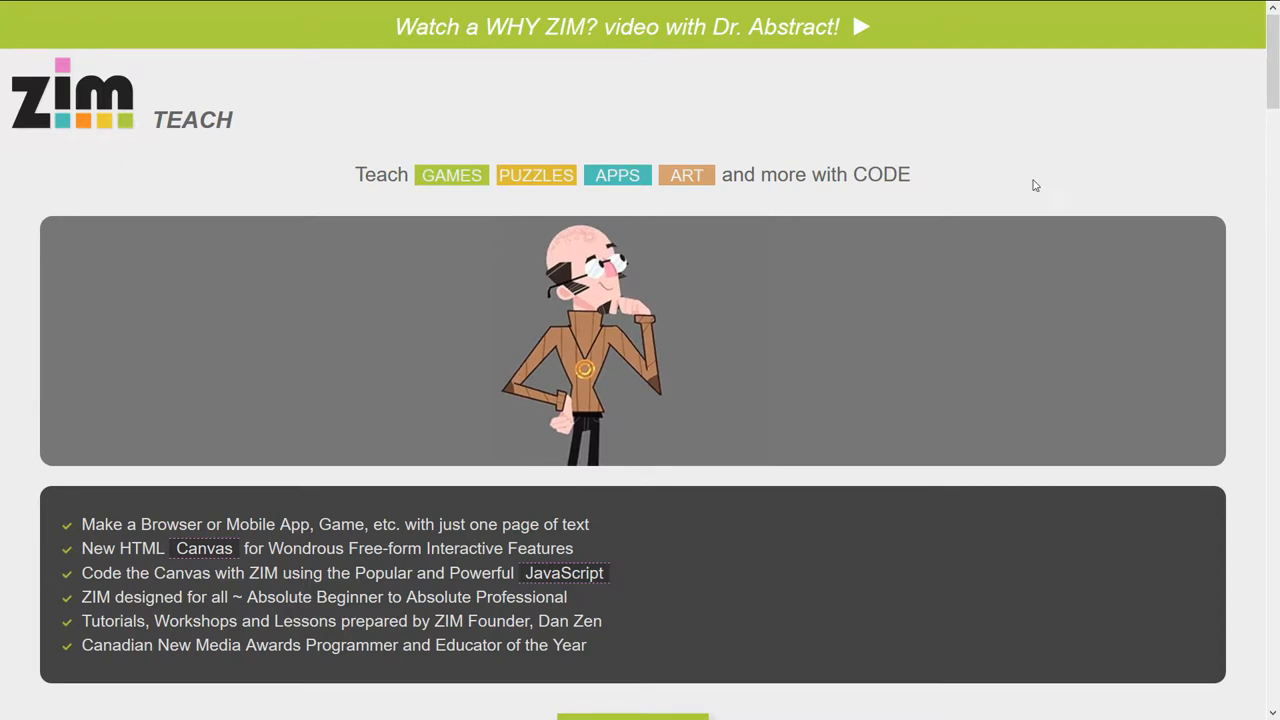
mouse_move(1271, 50)
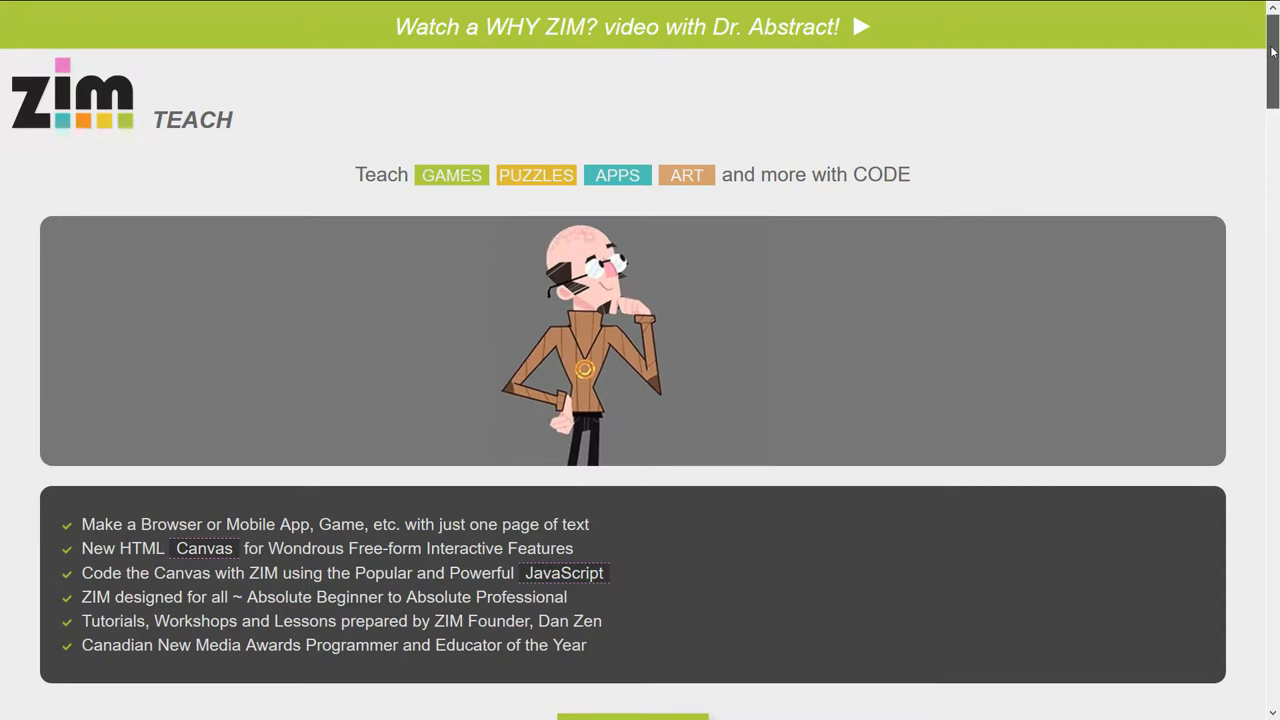
scroll(down, 3)
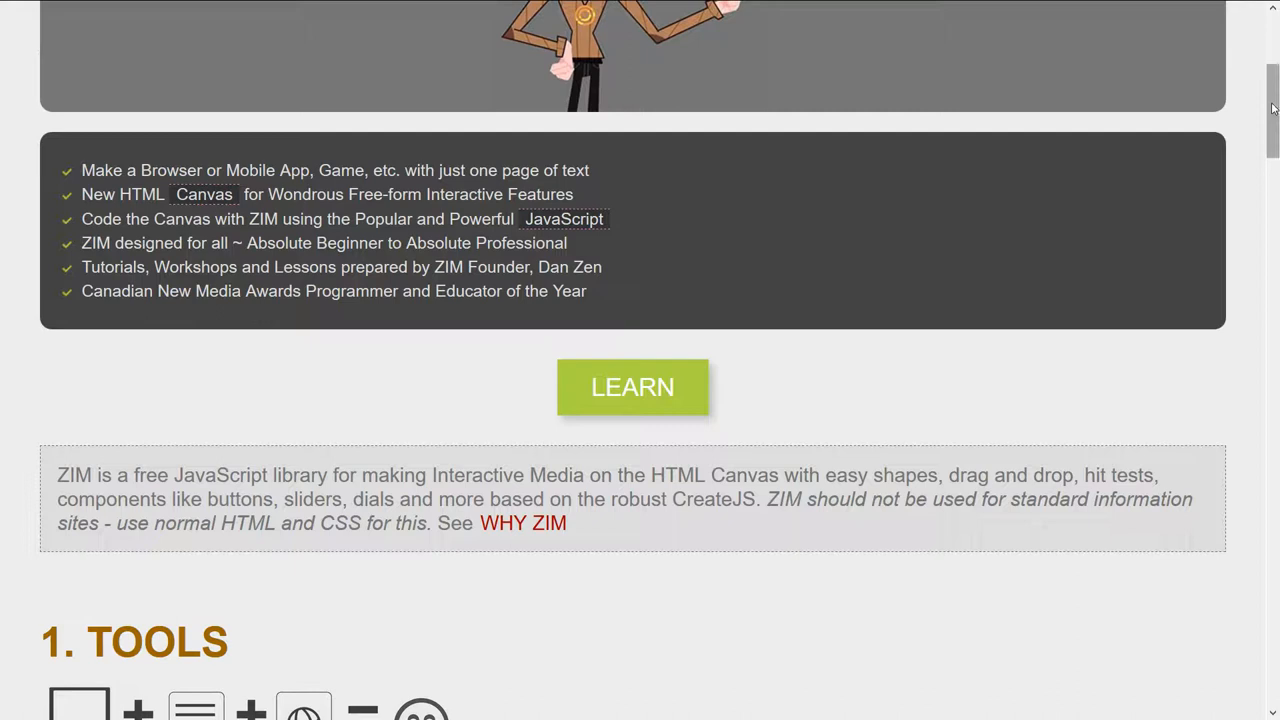
scroll(down, 3)
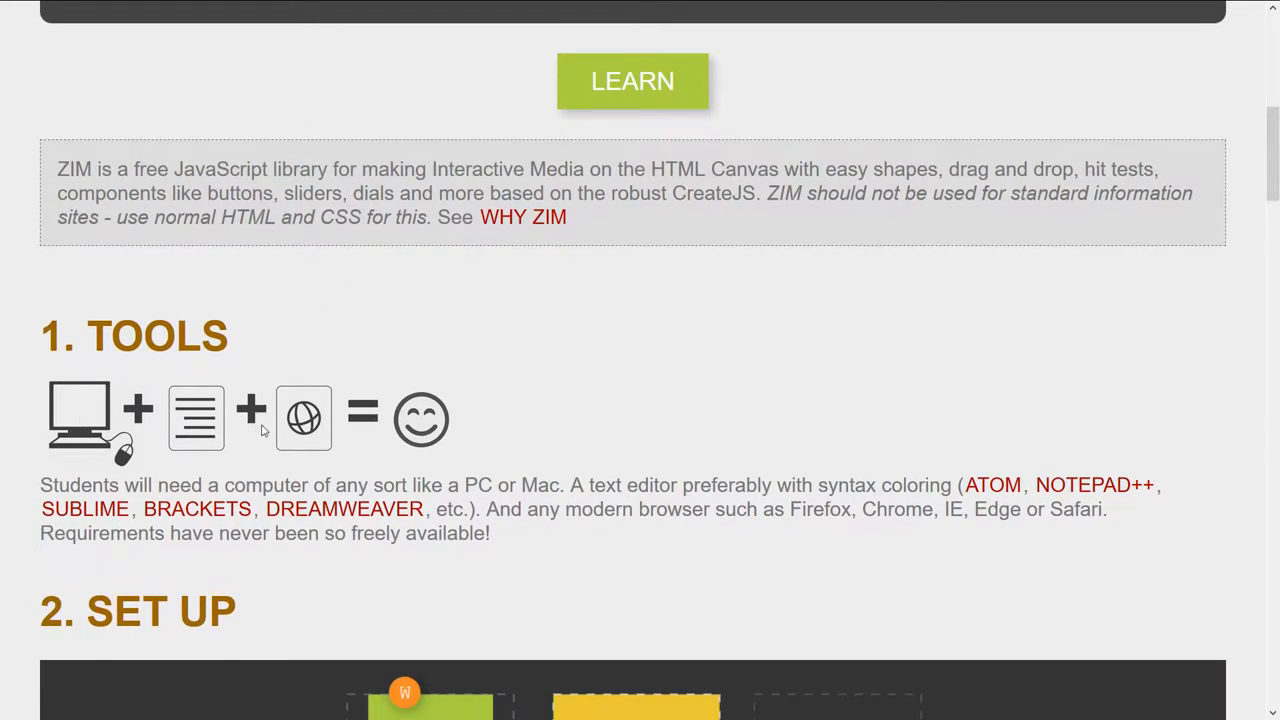
mouse_move(1169, 360)
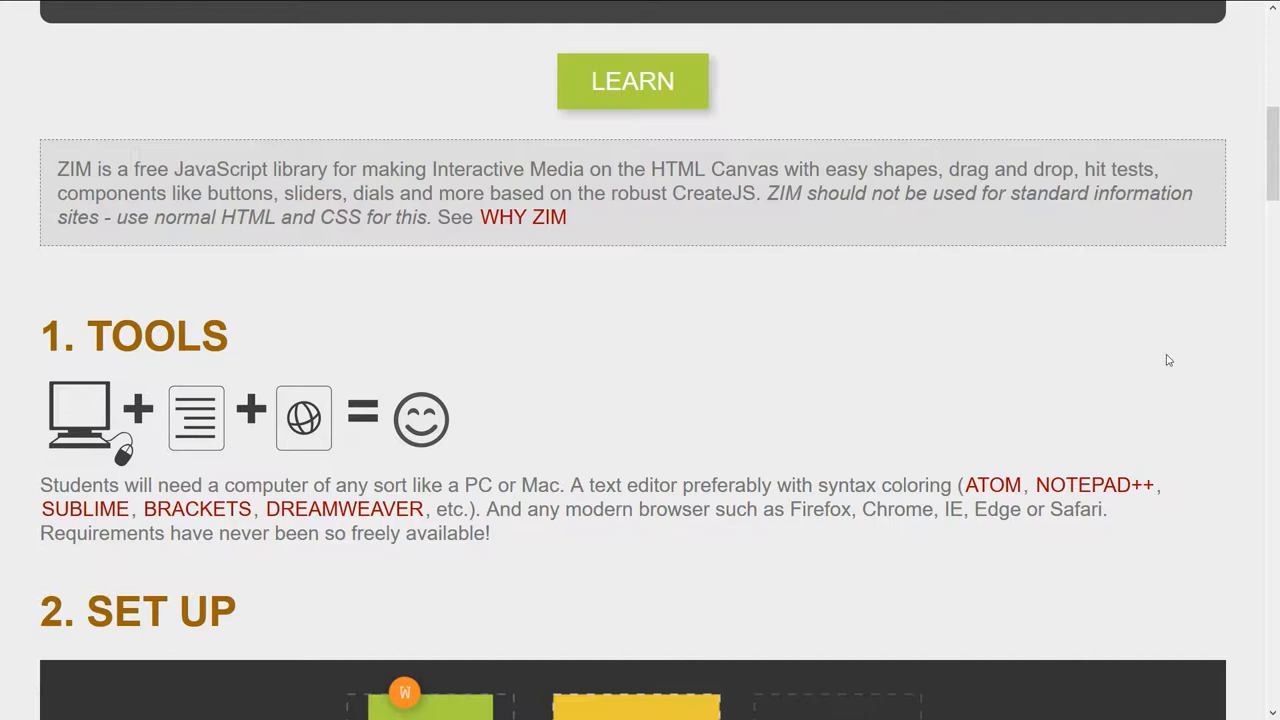
scroll(down, 3)
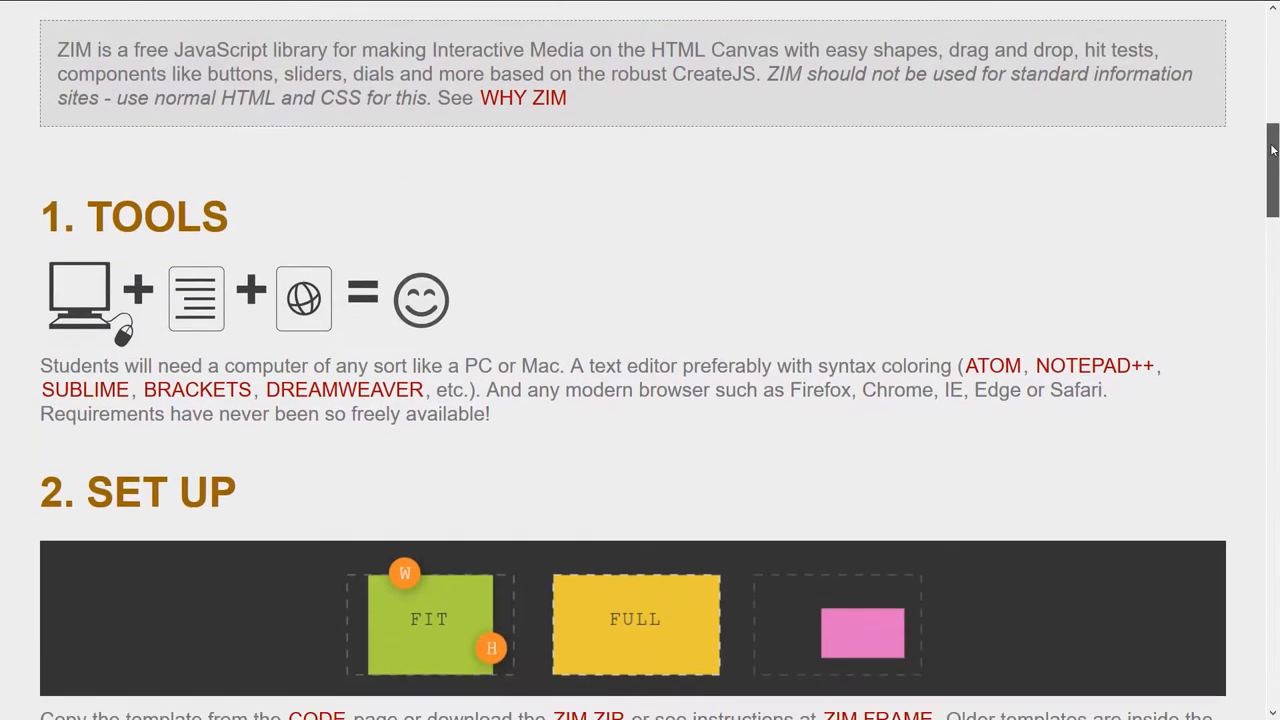
scroll(down, 3)
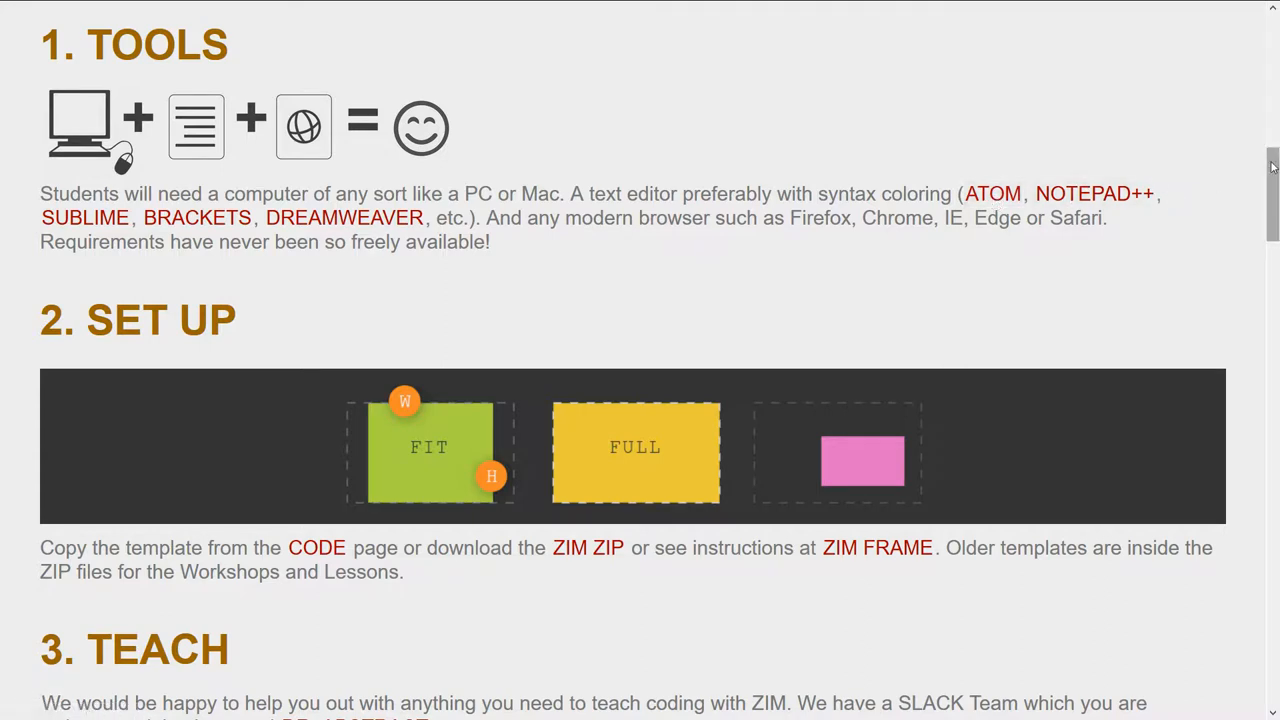
scroll(down, 3)
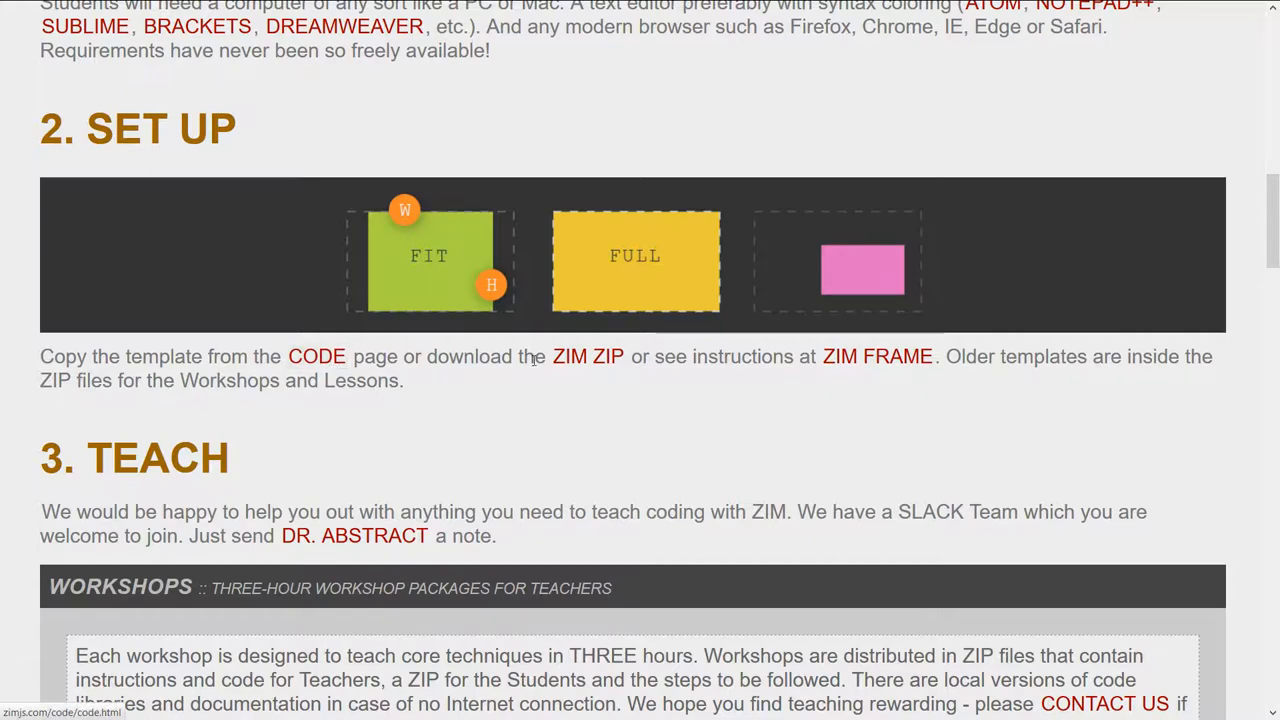
mouse_move(948, 321)
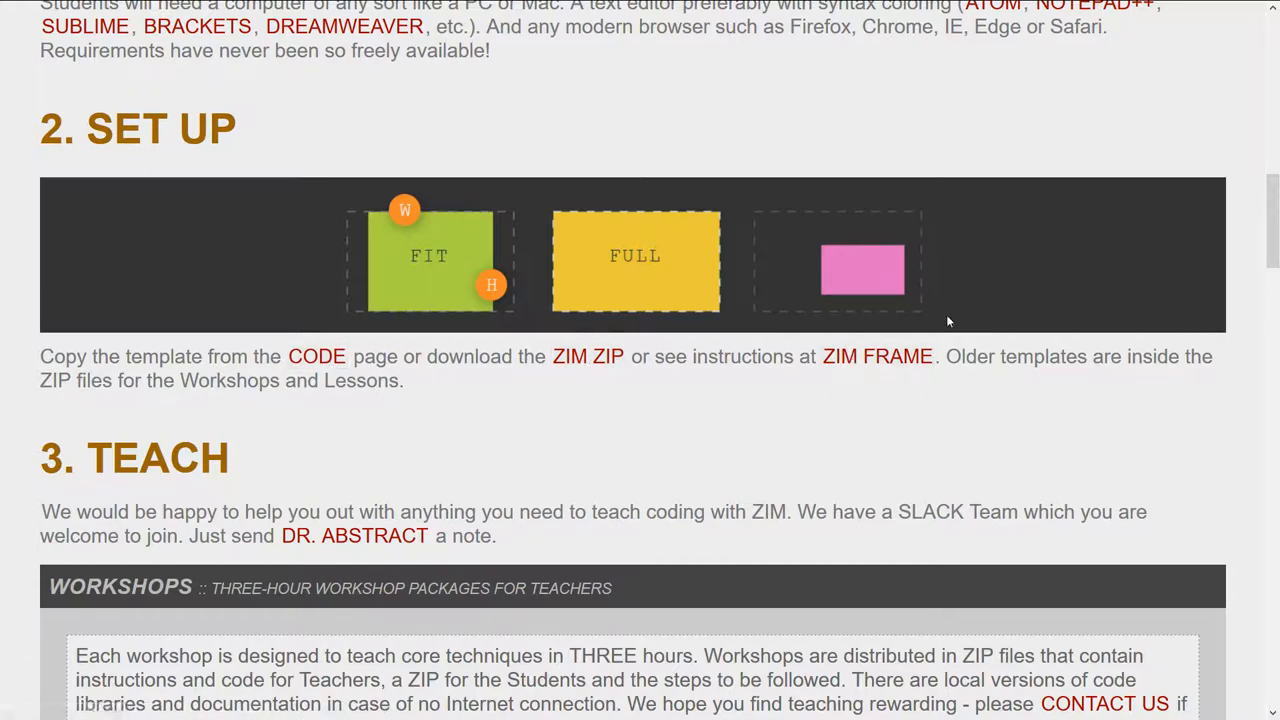
mouse_move(296, 390)
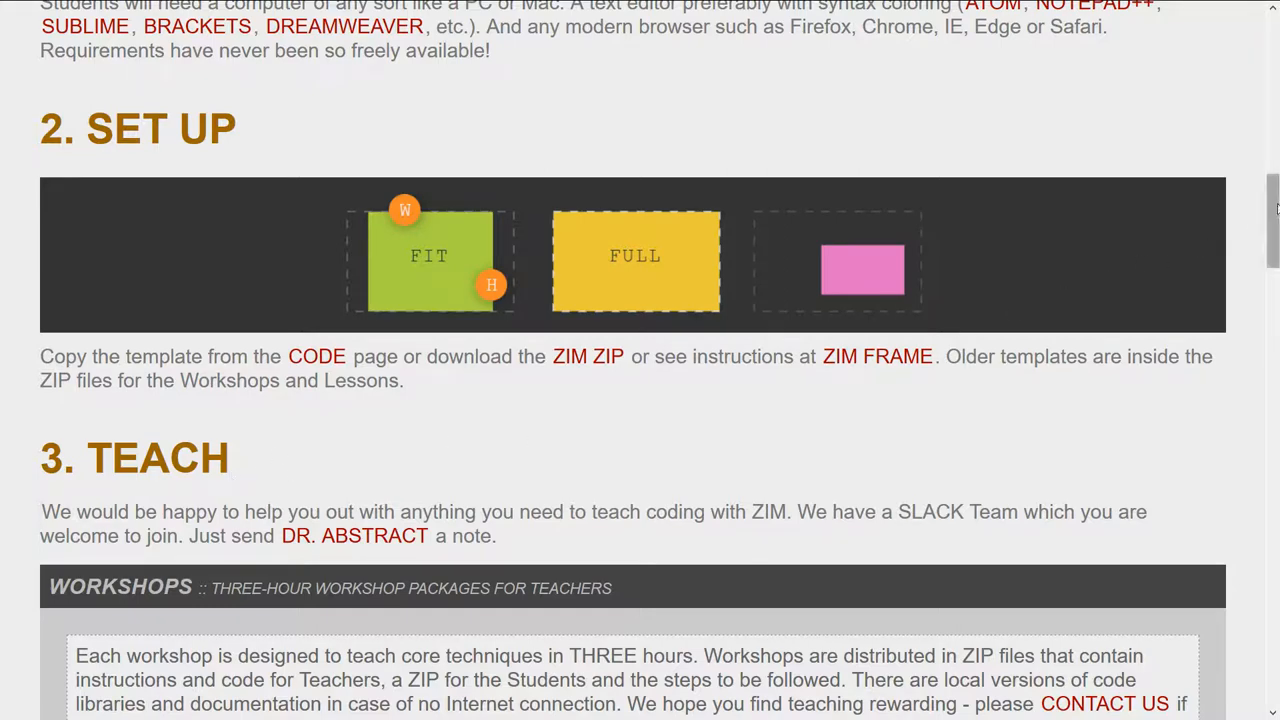
Step: Scroll the workshops list down to the ZLWS_05 Physics and ZLWS_06 Meme entries
scroll(down, 3)
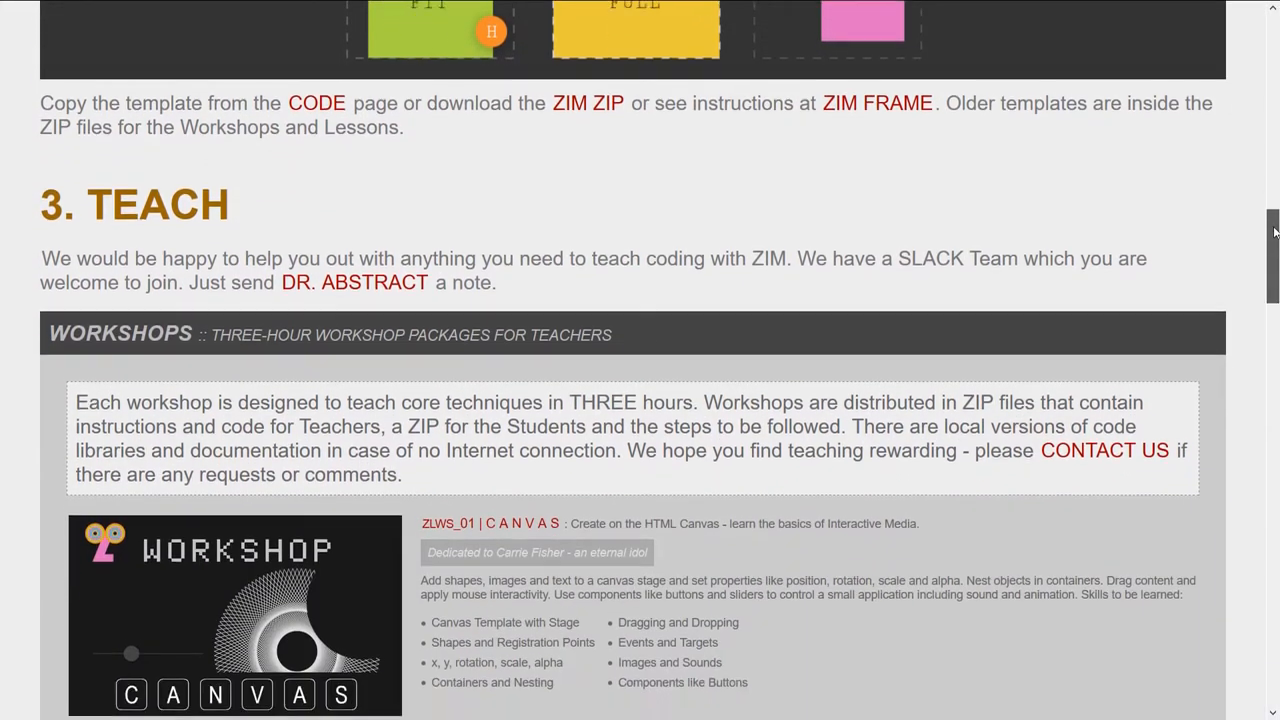
scroll(down, 3)
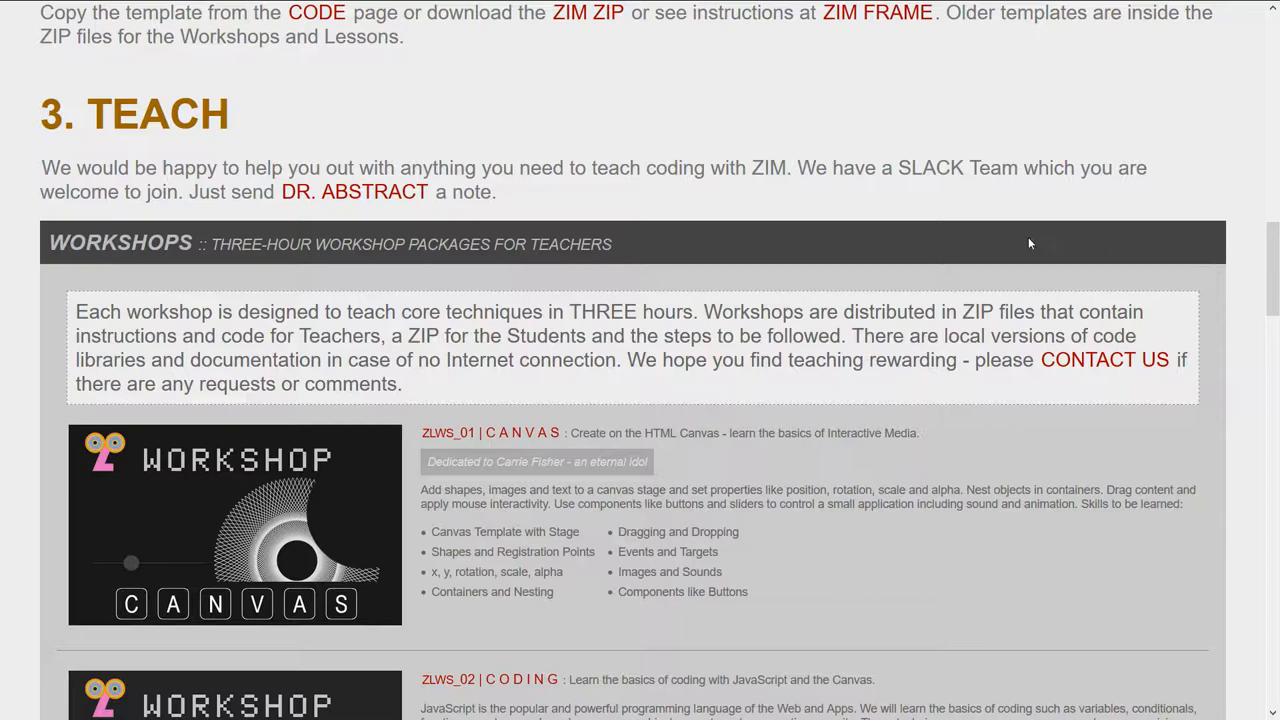
mouse_move(496, 183)
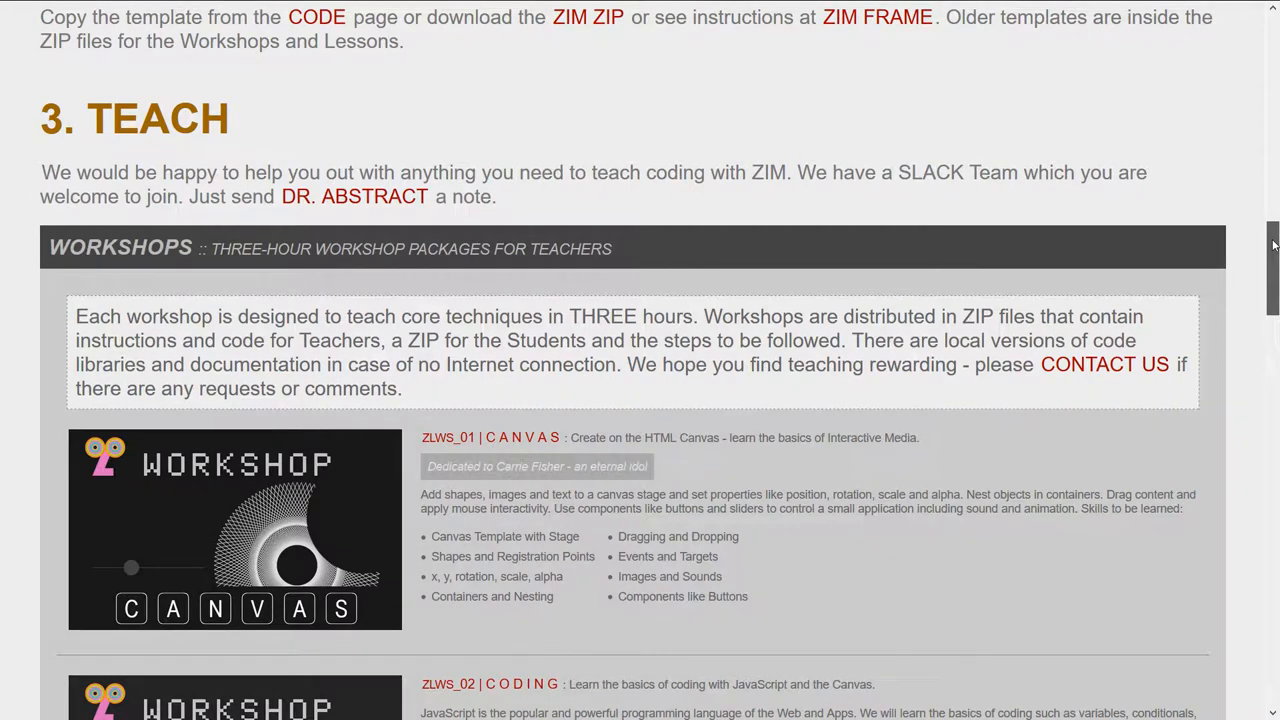
scroll(down, 3)
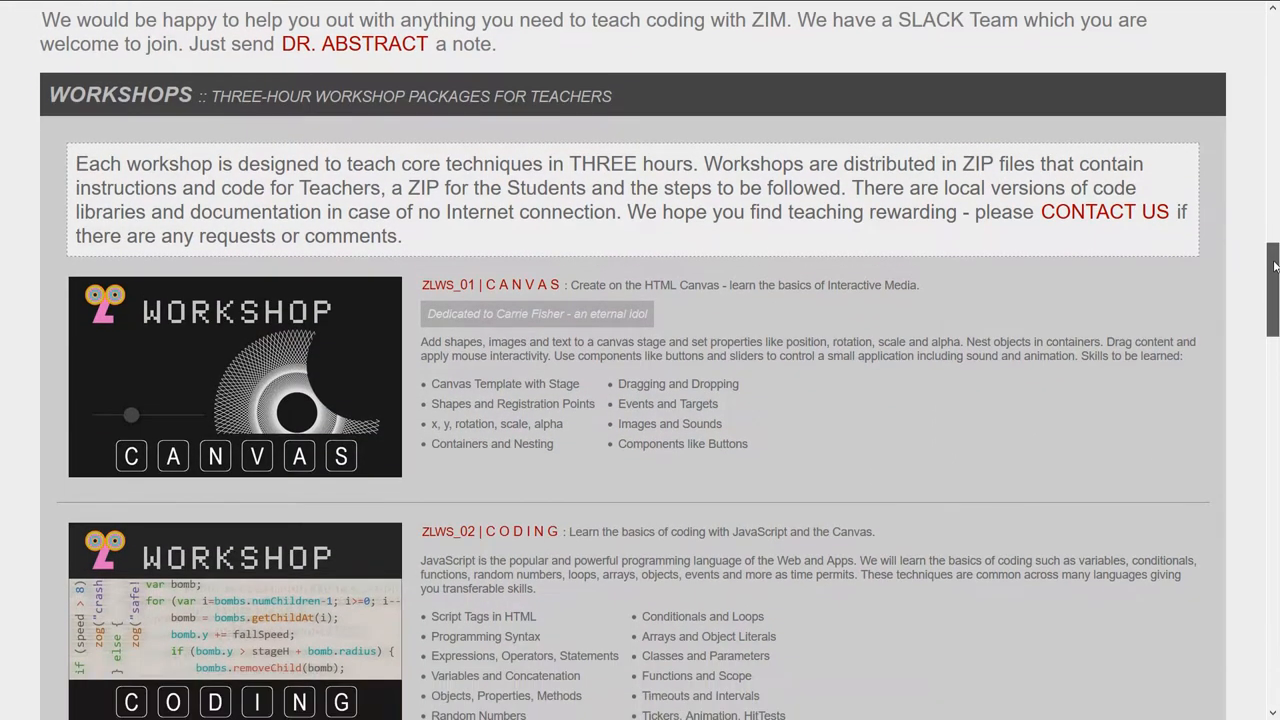
scroll(down, 3)
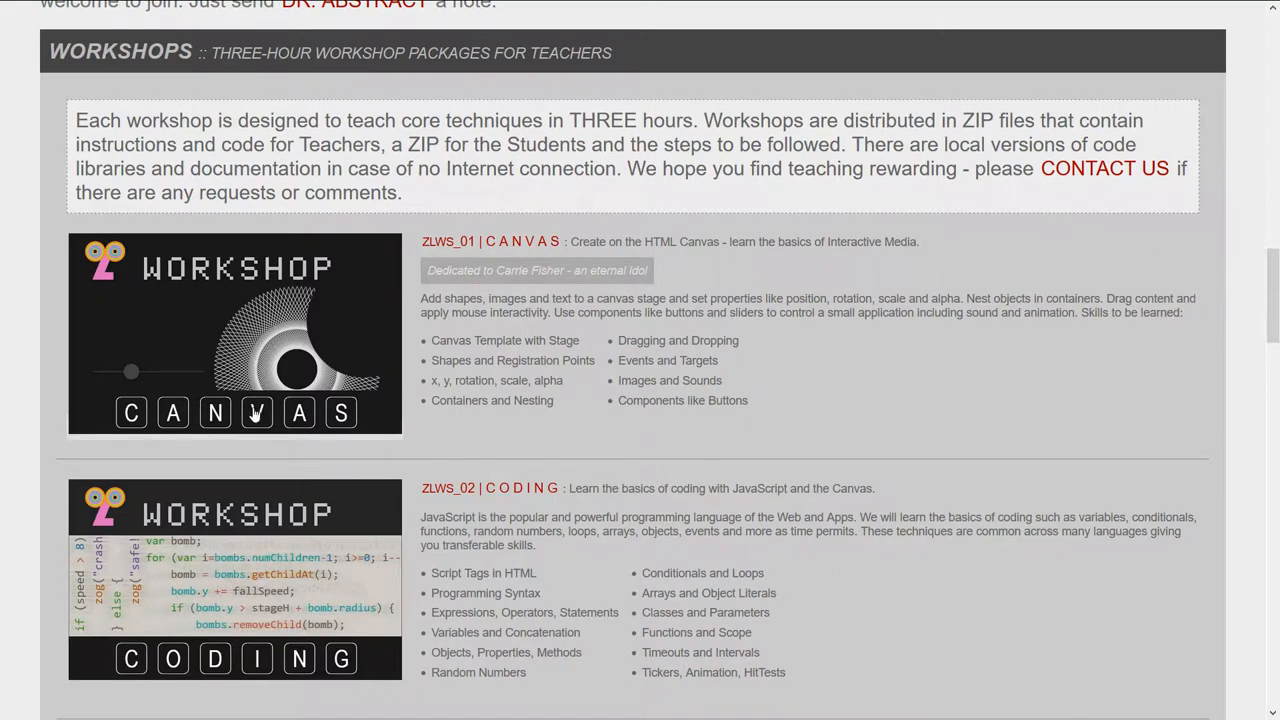
mouse_move(262, 385)
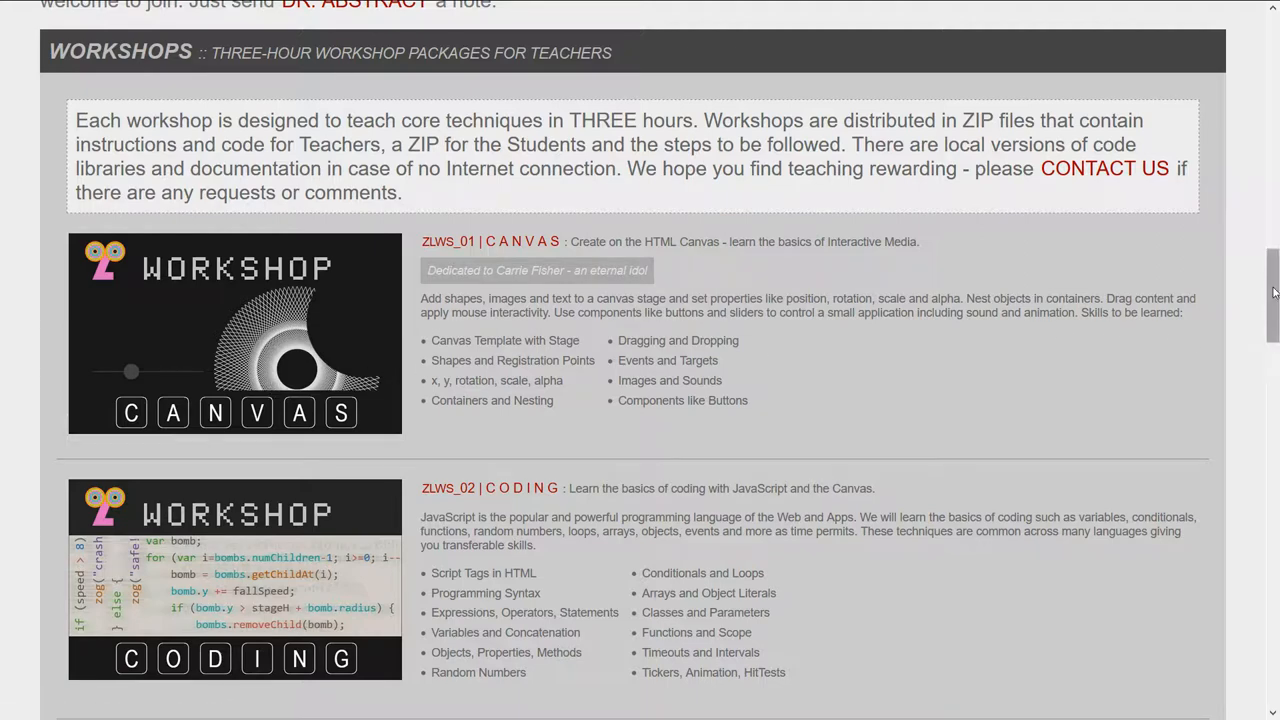
scroll(down, 3)
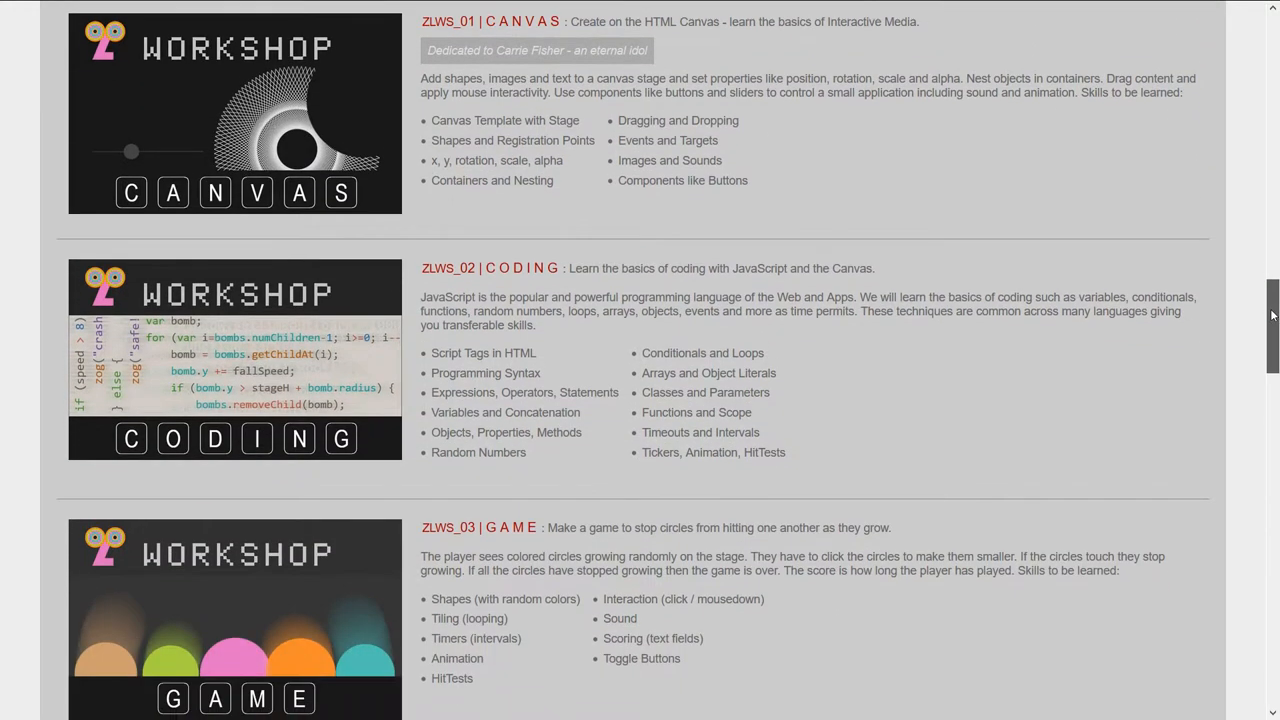
scroll(up, 3)
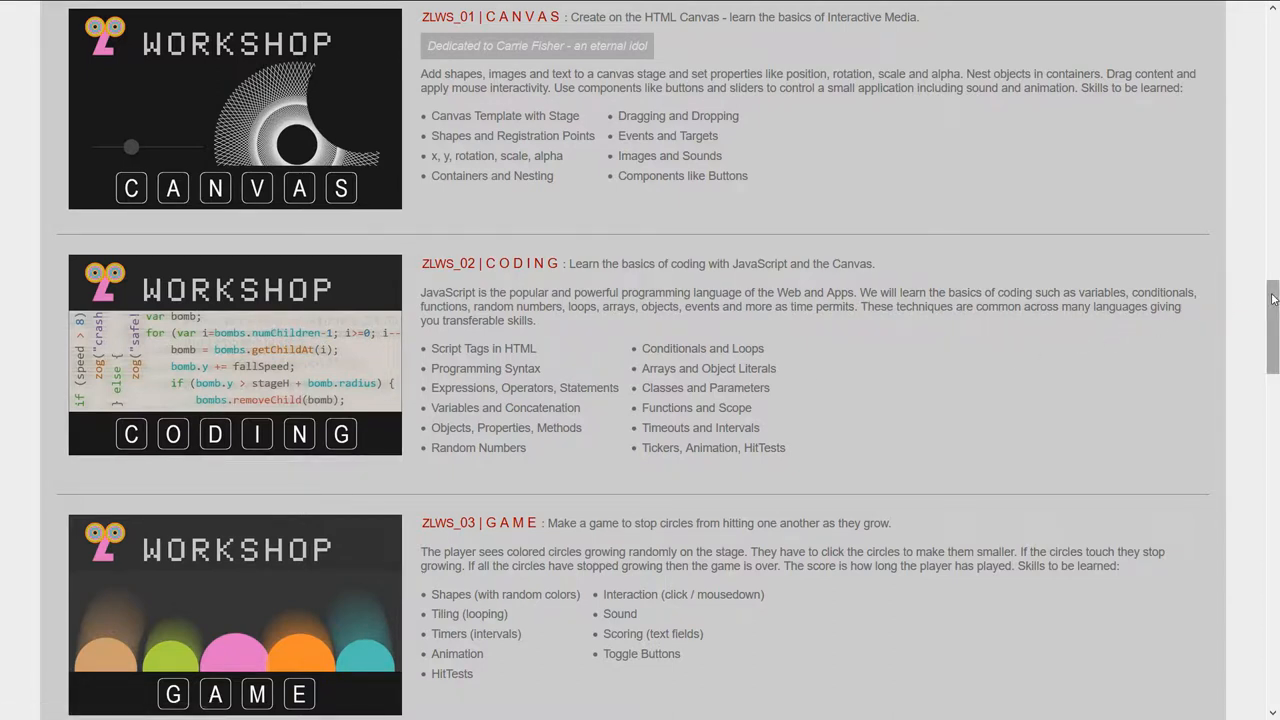
scroll(down, 3)
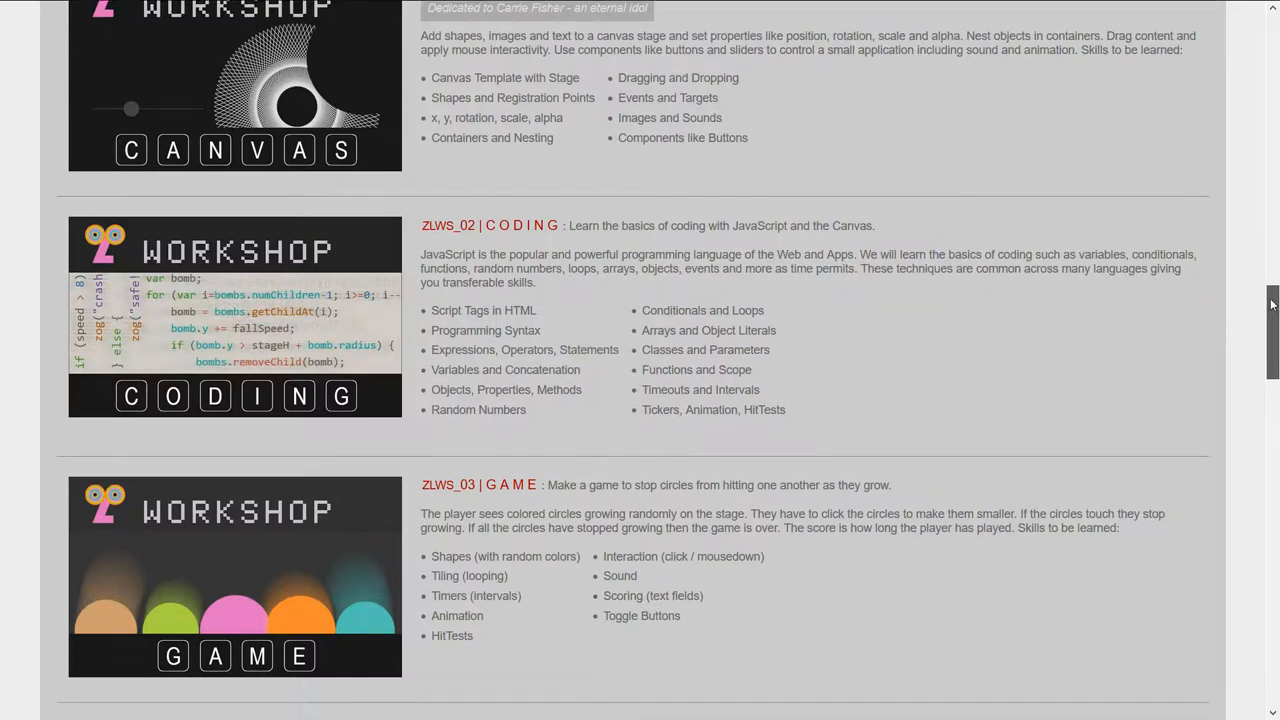
scroll(down, 3)
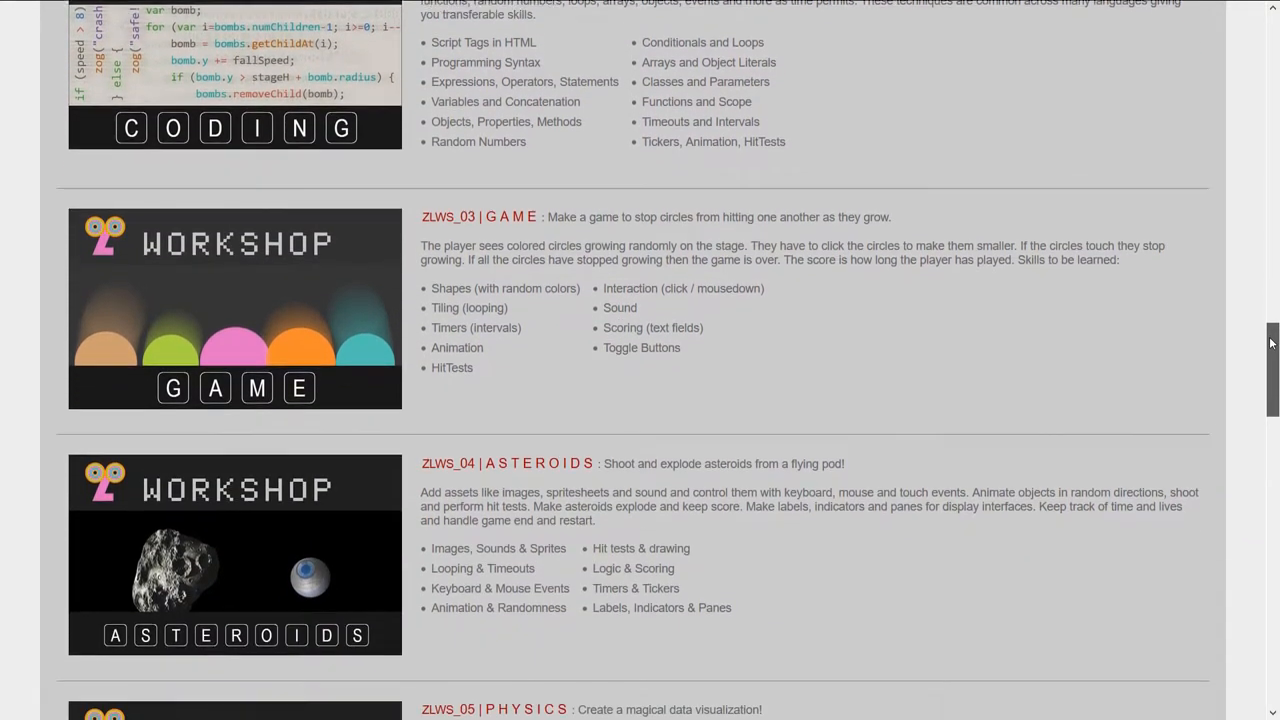
scroll(down, 3)
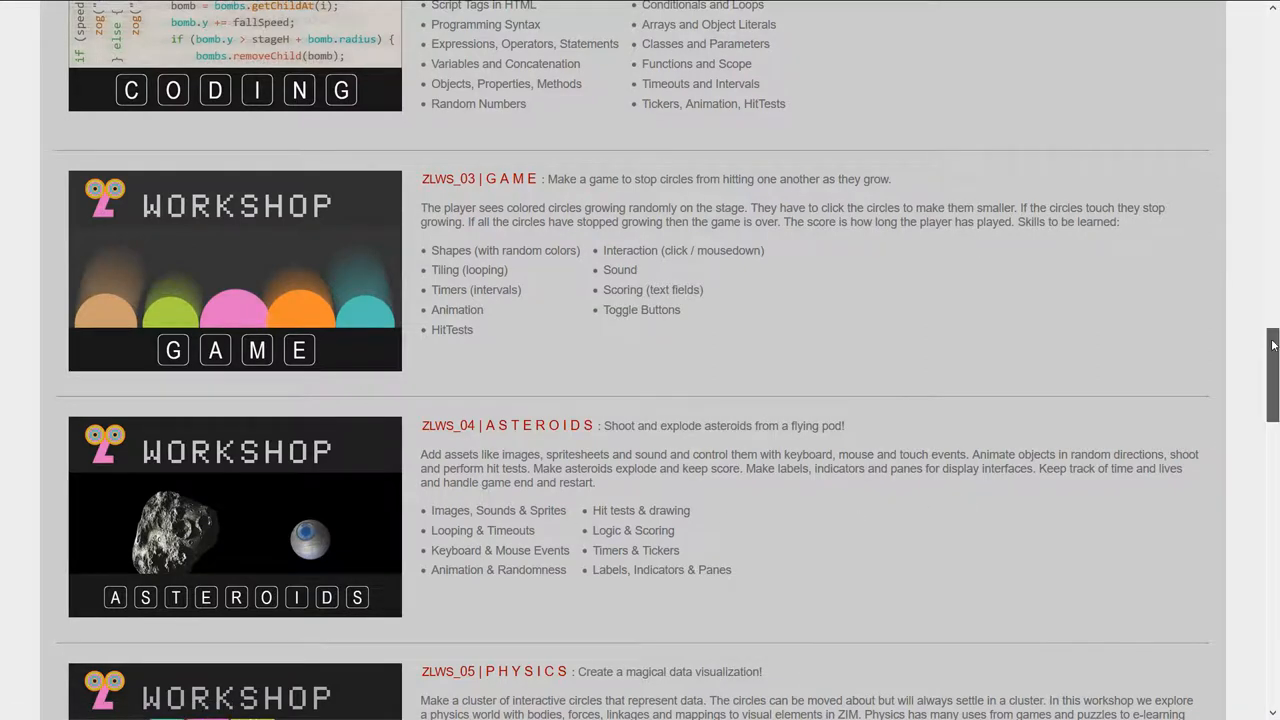
scroll(down, 3)
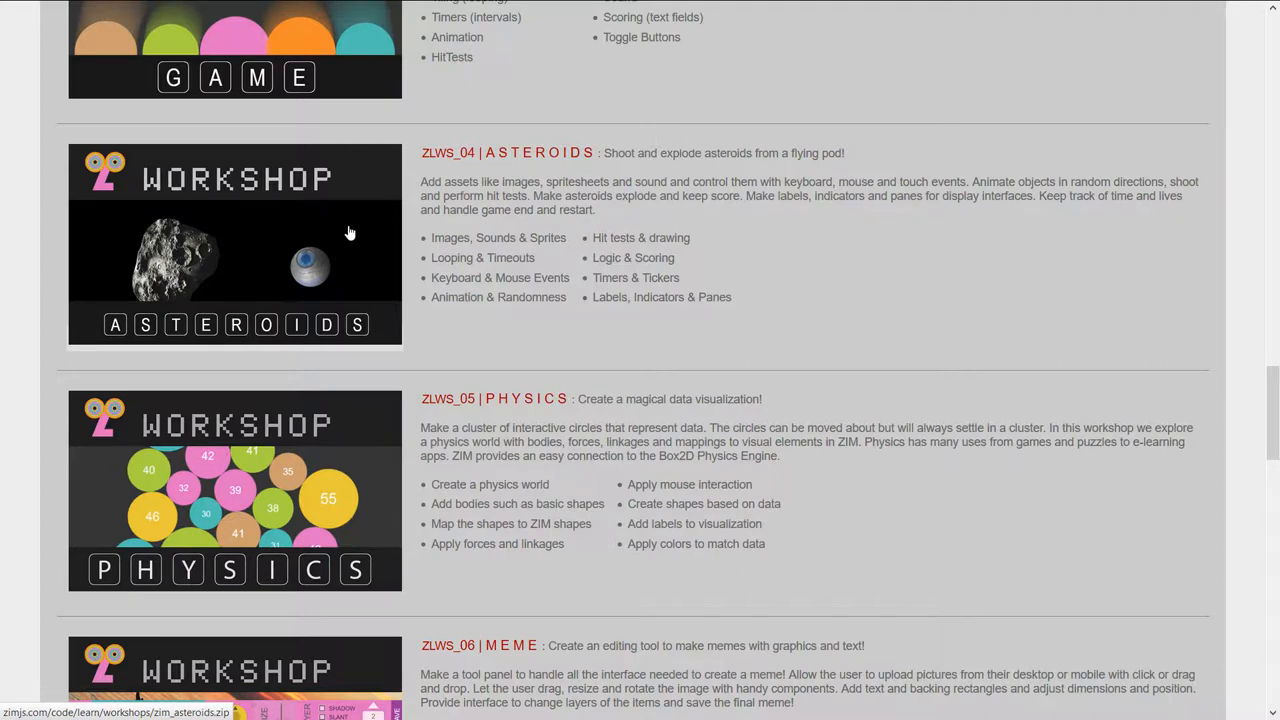
mouse_move(848, 277)
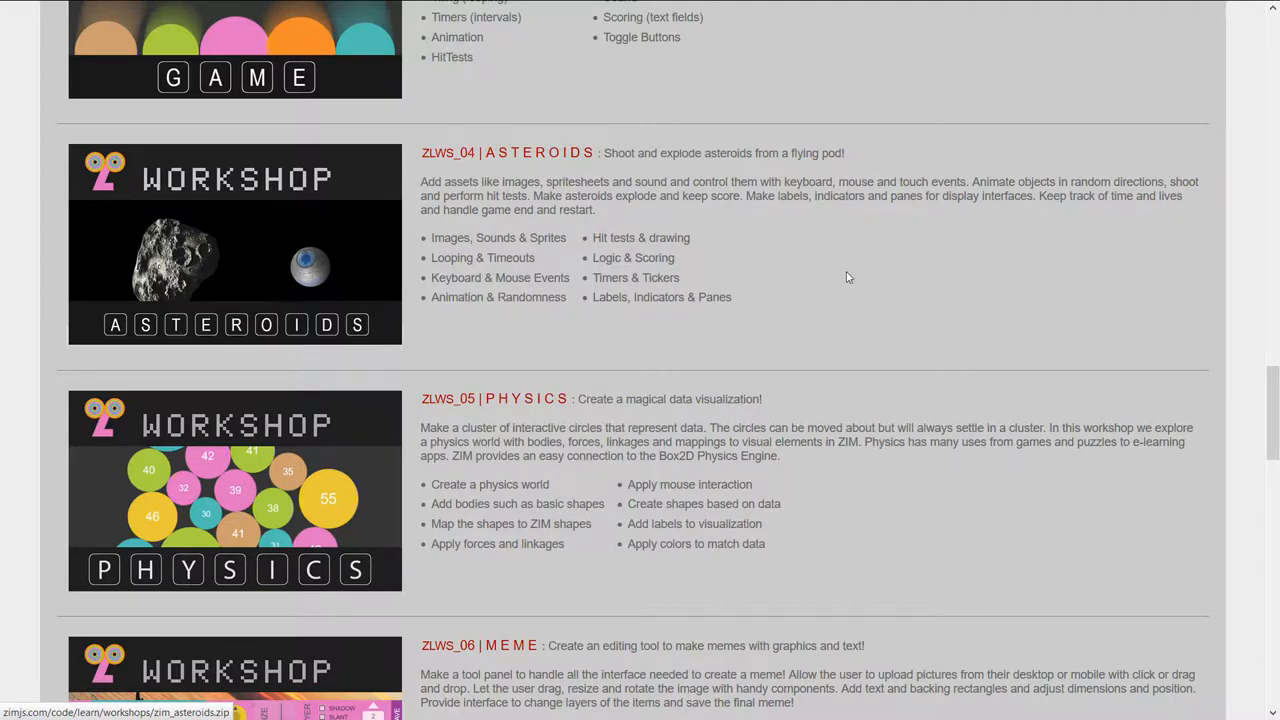
scroll(down, 3)
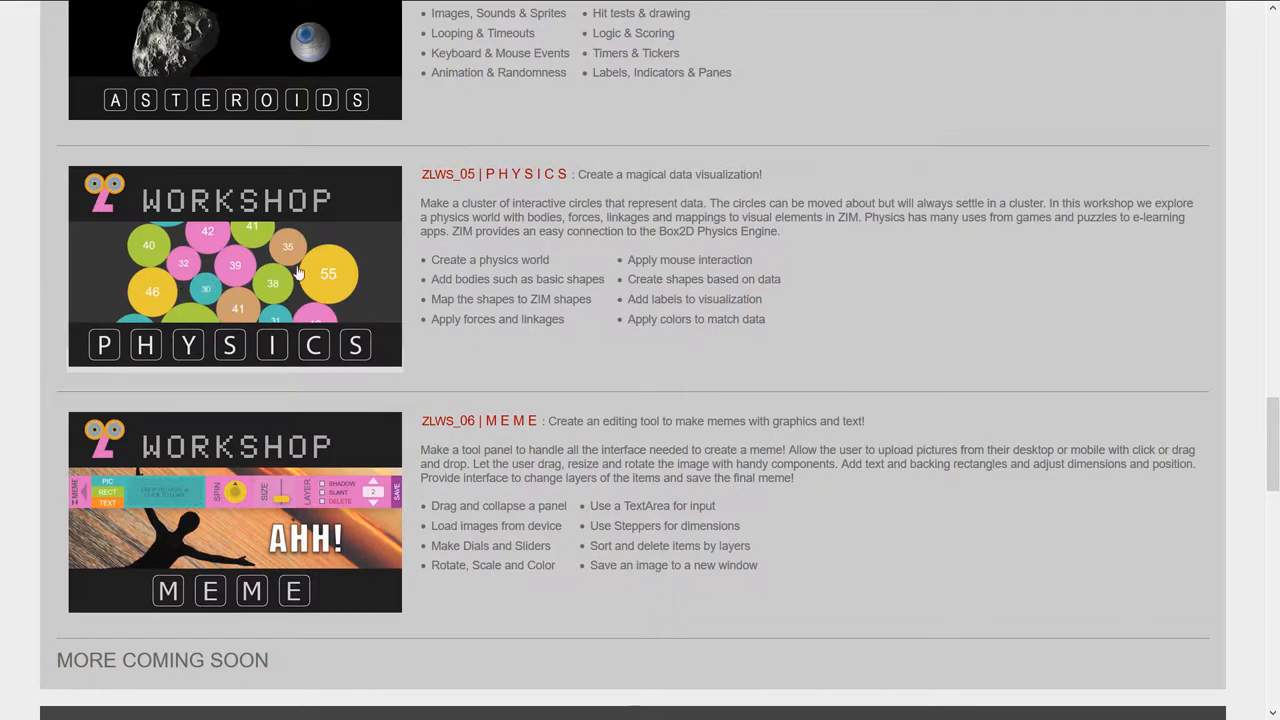
mouse_move(379, 249)
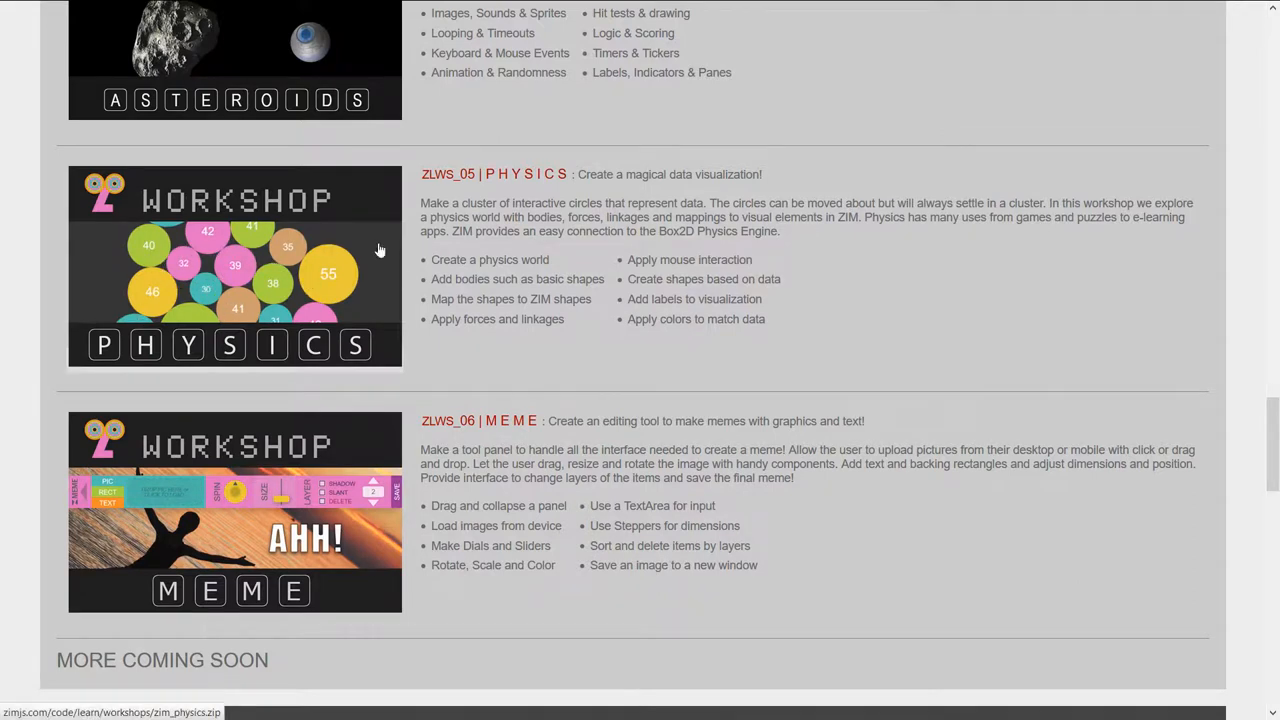
mouse_move(340, 543)
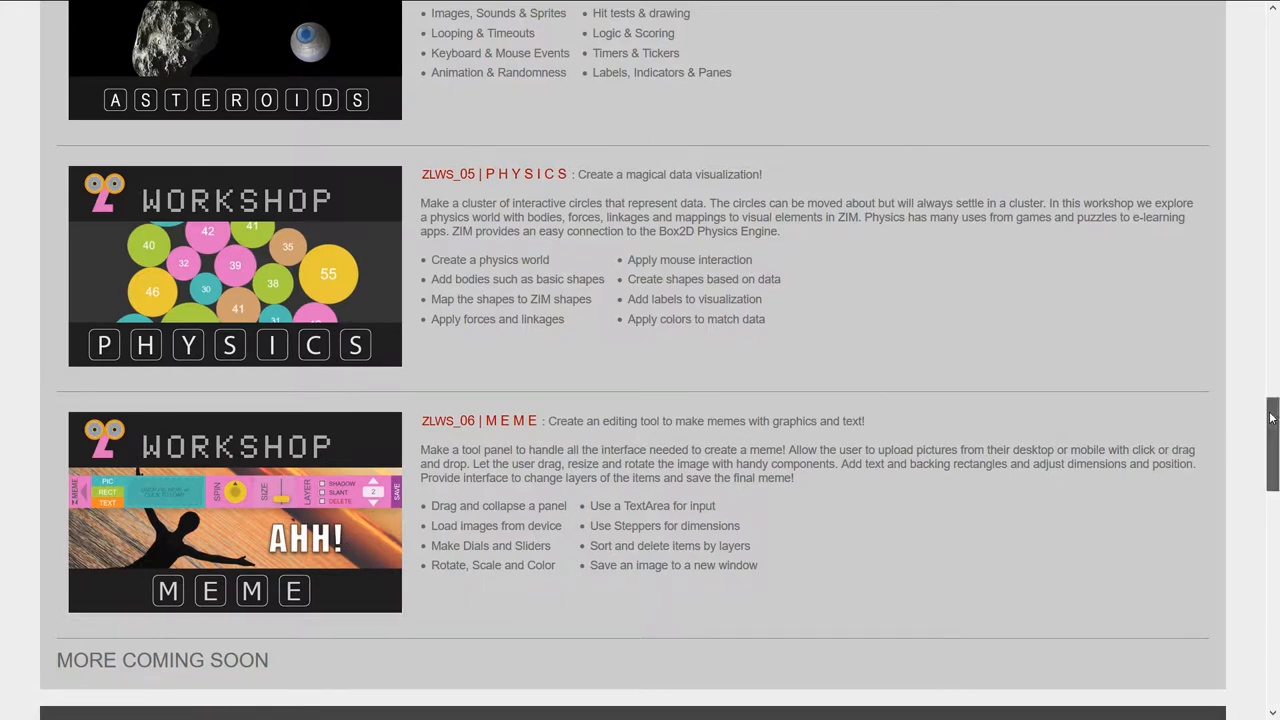
Step: Read the Canvas Coding and Games and Apps lesson modules, then hide the browser
scroll(down, 3)
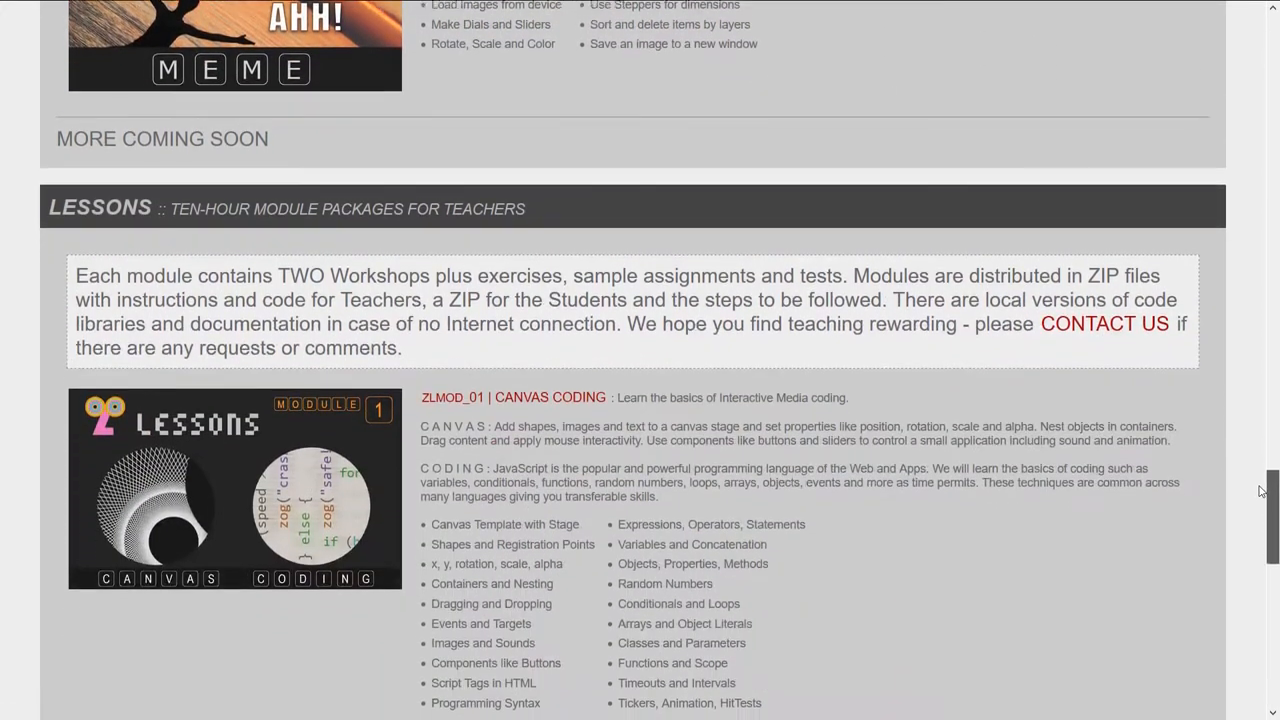
scroll(down, 3)
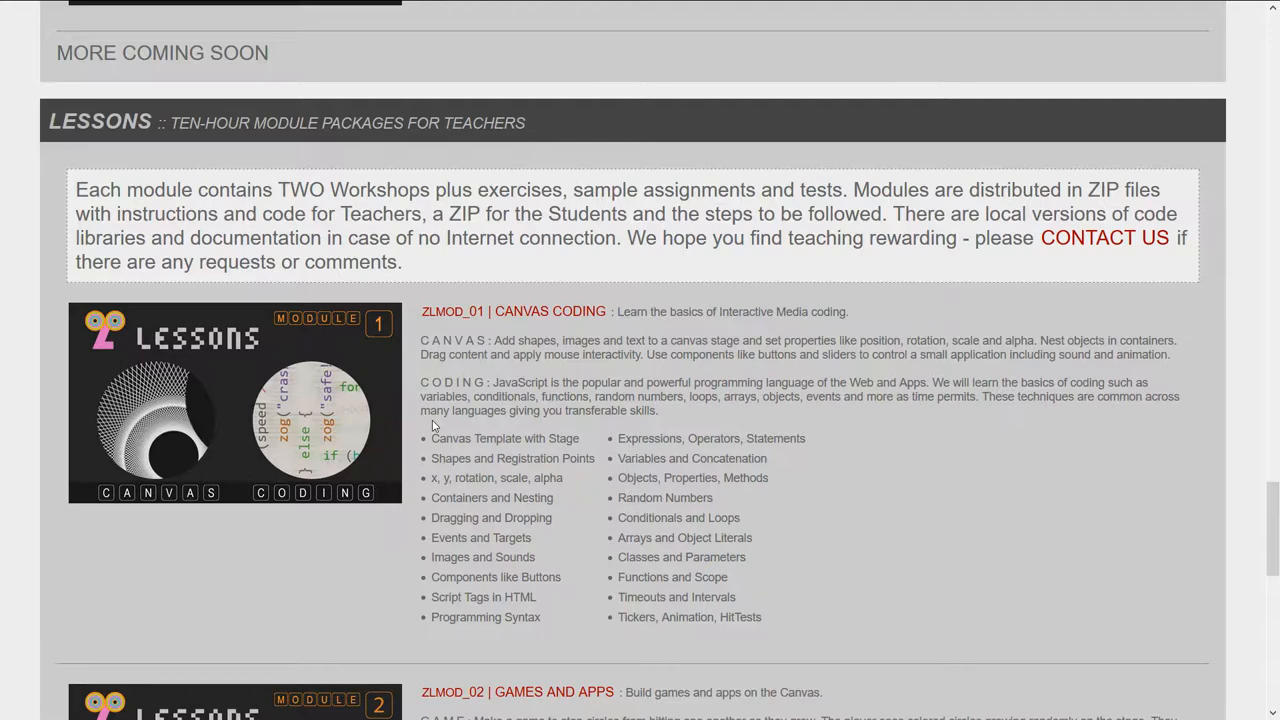
scroll(down, 3)
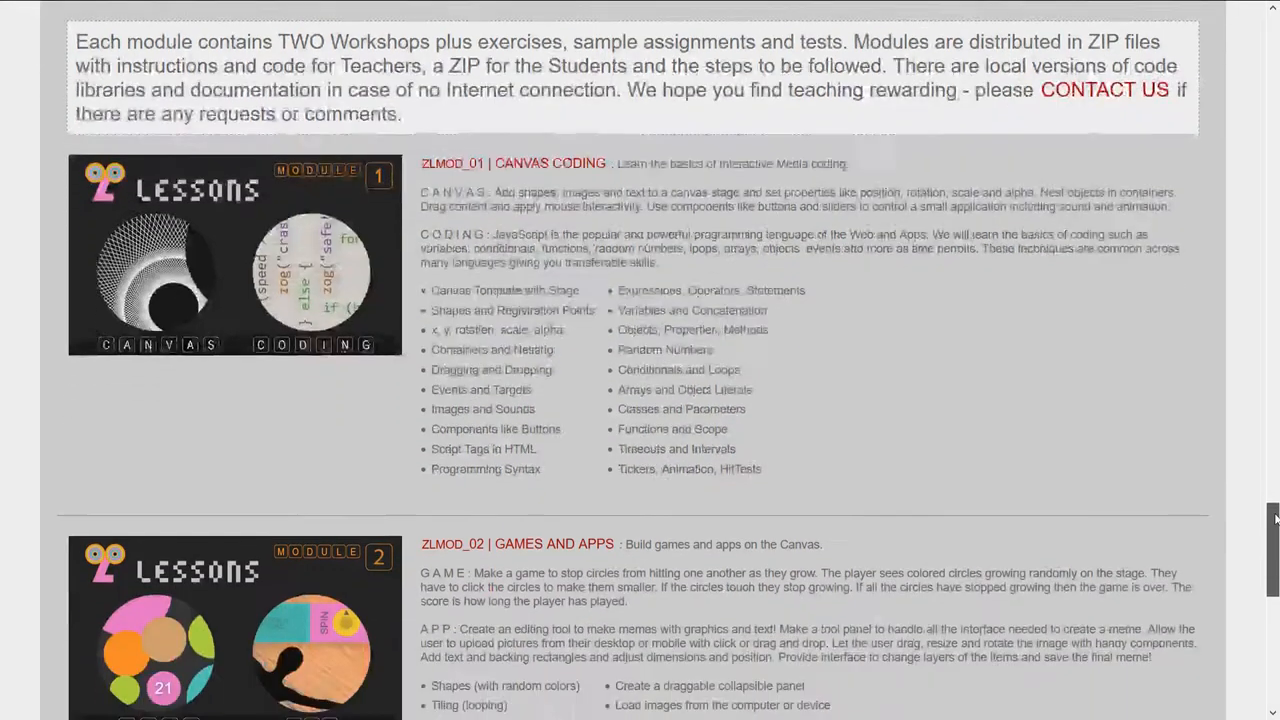
scroll(down, 3)
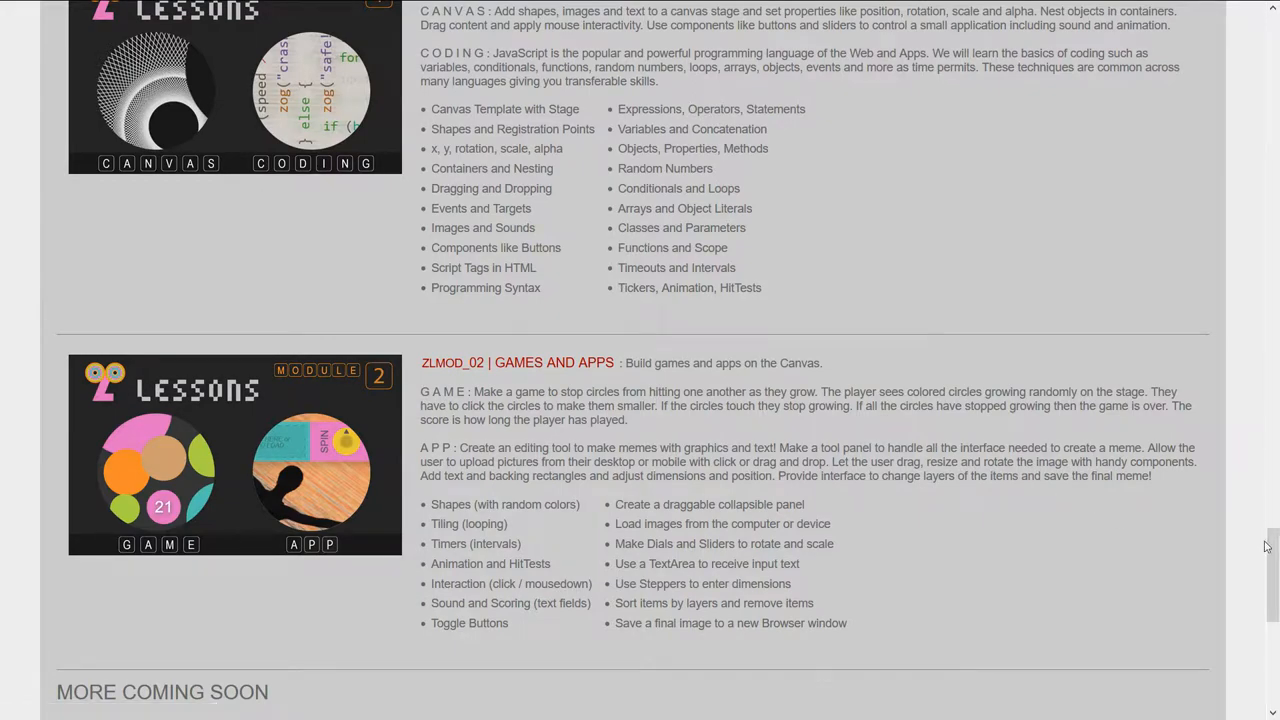
scroll(down, 3)
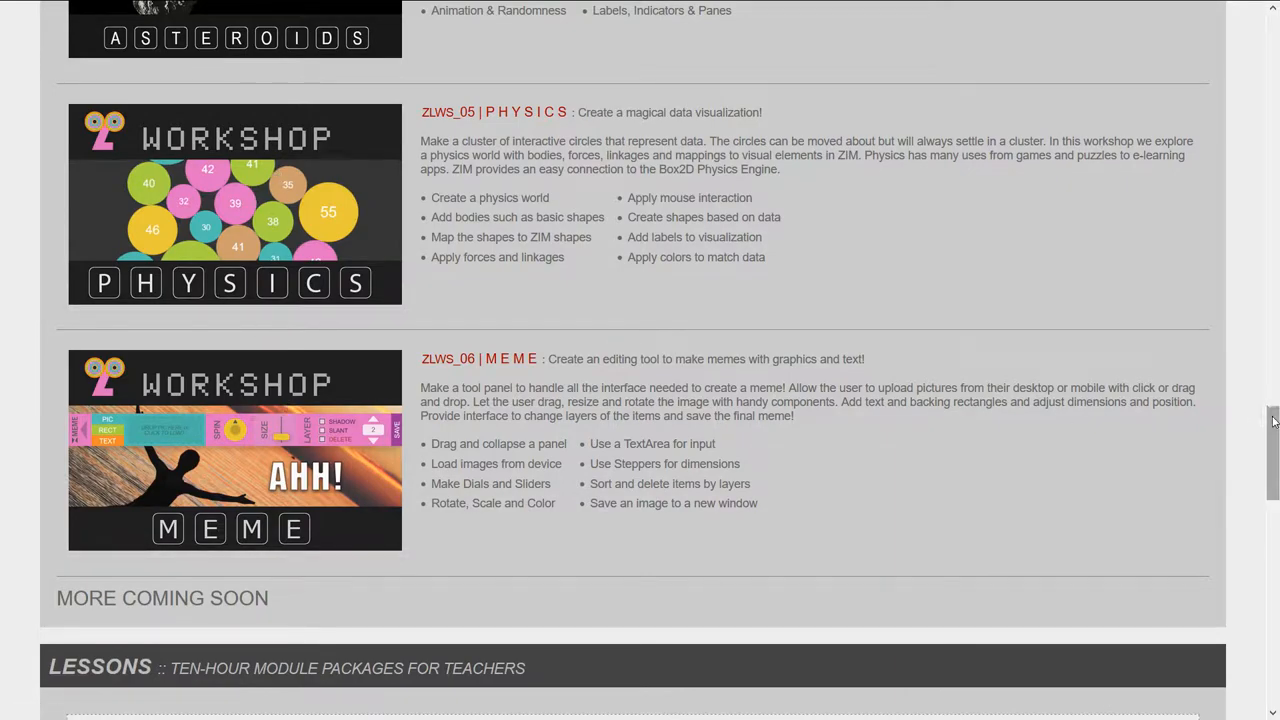
scroll(up, 3)
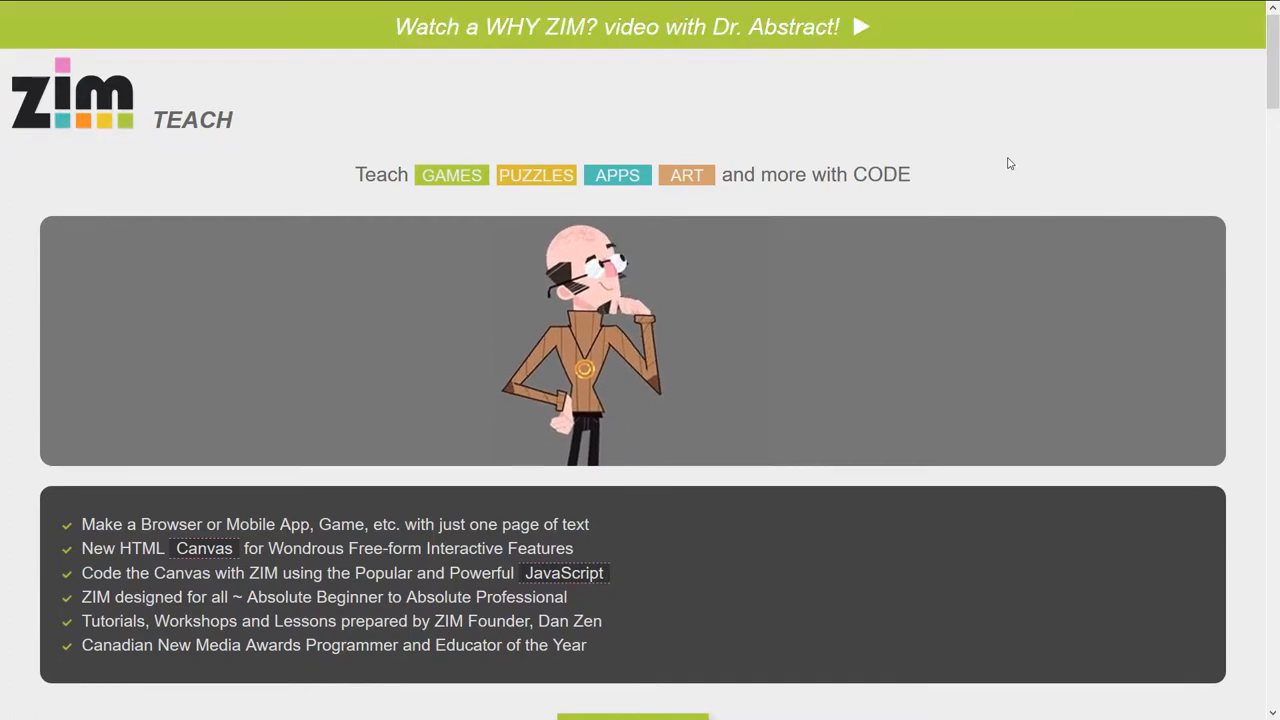
mouse_move(895, 153)
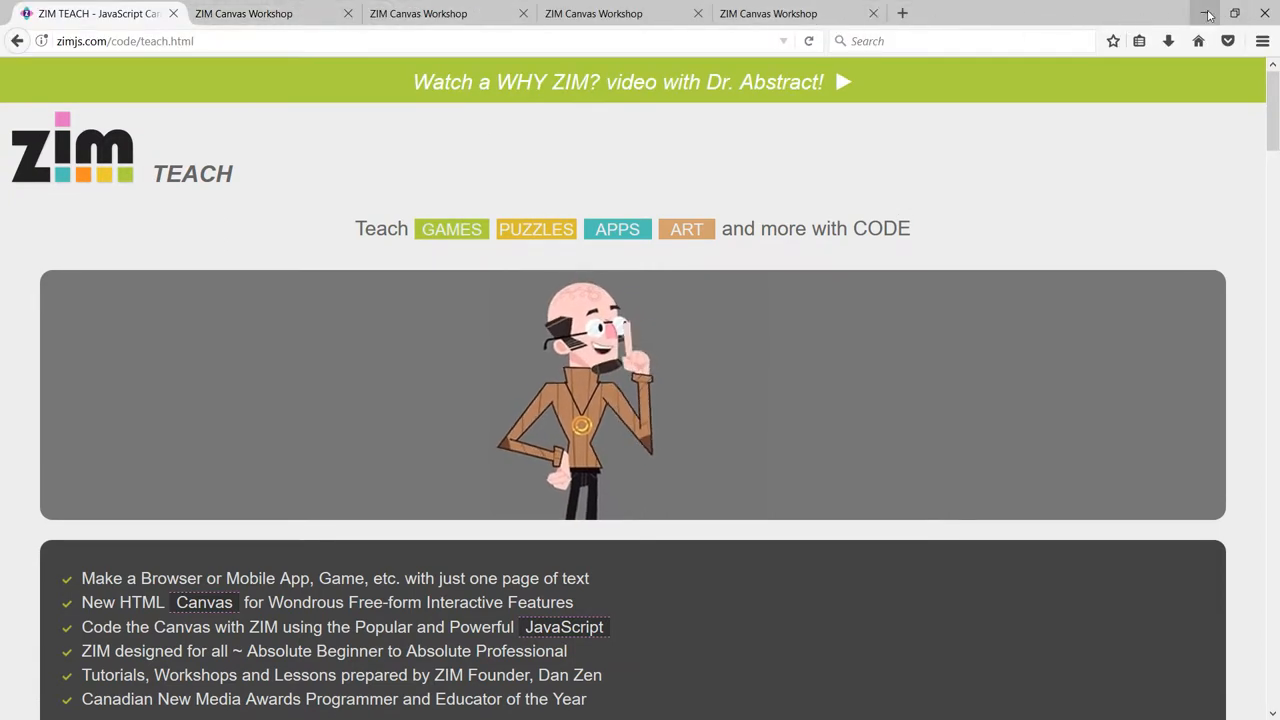
click(1208, 13)
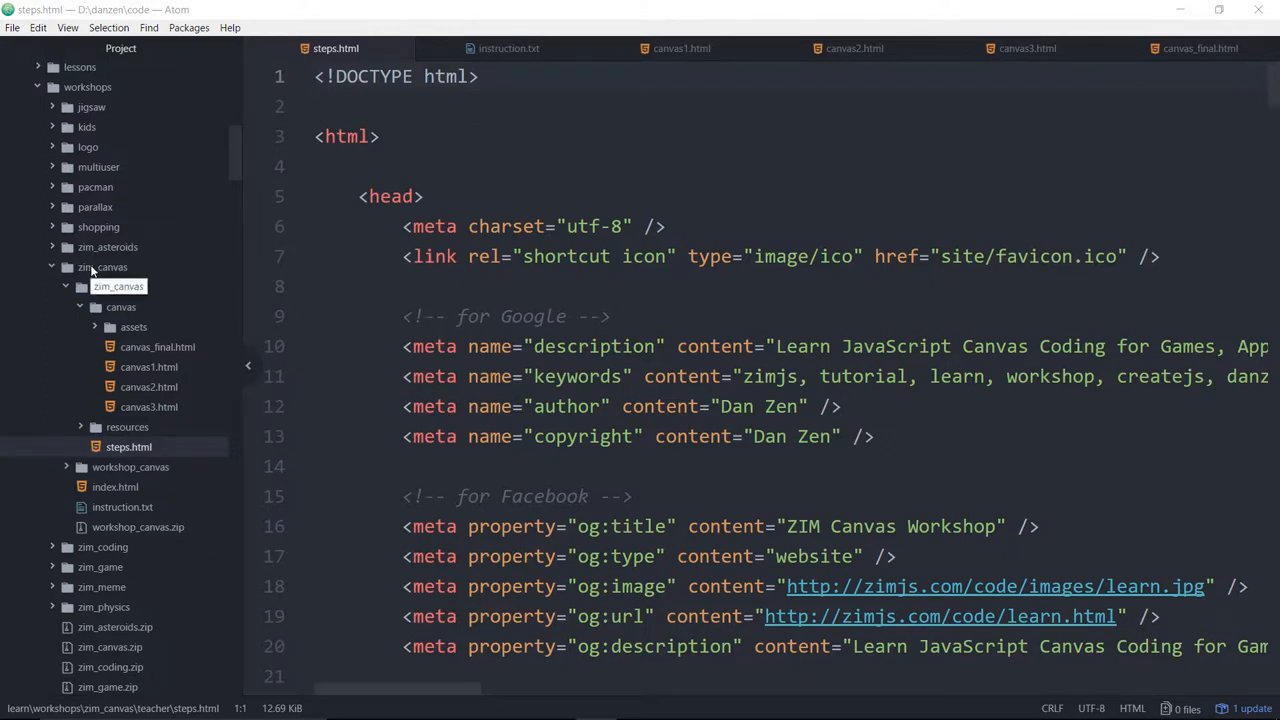
Step: Collapse and re-expand the zim_canvas teacher folder, then open and close assets
click(118, 286)
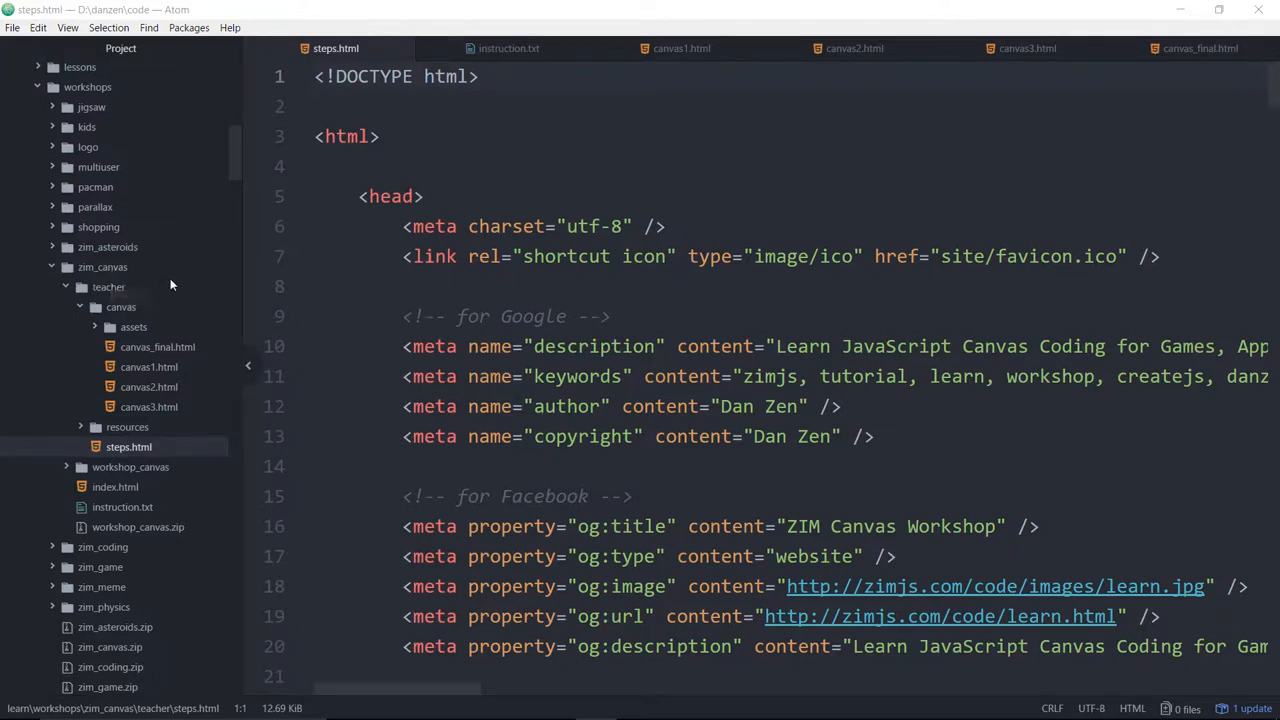
click(102, 267)
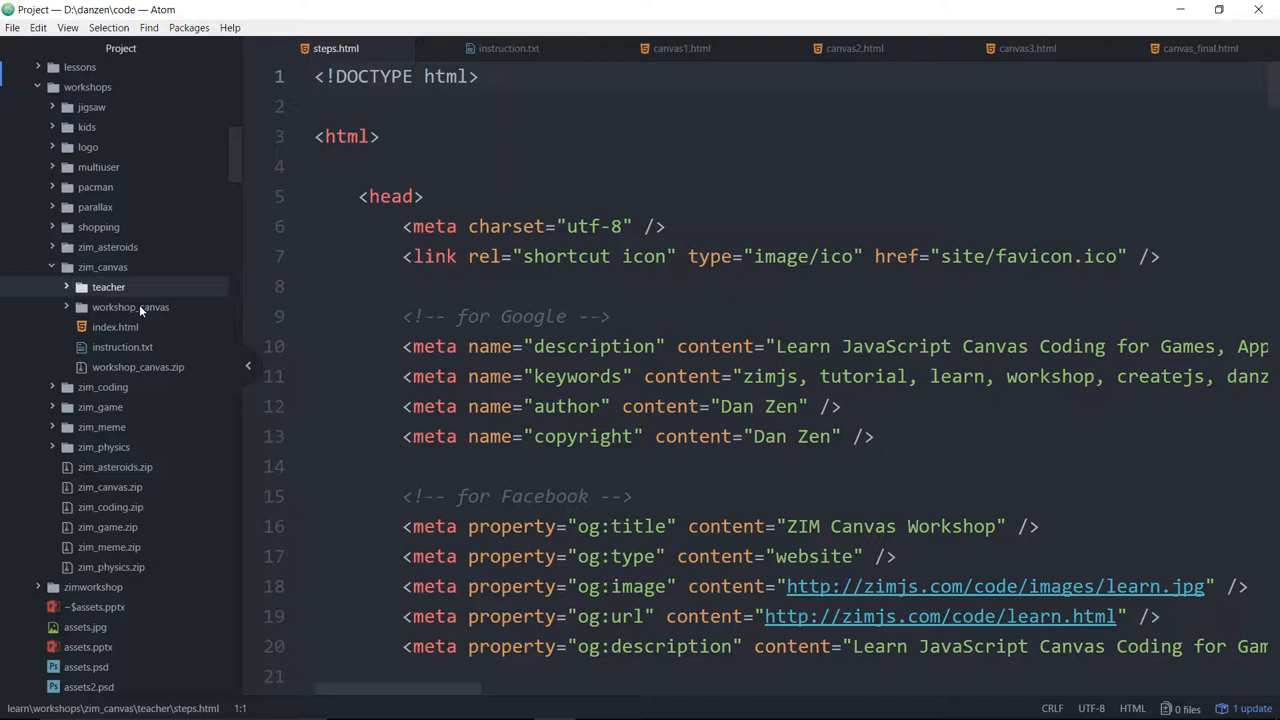
mouse_move(130, 307)
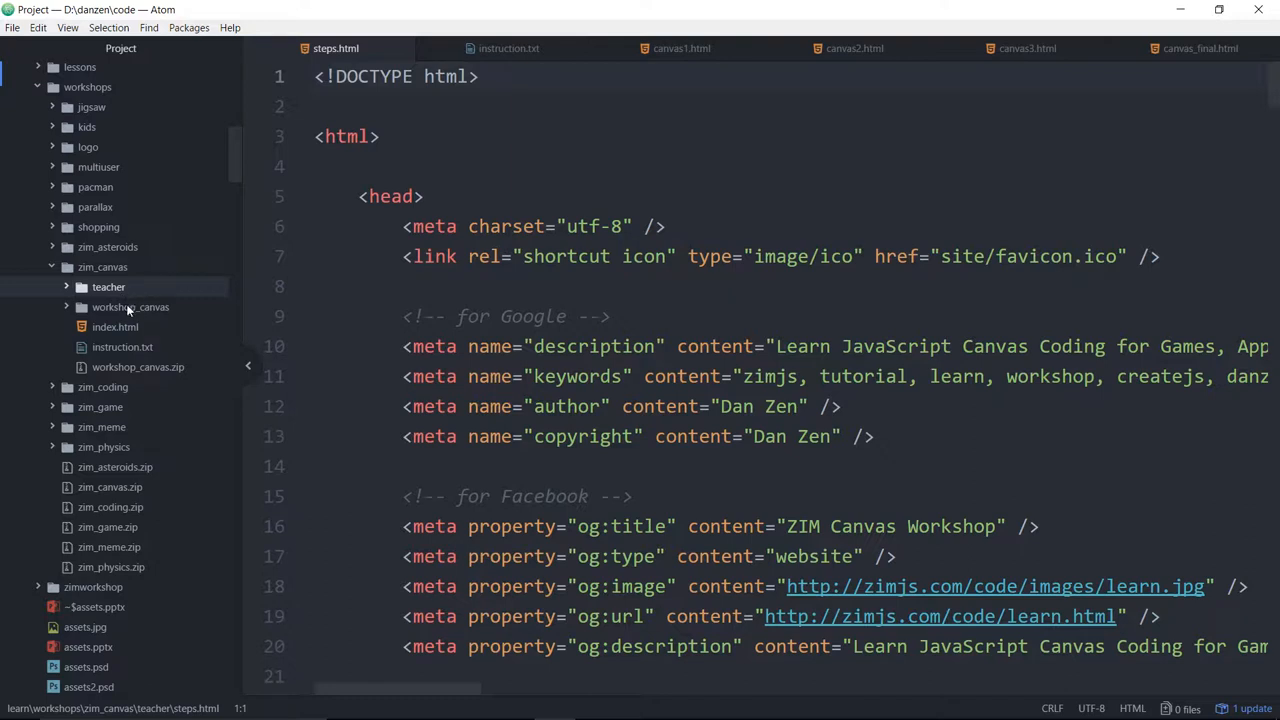
mouse_move(75, 316)
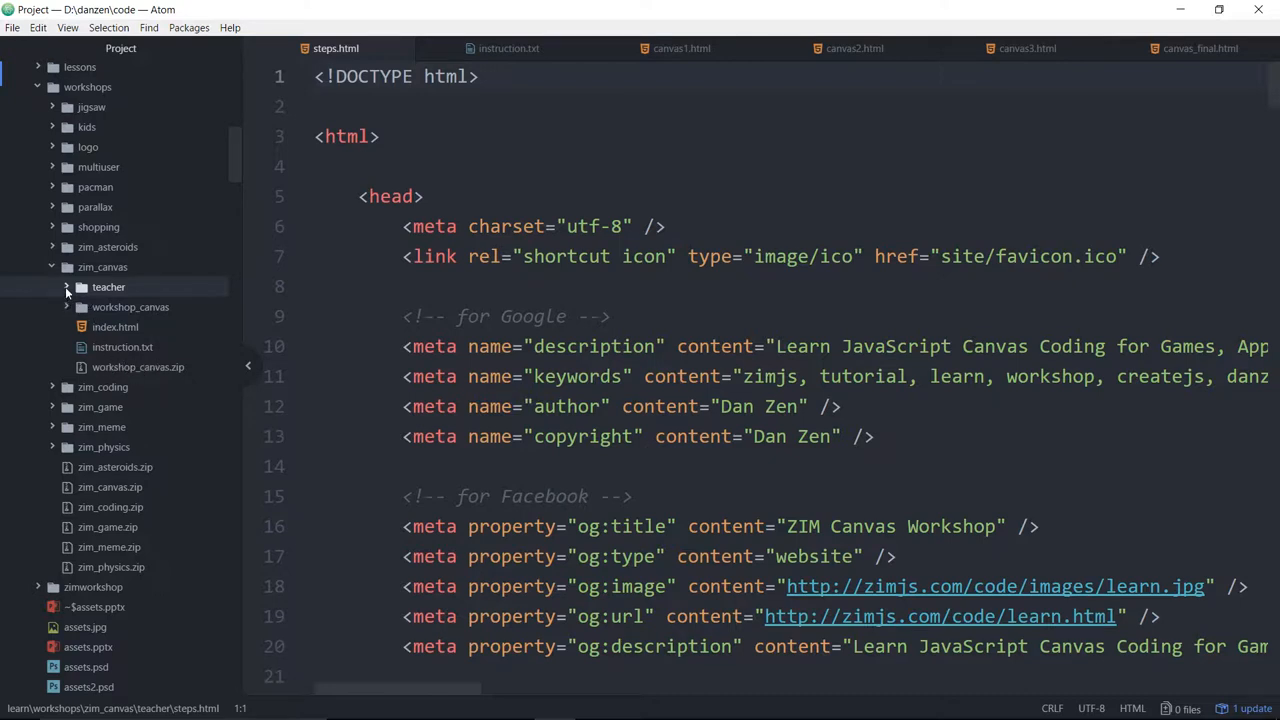
click(66, 287)
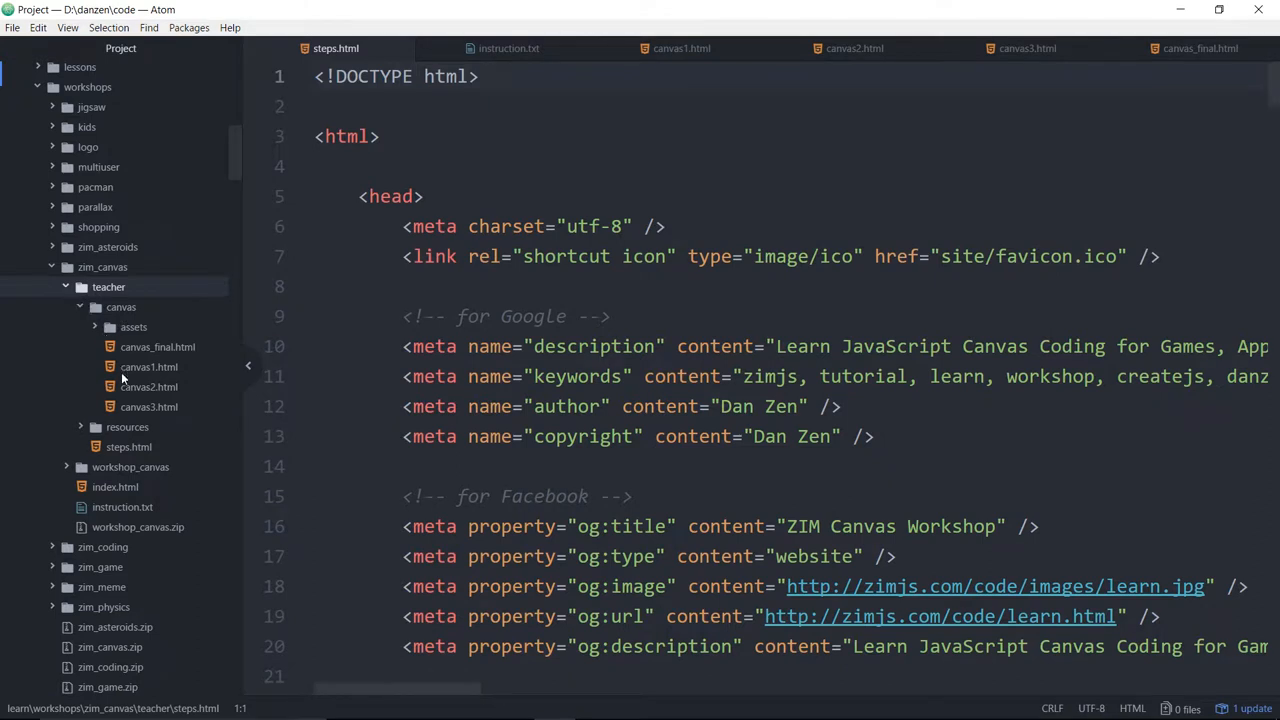
mouse_move(149, 367)
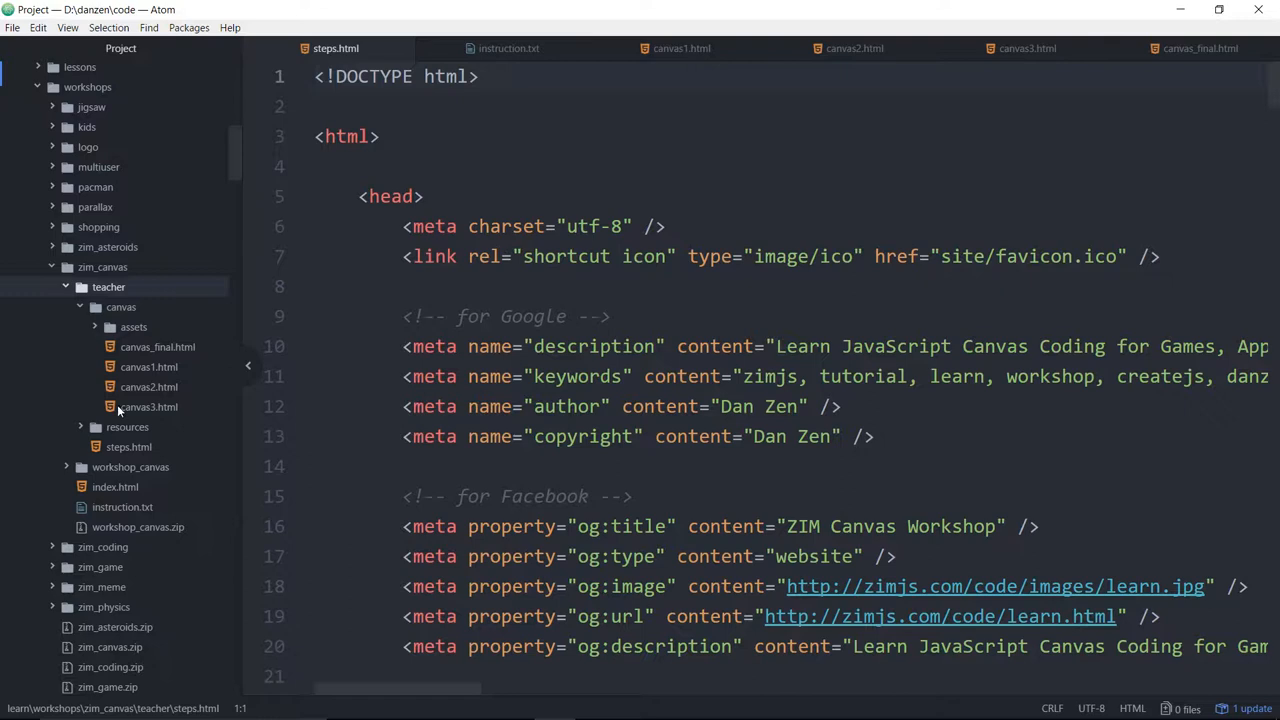
click(134, 327)
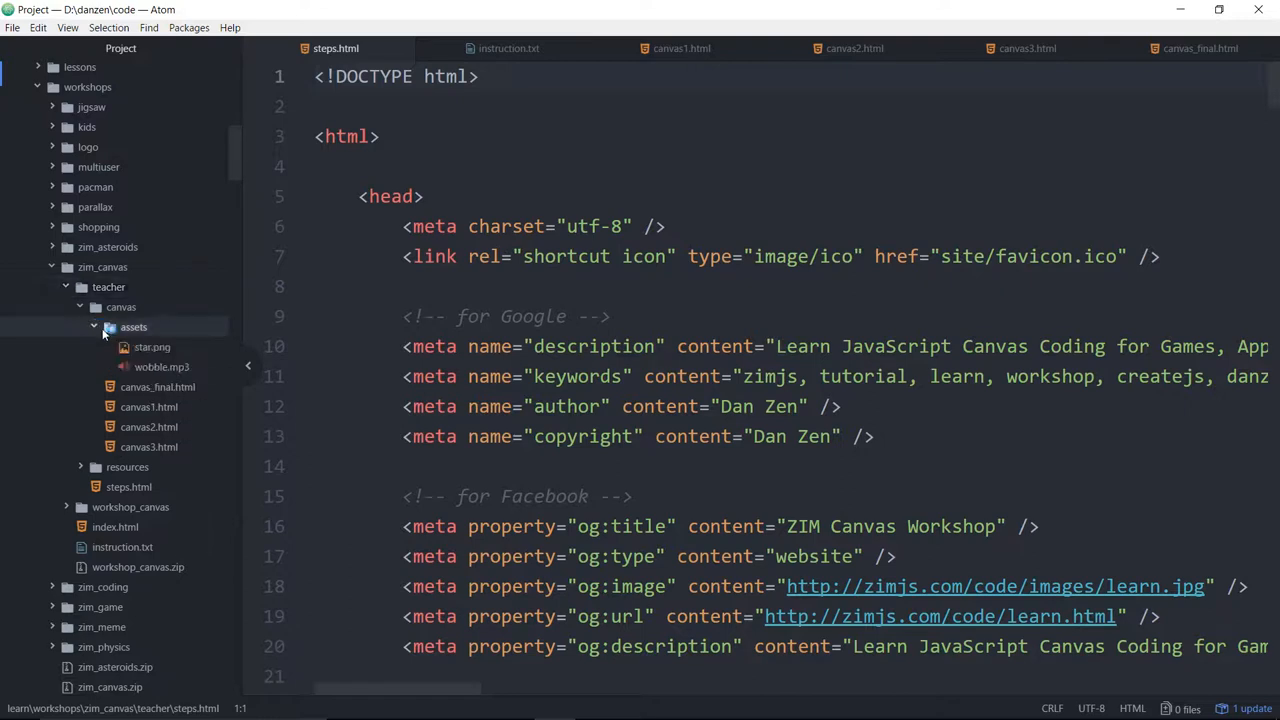
click(94, 327)
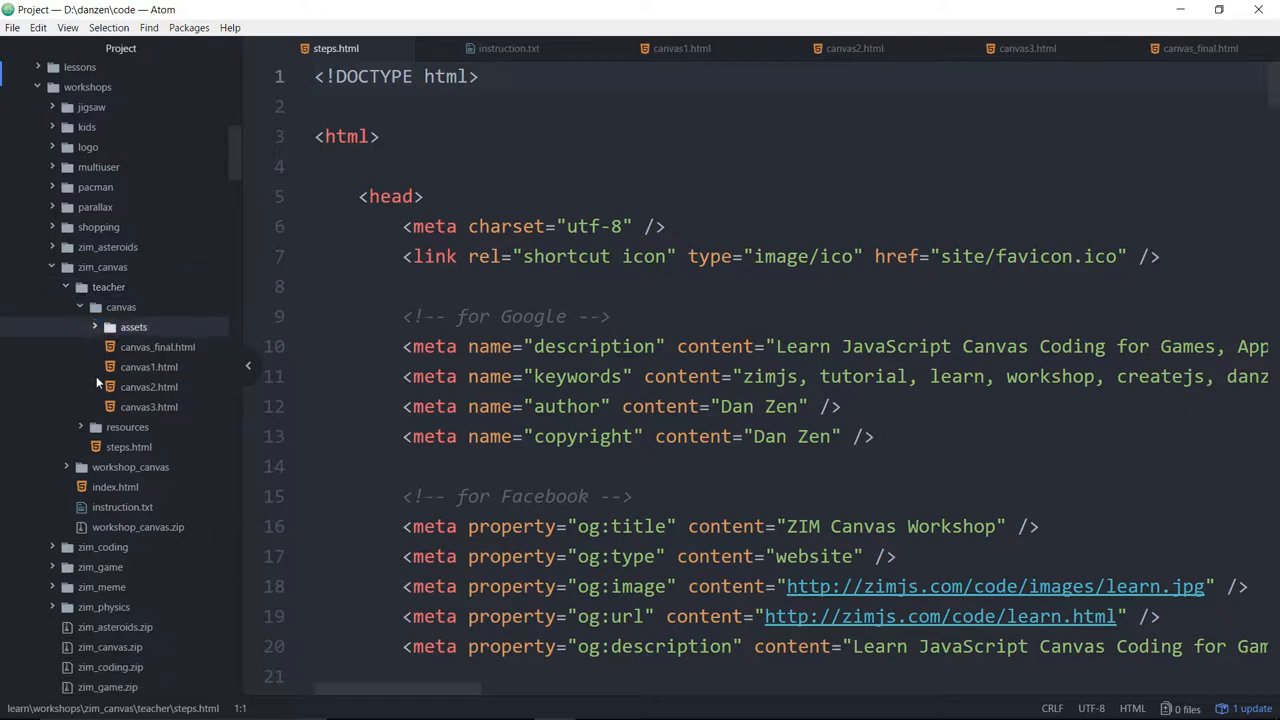
Step: Expand the resources folder, browse its subfolders, and toggle the zim folder
click(80, 427)
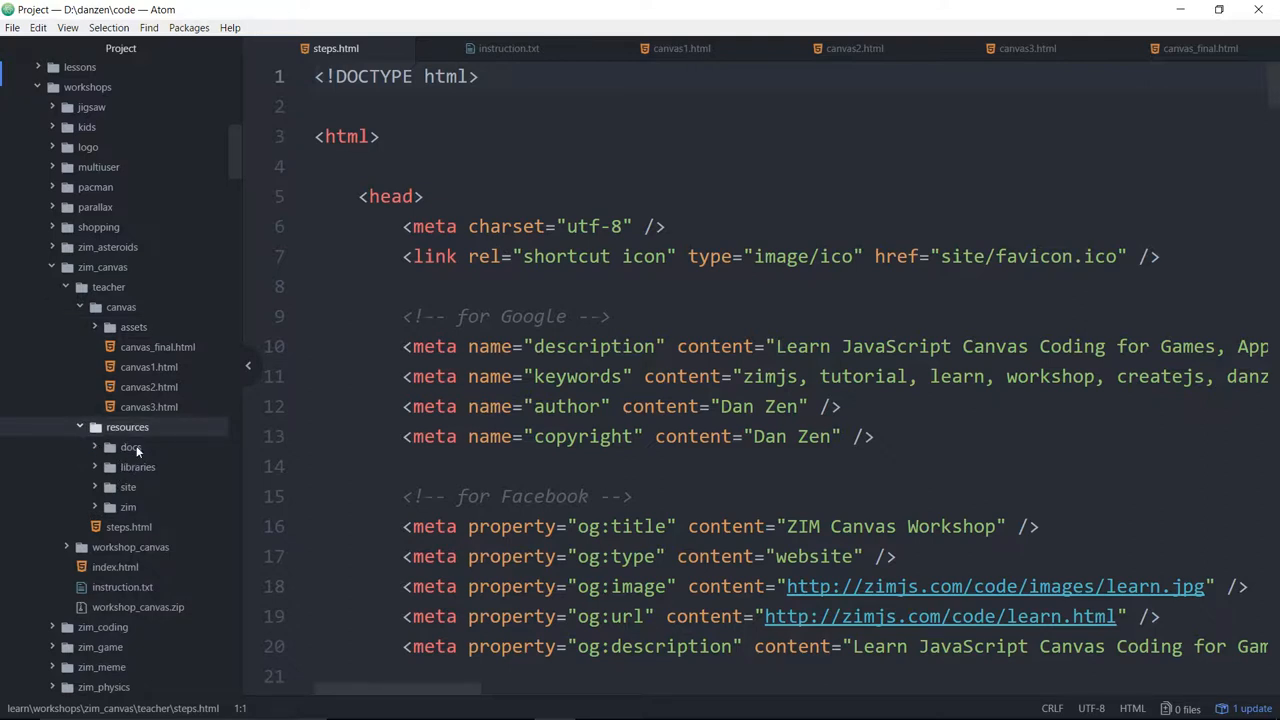
click(138, 467)
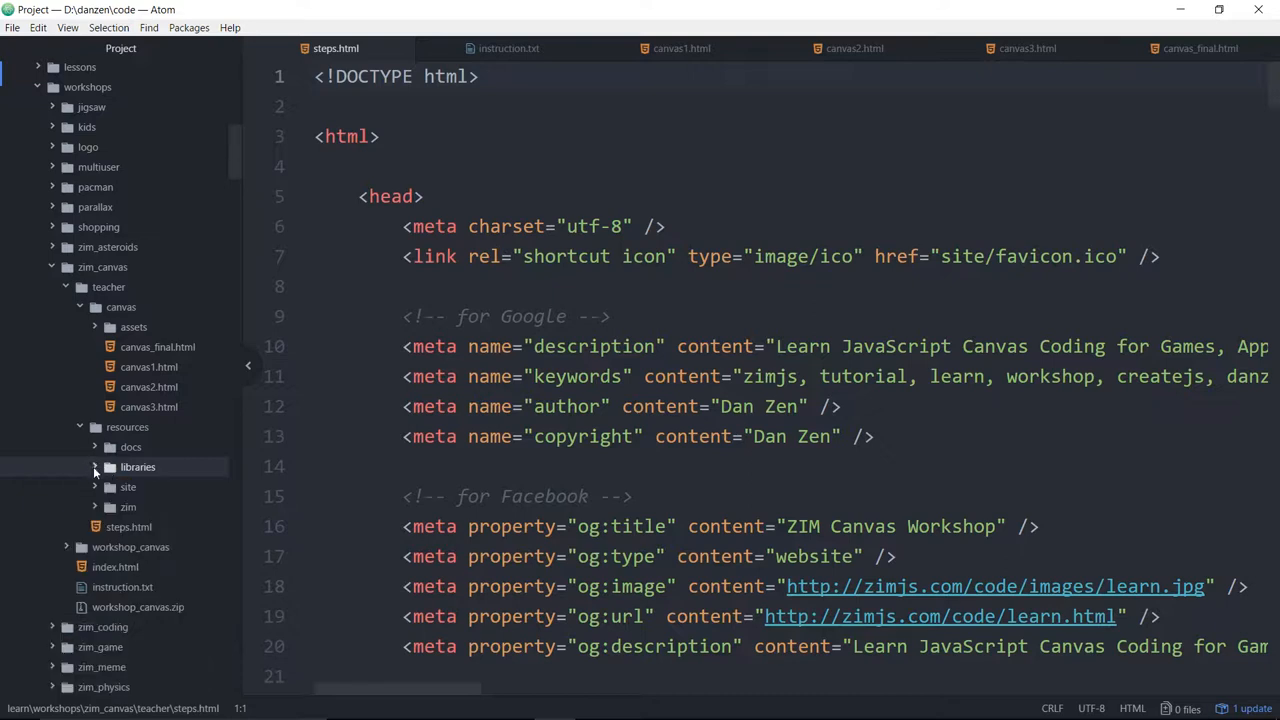
click(128, 487)
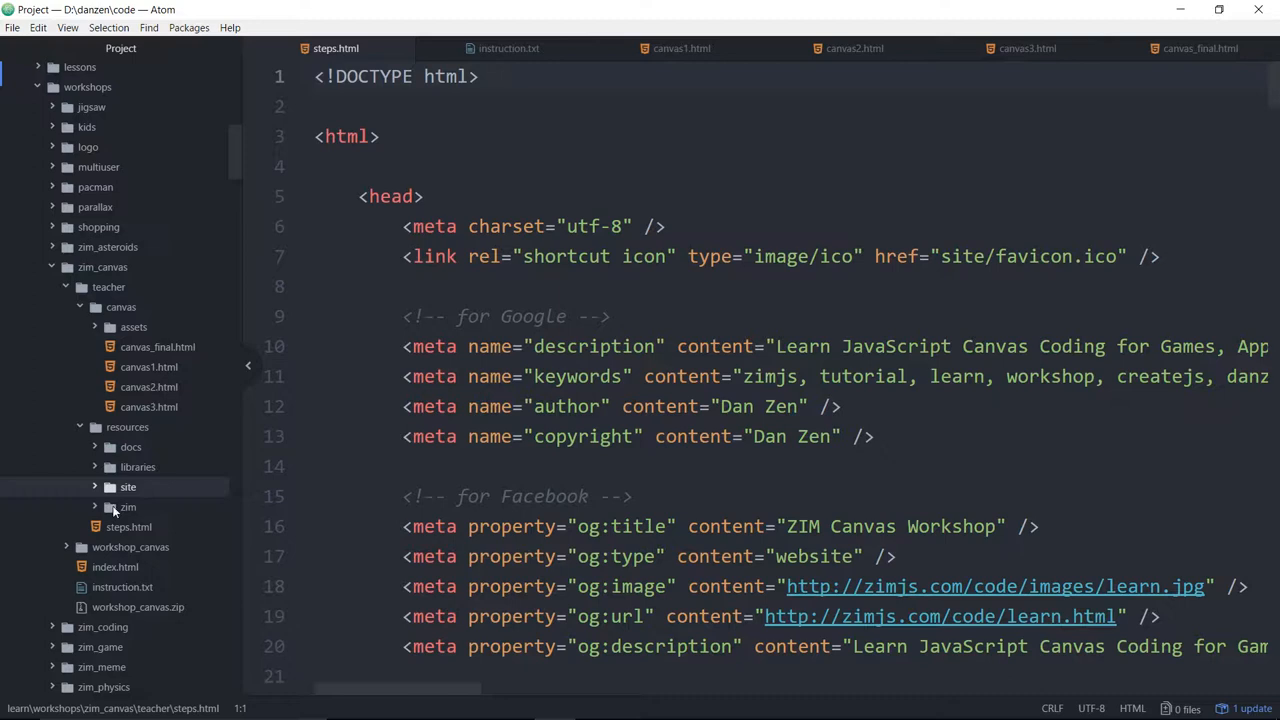
click(128, 507)
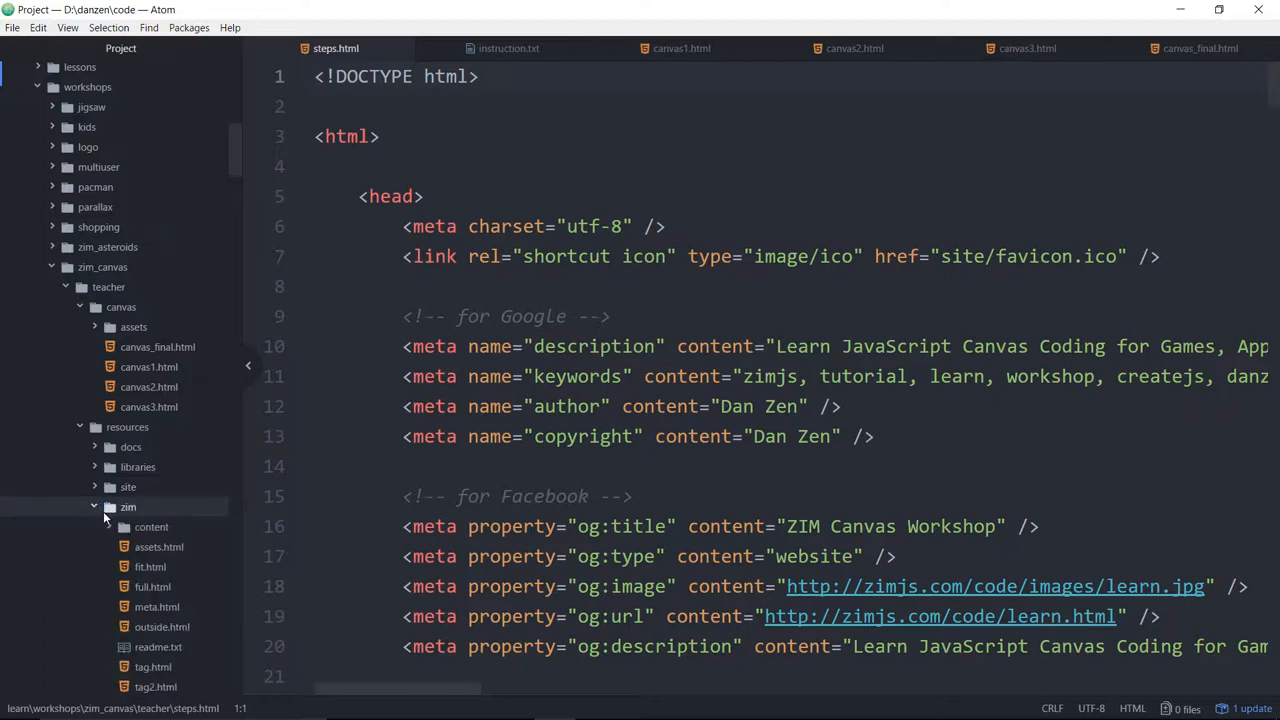
click(94, 507)
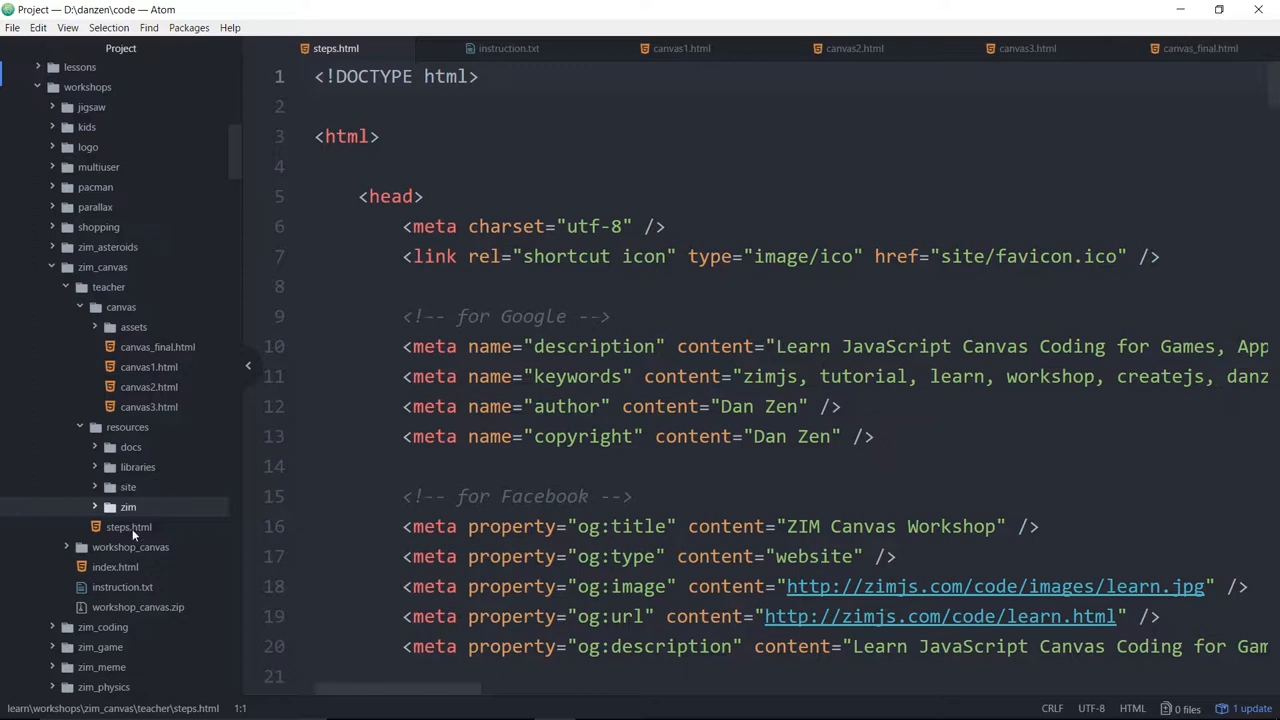
mouse_move(130, 527)
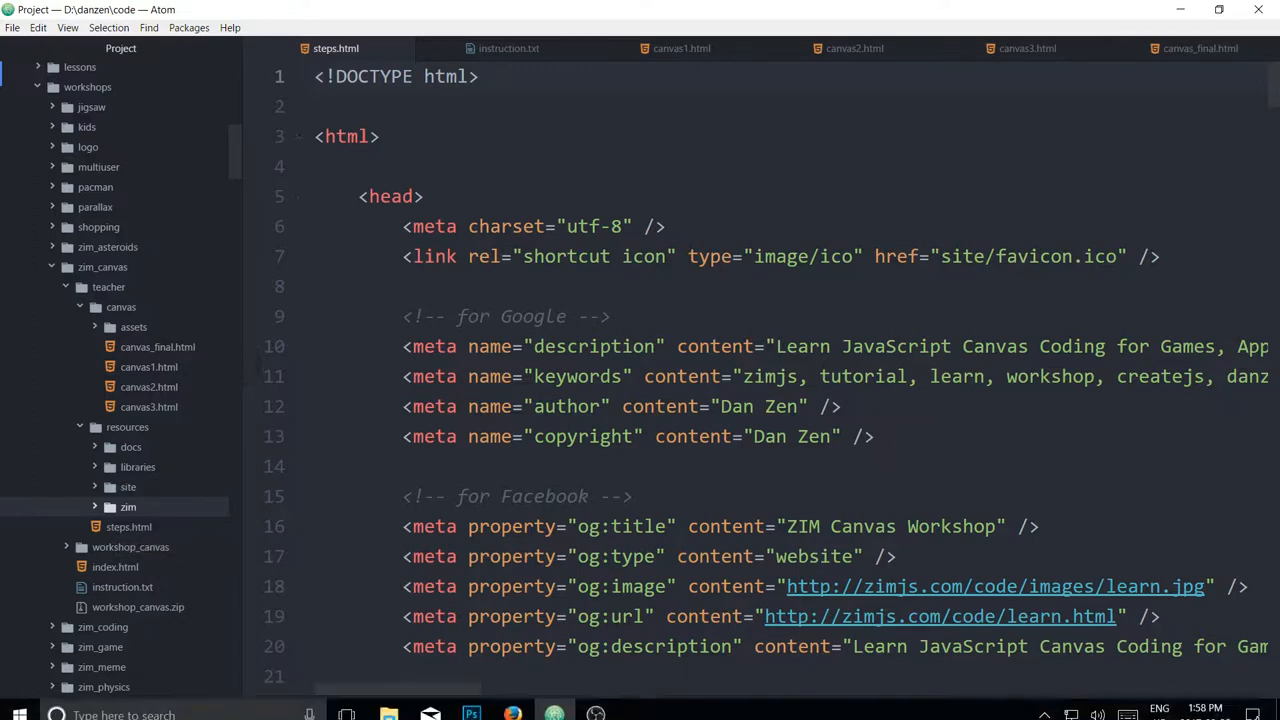
mouse_move(512, 711)
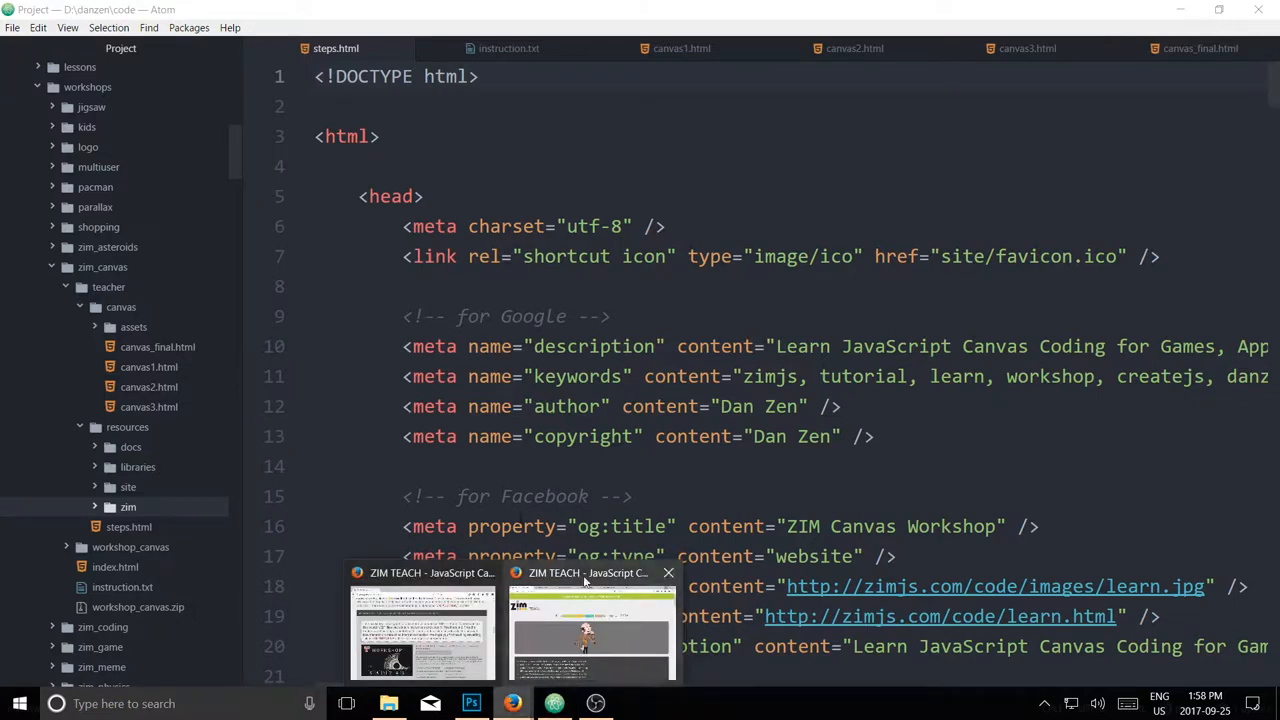
Step: Bring the ZIM TEACH Firefox window forward and switch to the ZIM Canvas Workshop tab
click(590, 630)
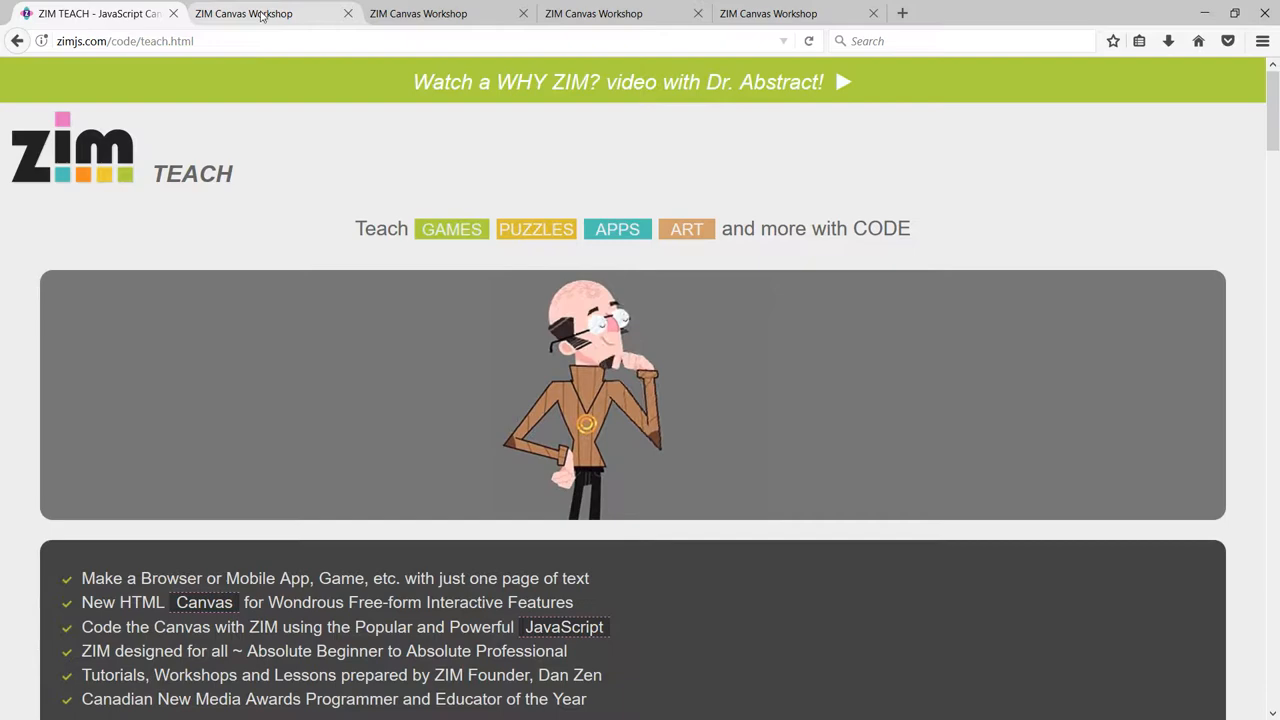
click(243, 13)
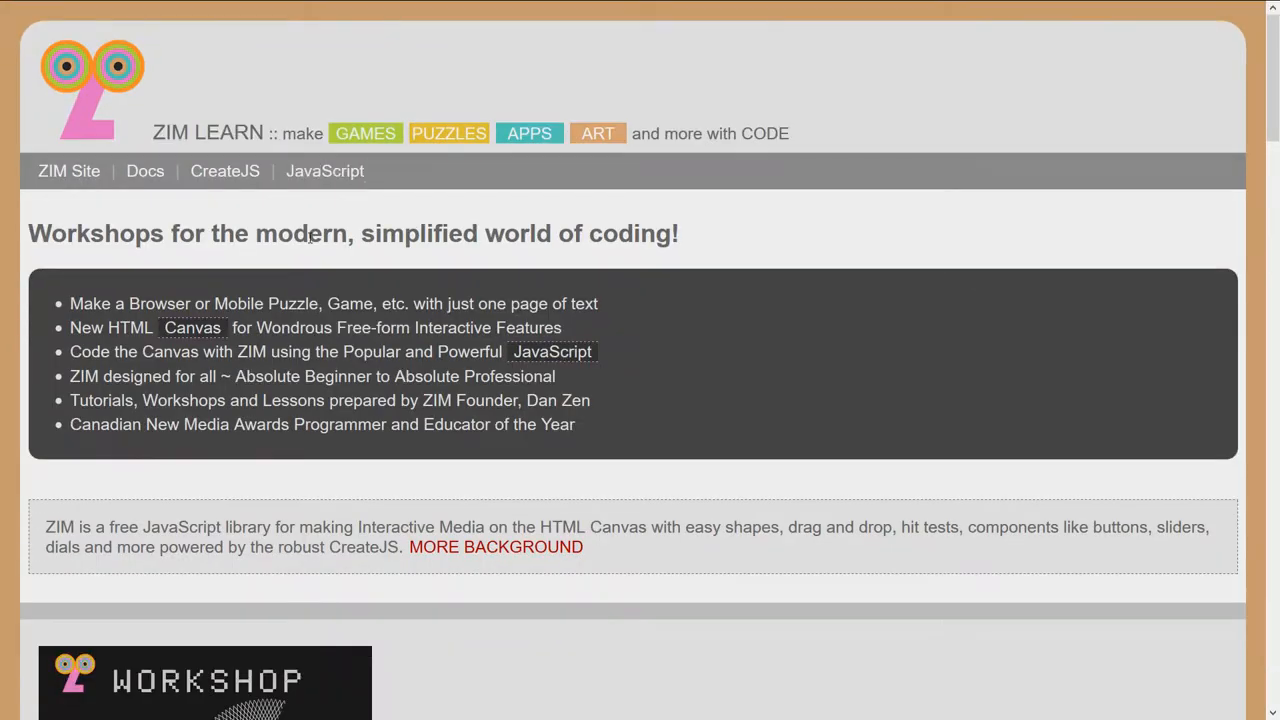
mouse_move(768, 225)
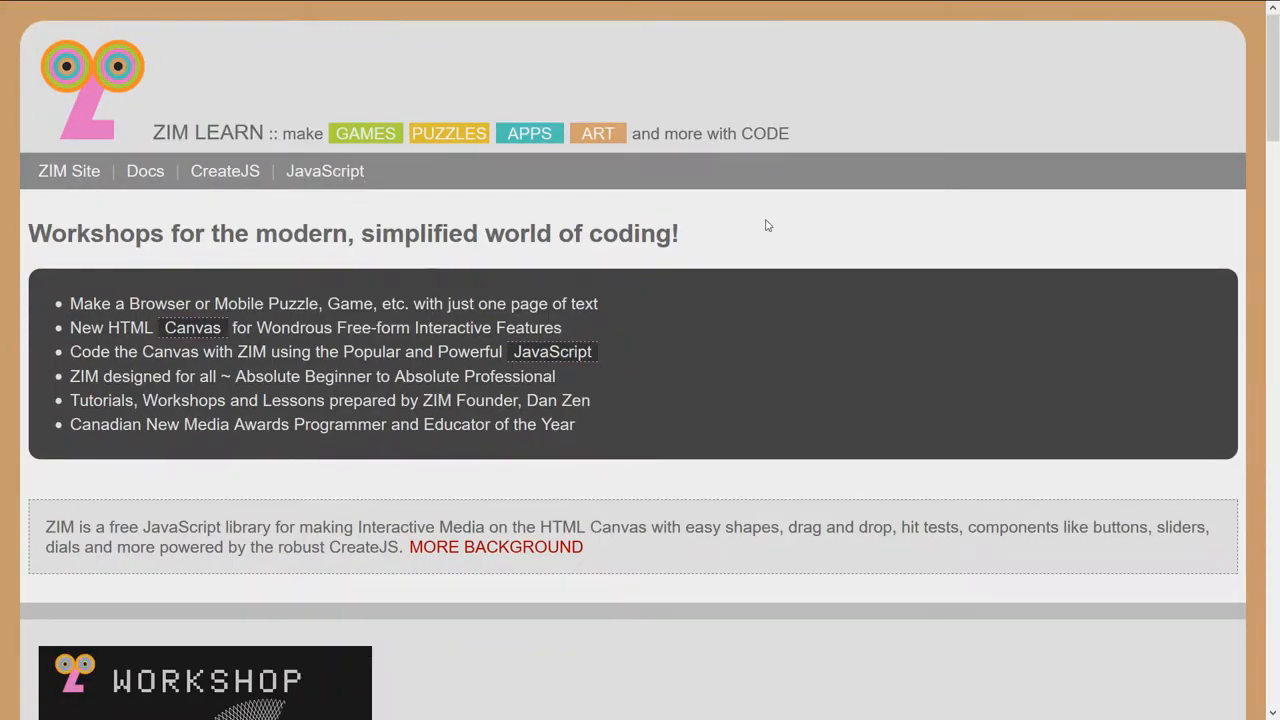
Step: Scroll past the Goal section to the STEPS list and its zip download instructions
scroll(down, 3)
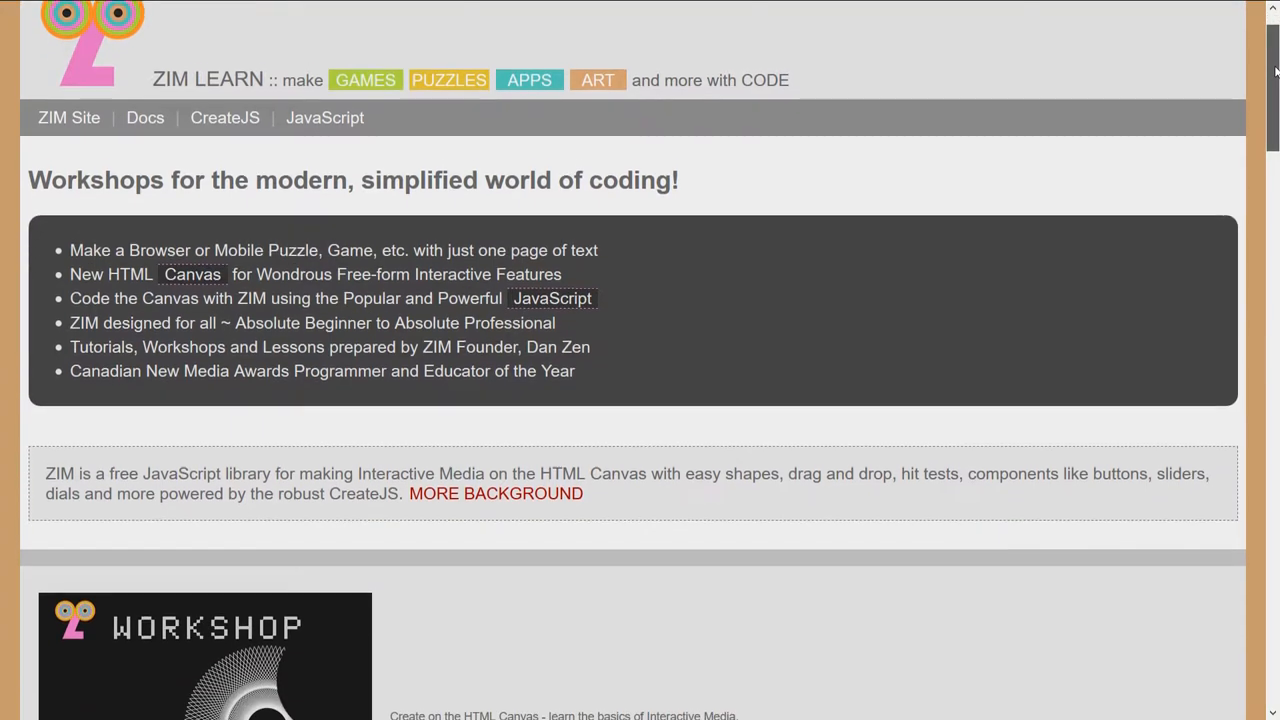
scroll(down, 3)
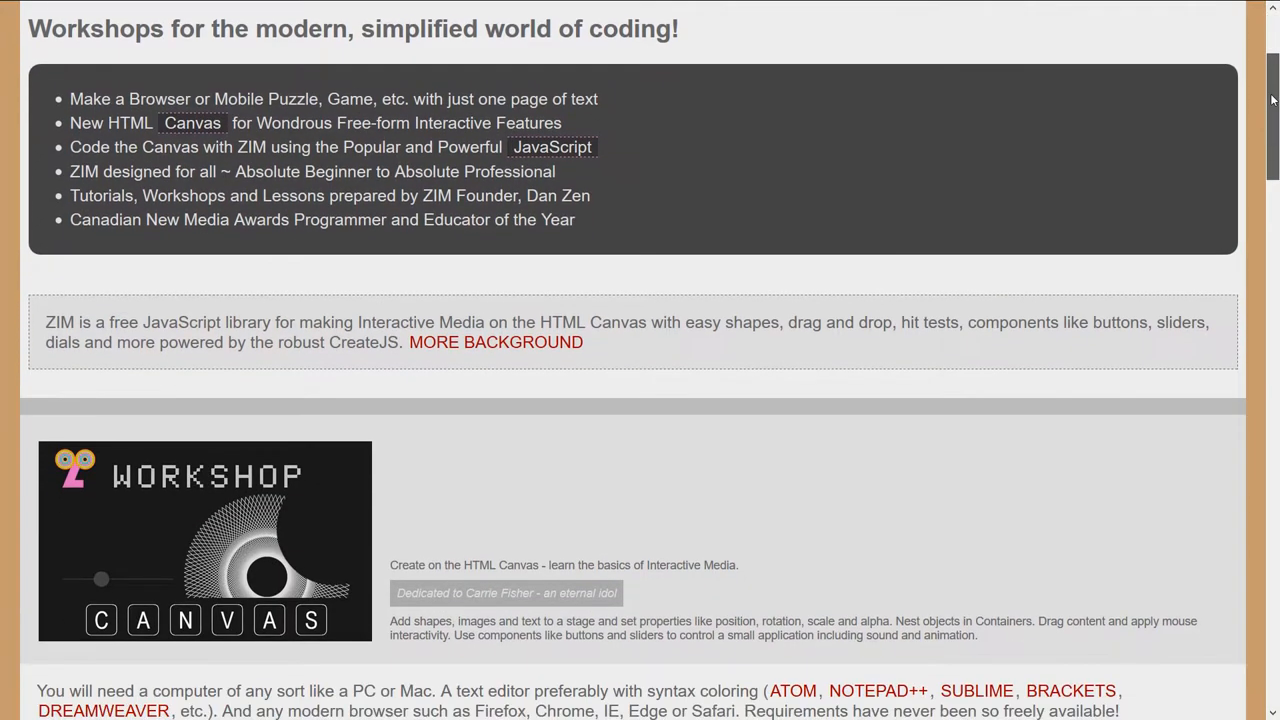
scroll(down, 3)
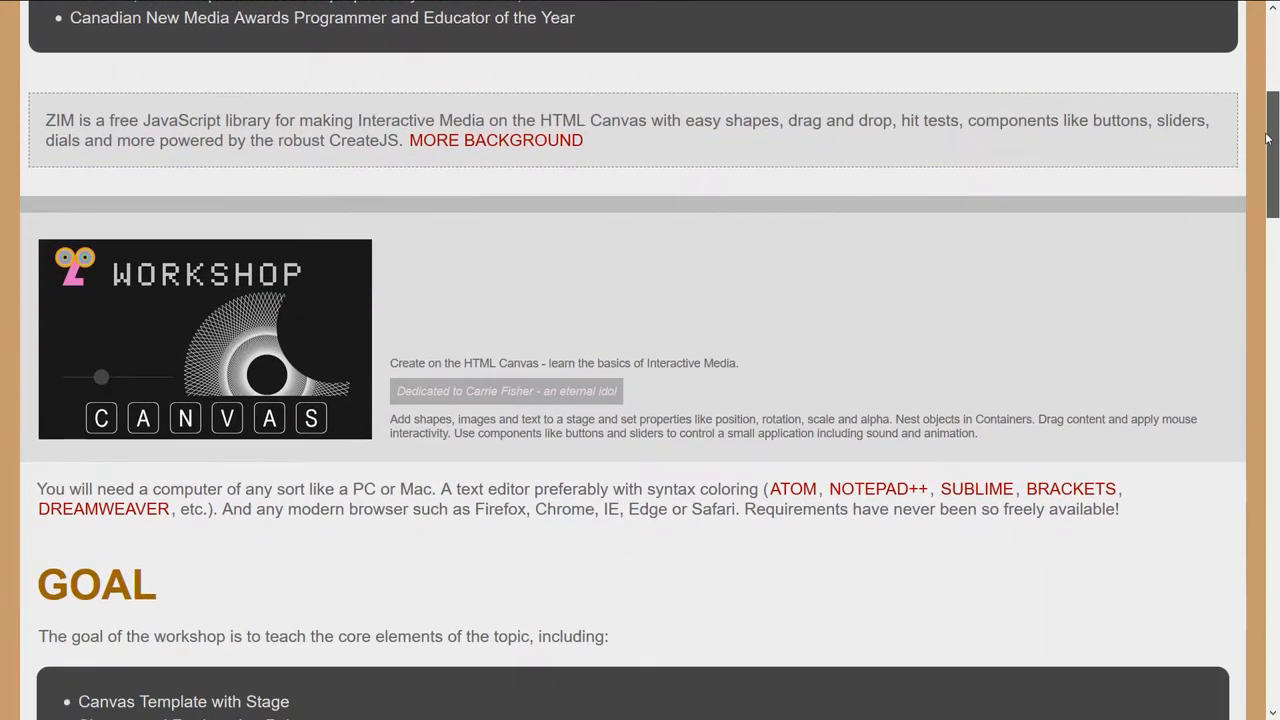
scroll(down, 3)
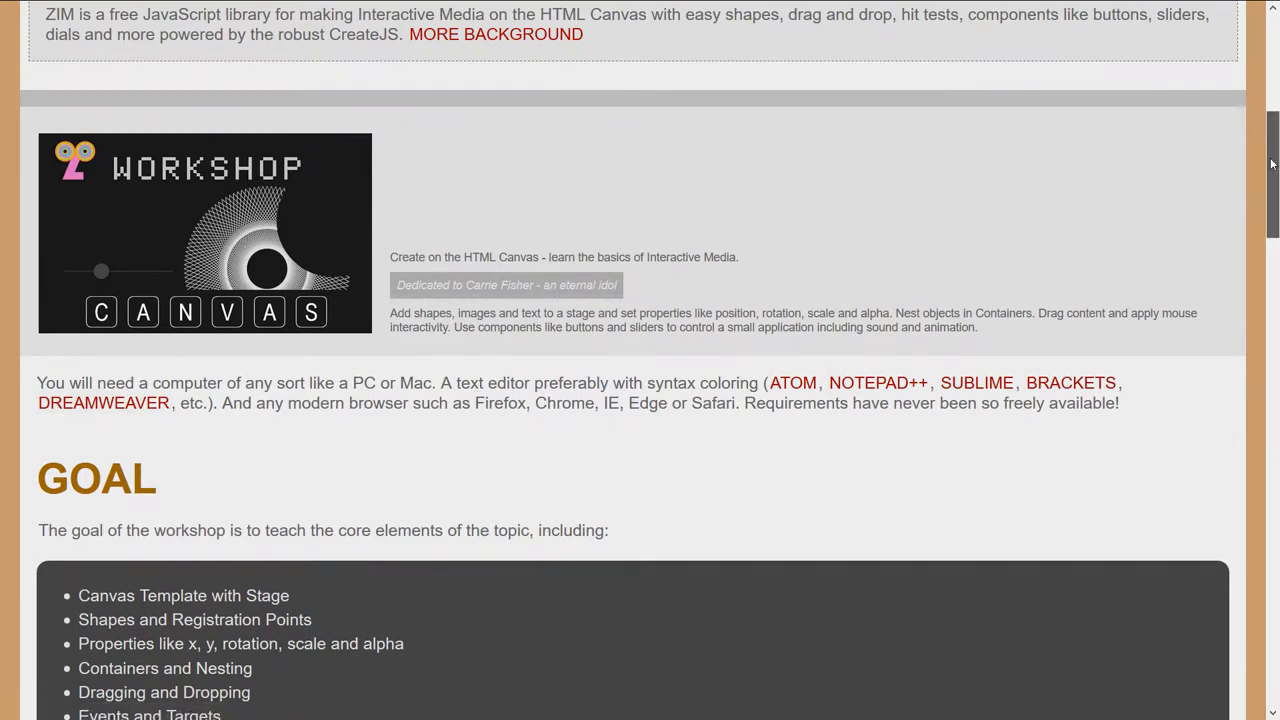
scroll(down, 3)
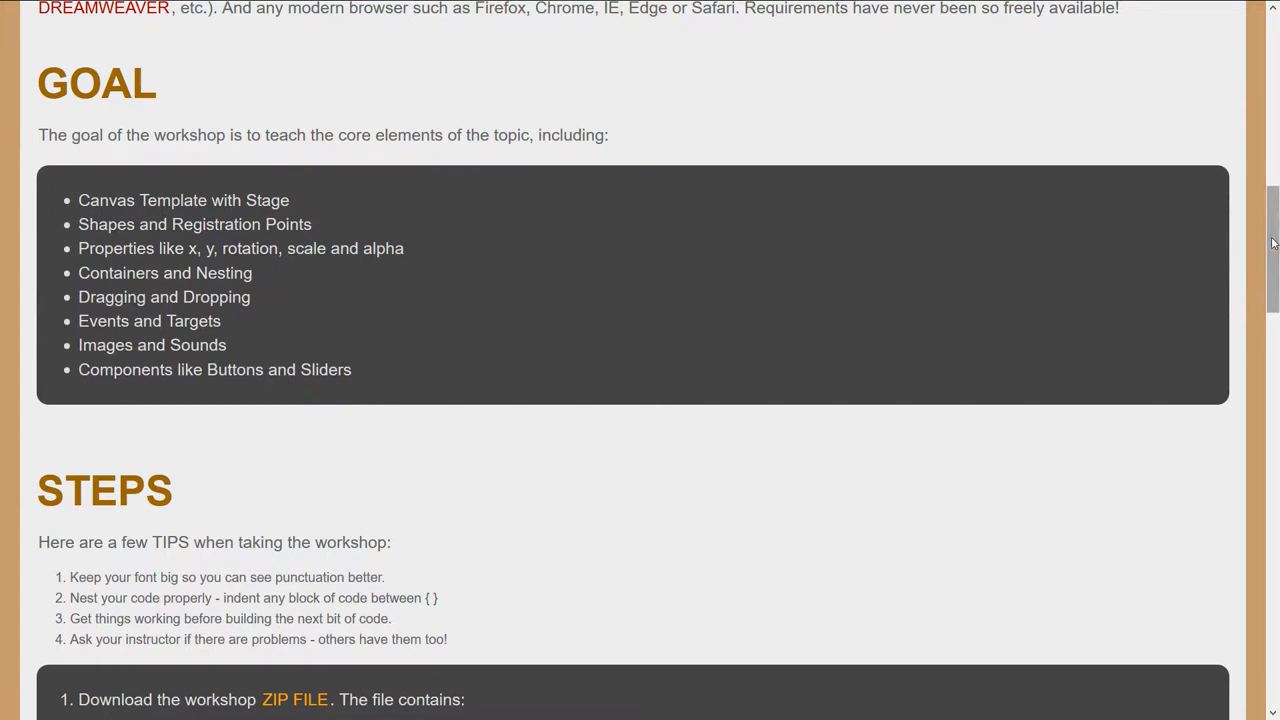
scroll(down, 3)
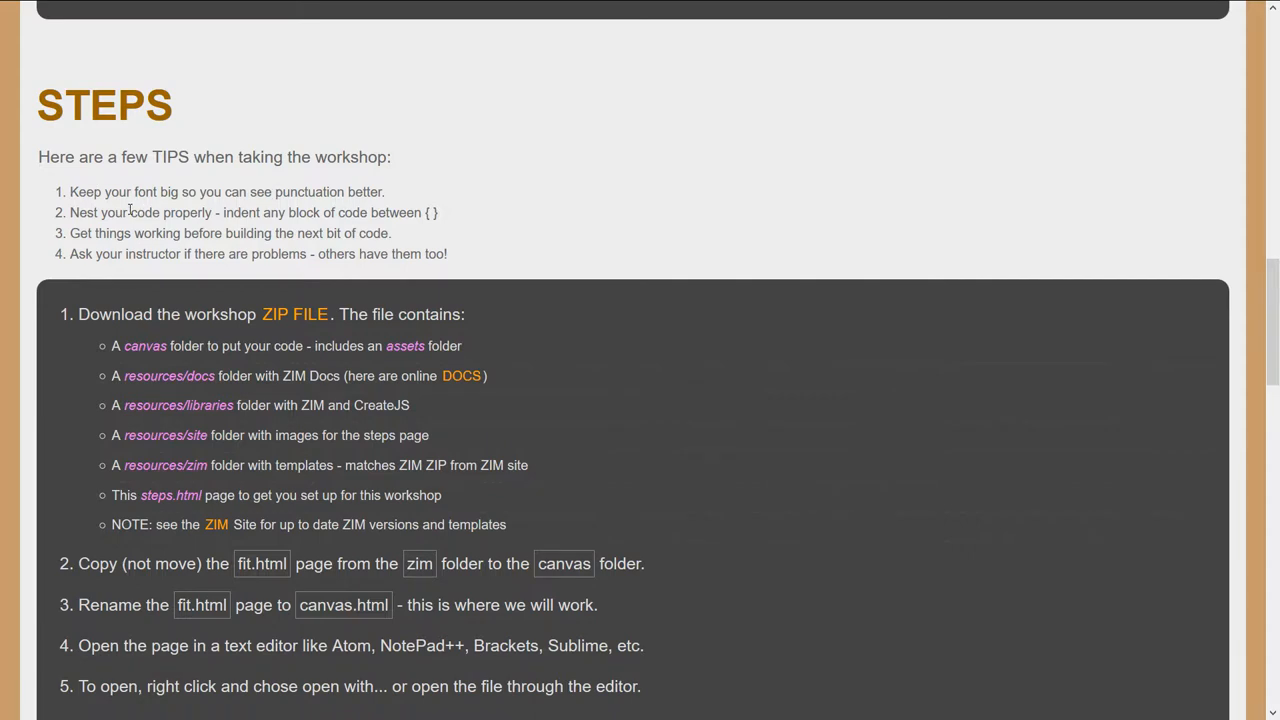
mouse_move(295, 314)
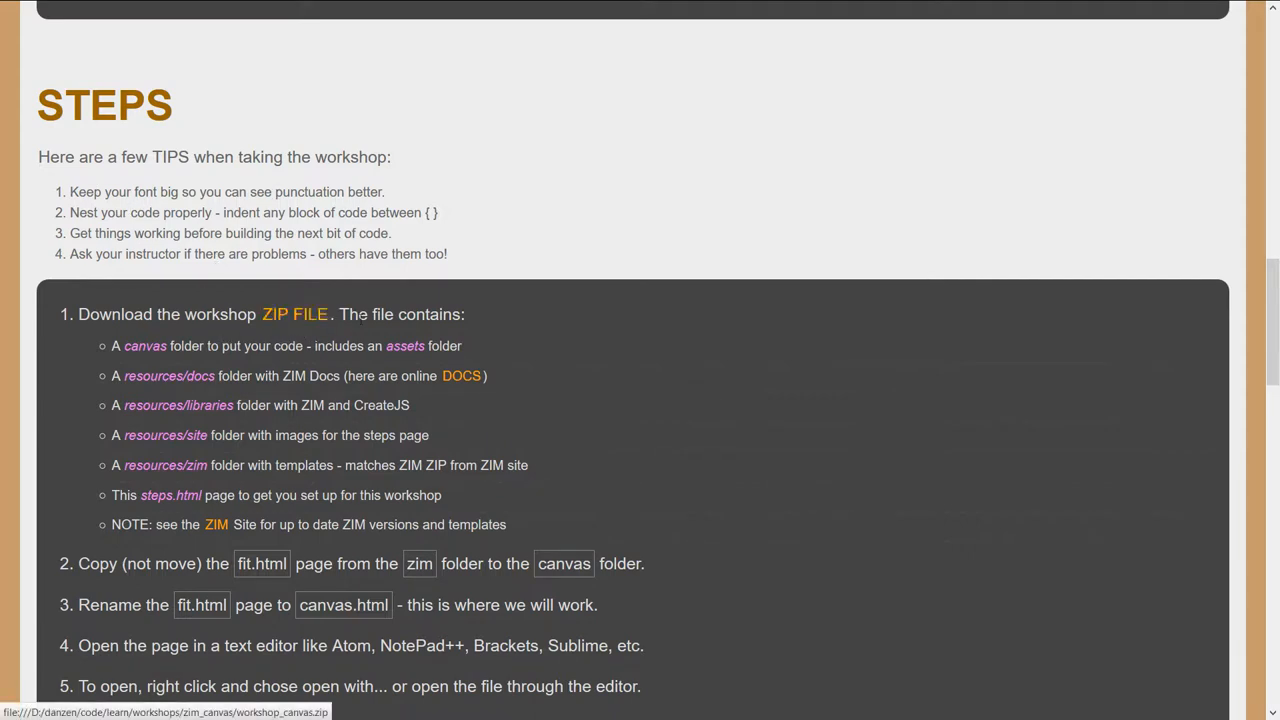
Step: Read through all thirteen steps and the Resources links, then scroll back up
scroll(down, 3)
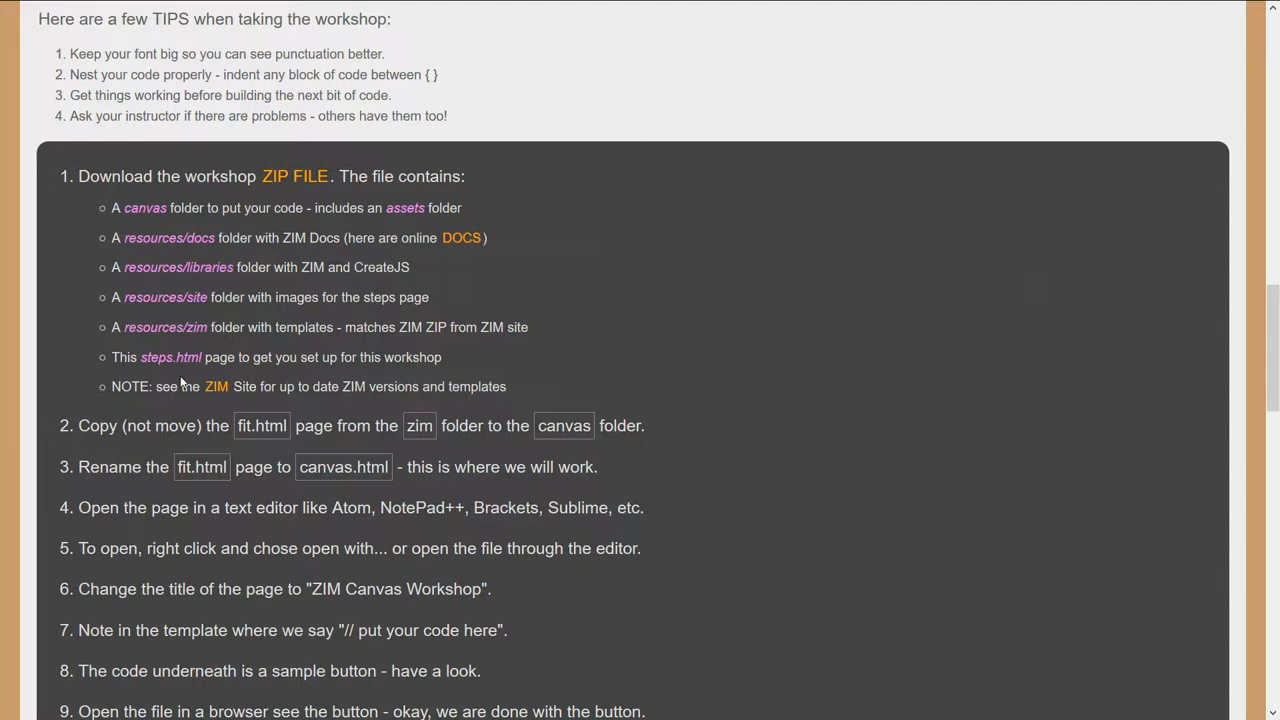
double_click(261, 425)
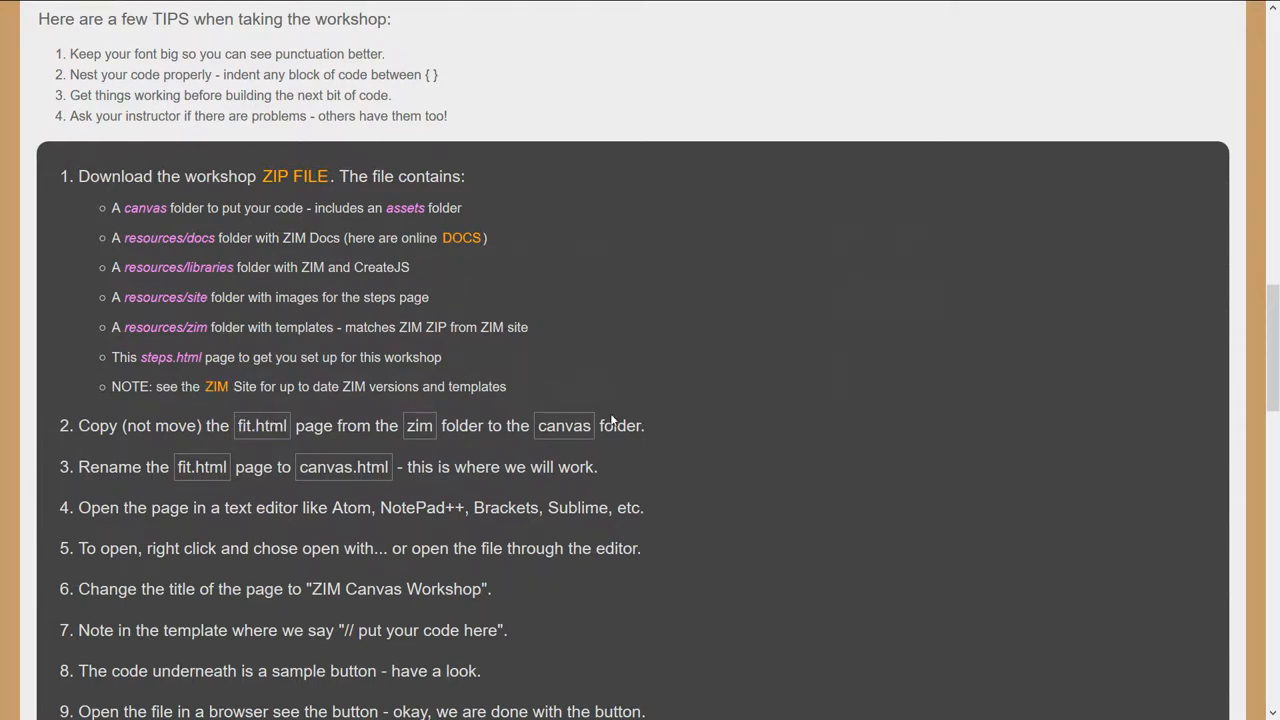
scroll(down, 3)
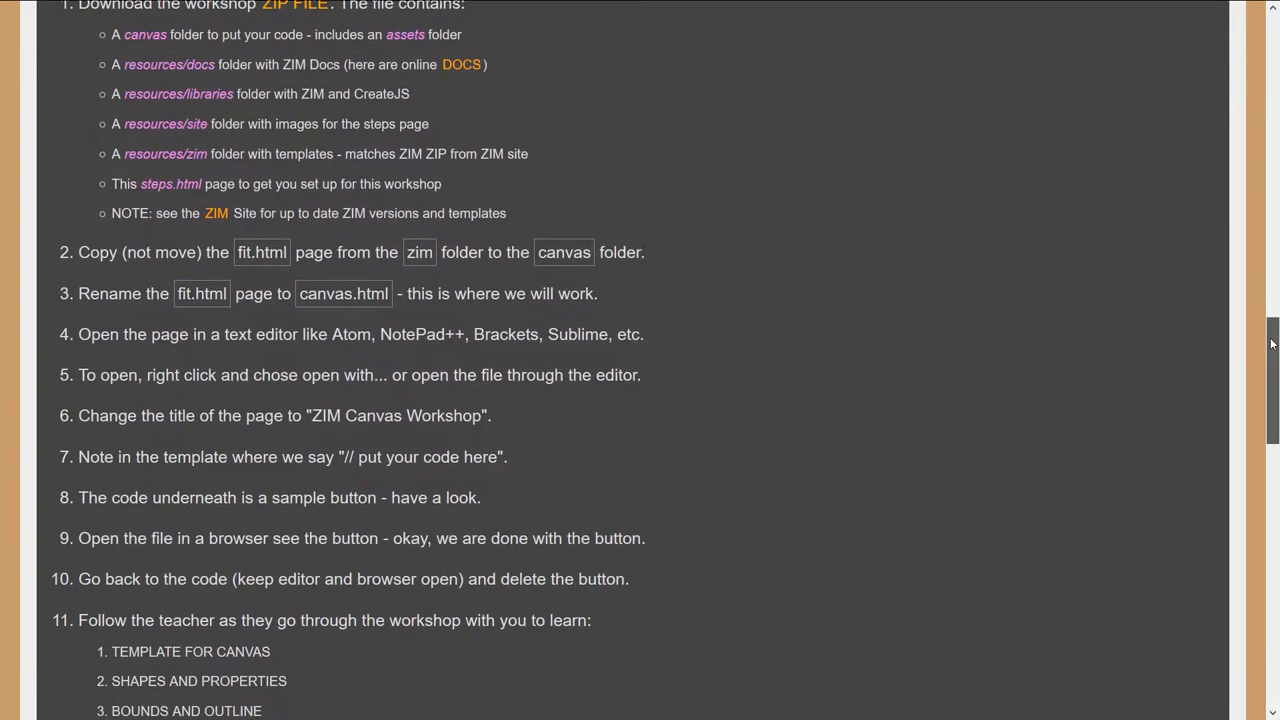
scroll(down, 3)
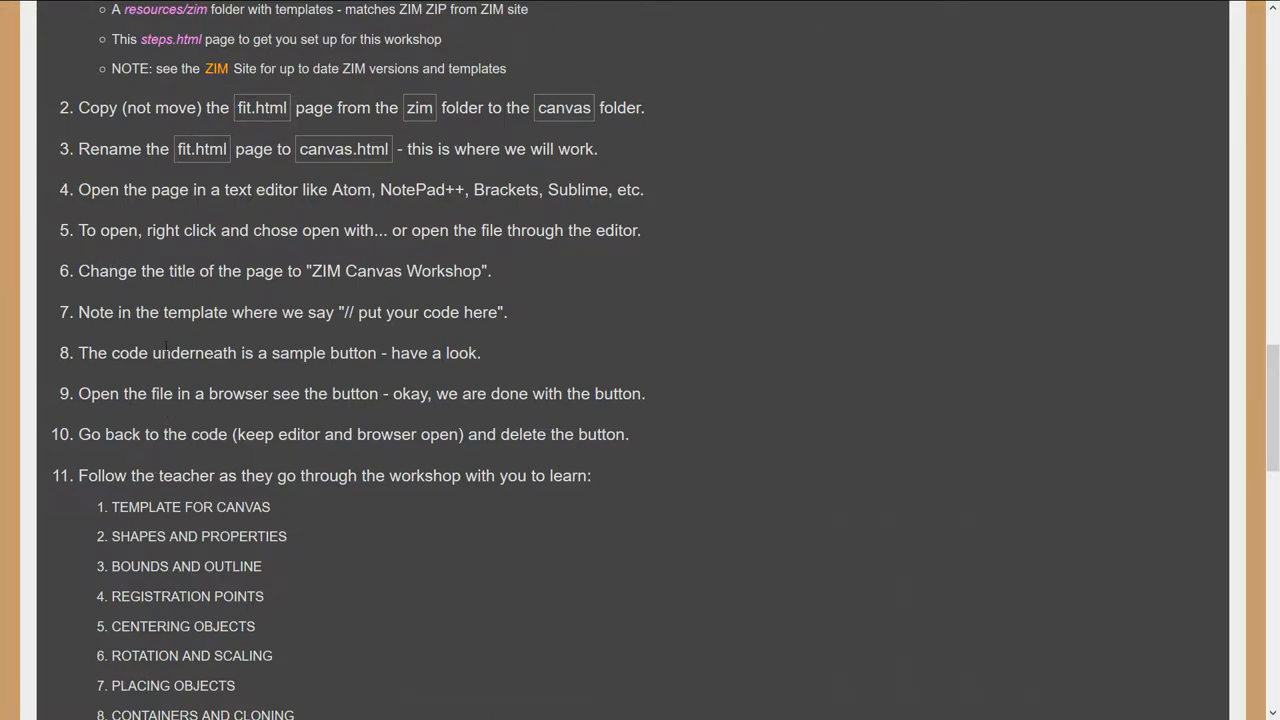
mouse_move(1185, 467)
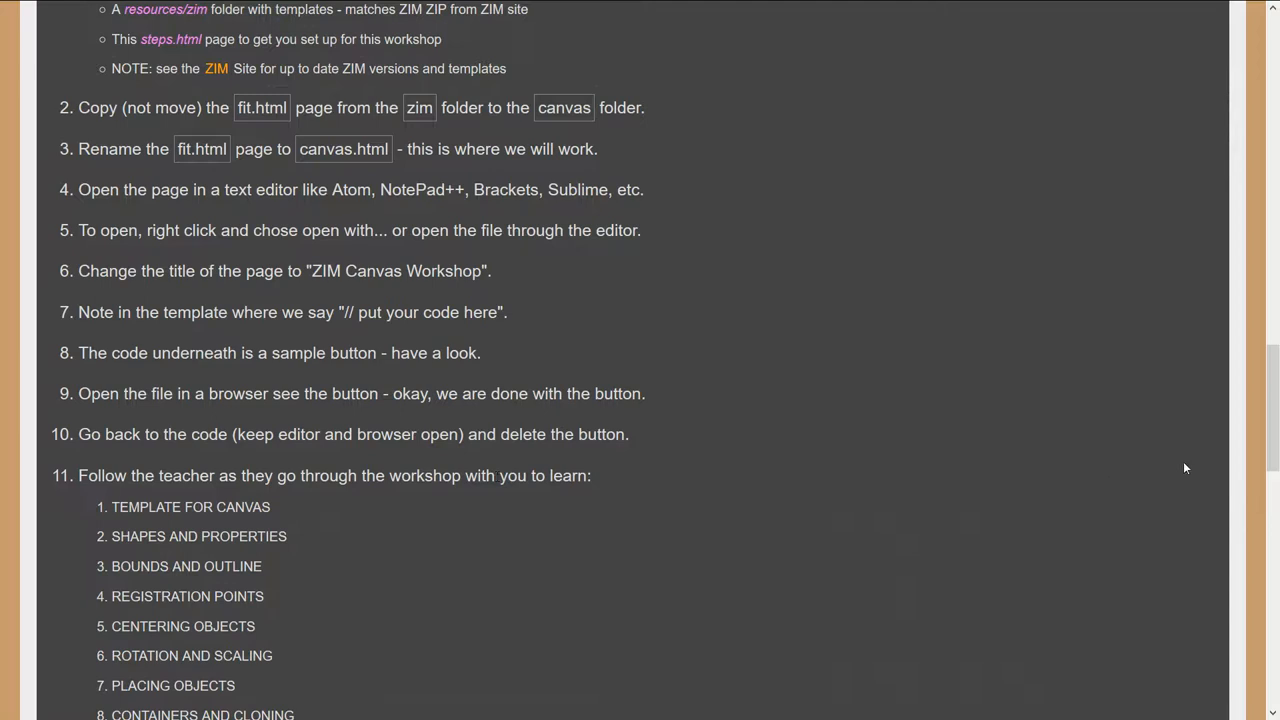
scroll(down, 3)
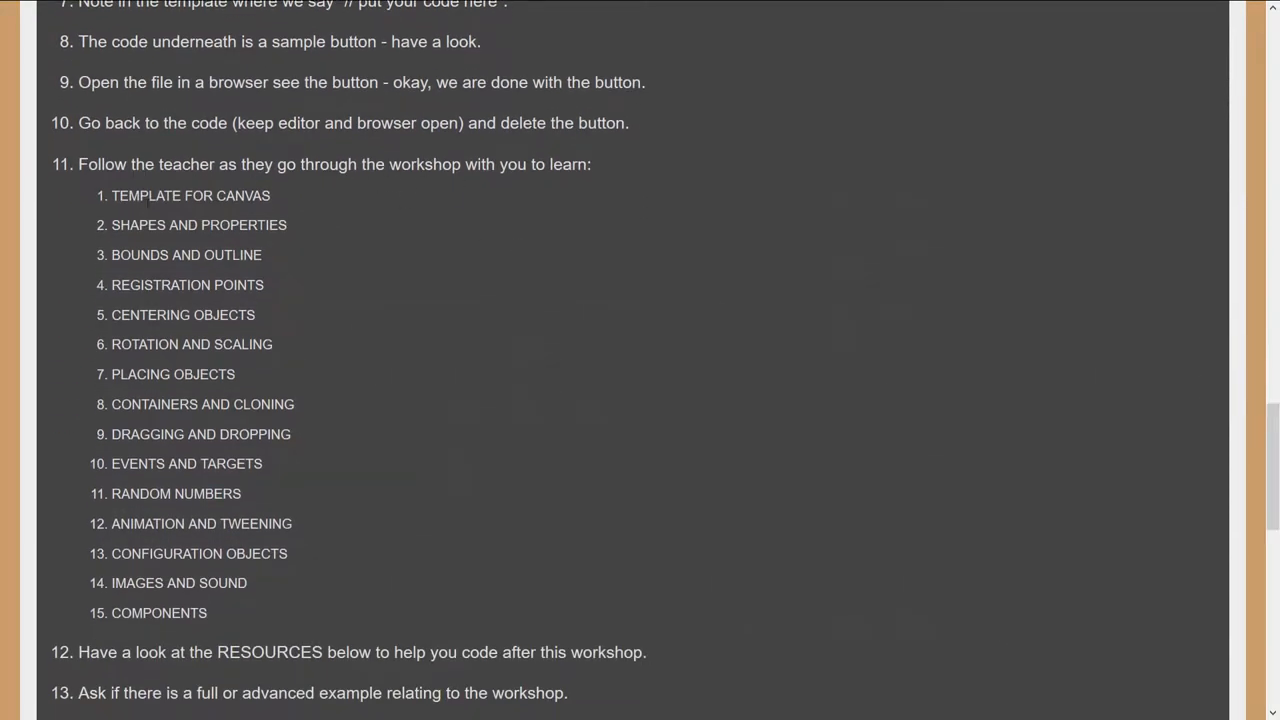
mouse_move(207, 243)
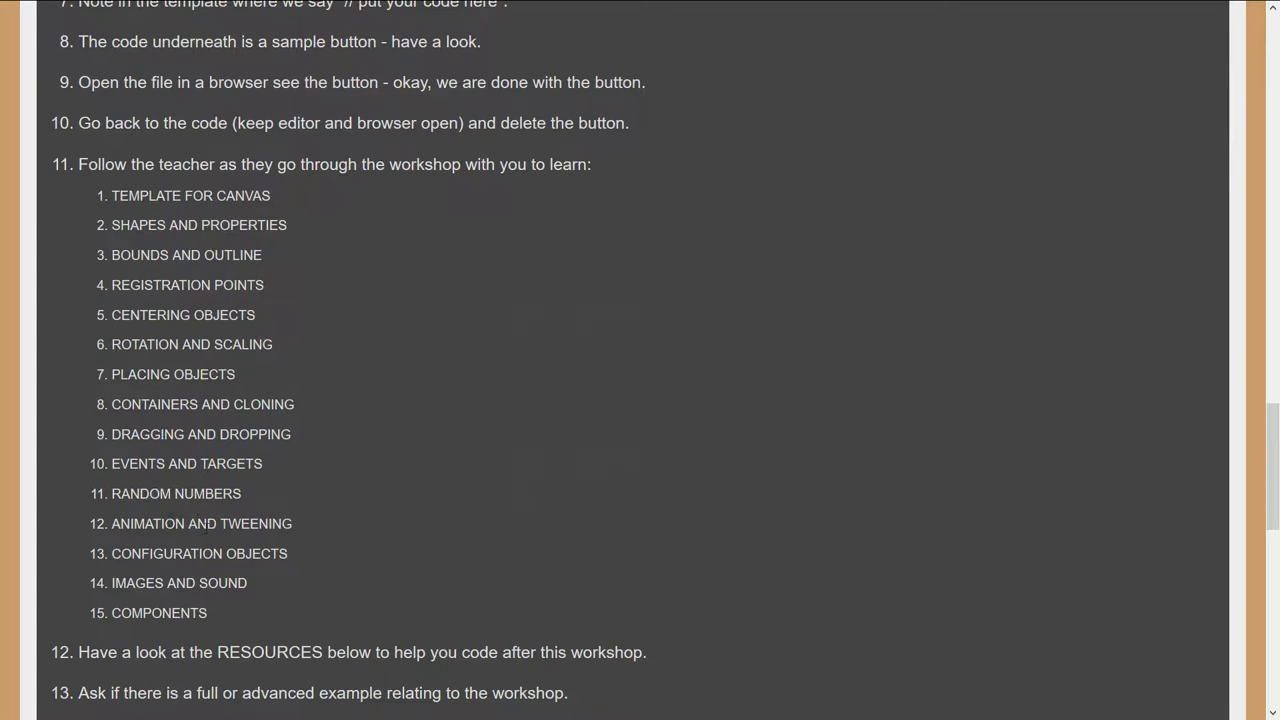
mouse_move(243, 570)
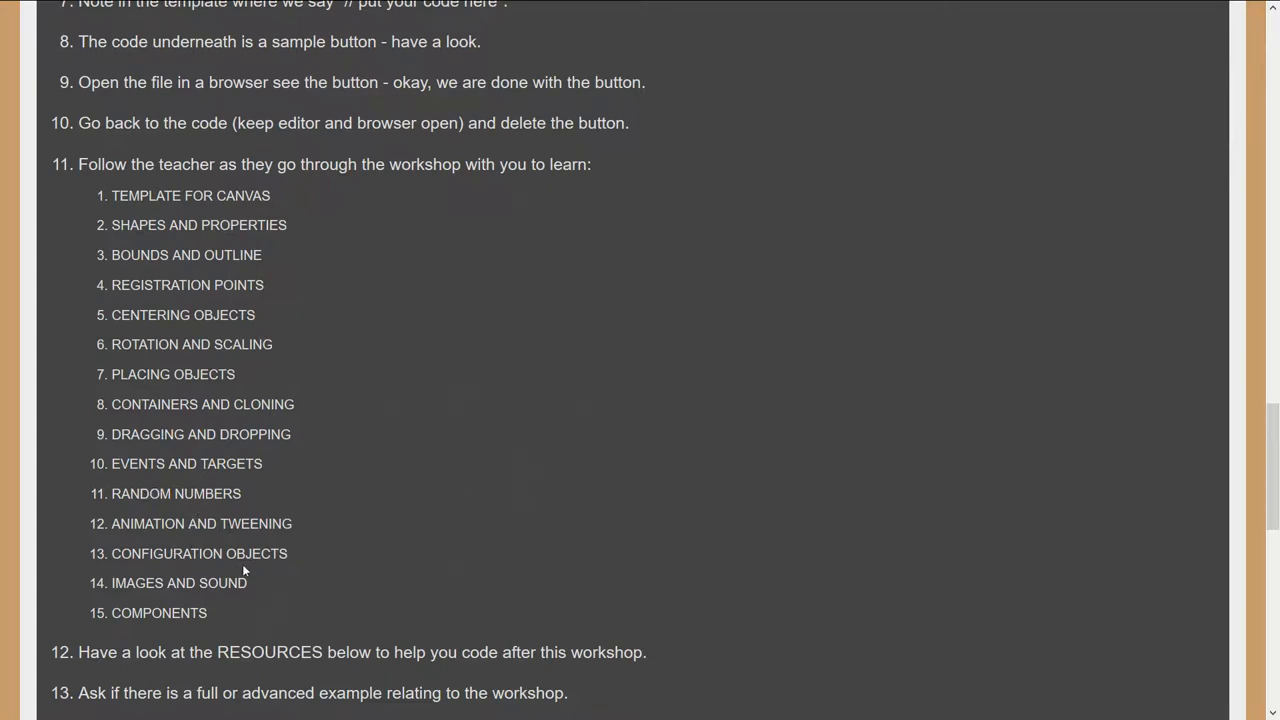
mouse_move(961, 568)
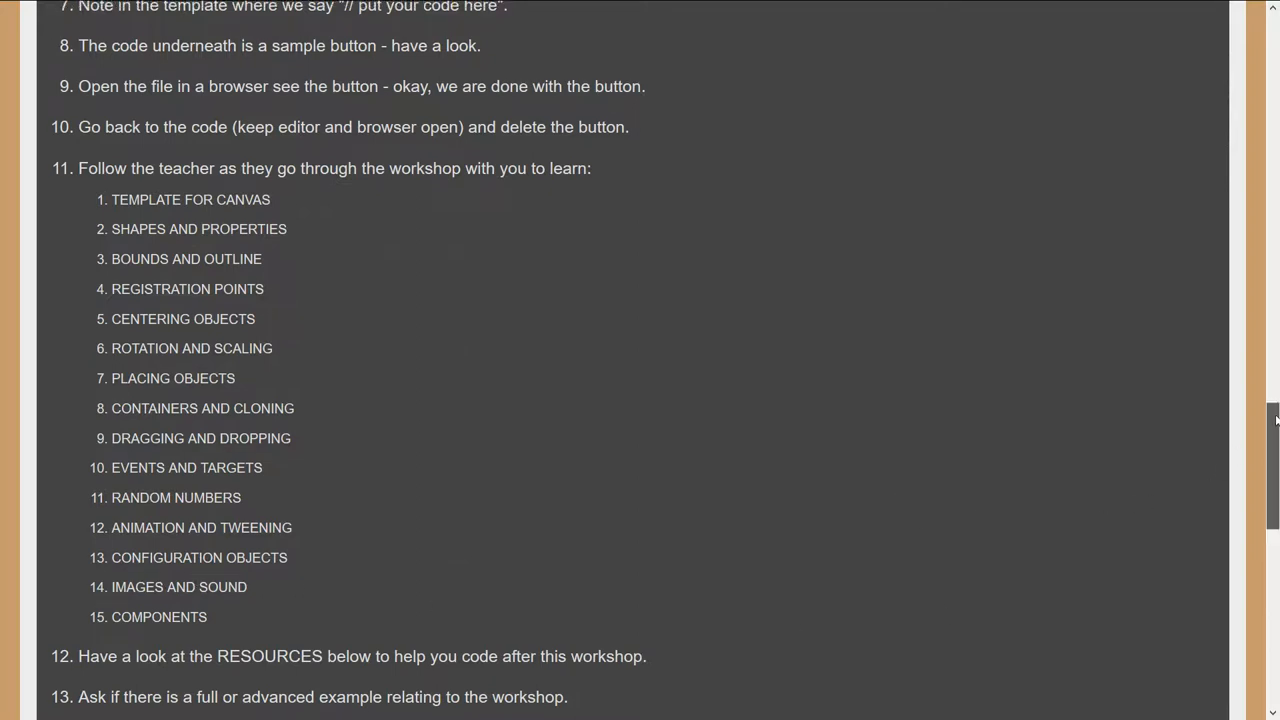
scroll(down, 3)
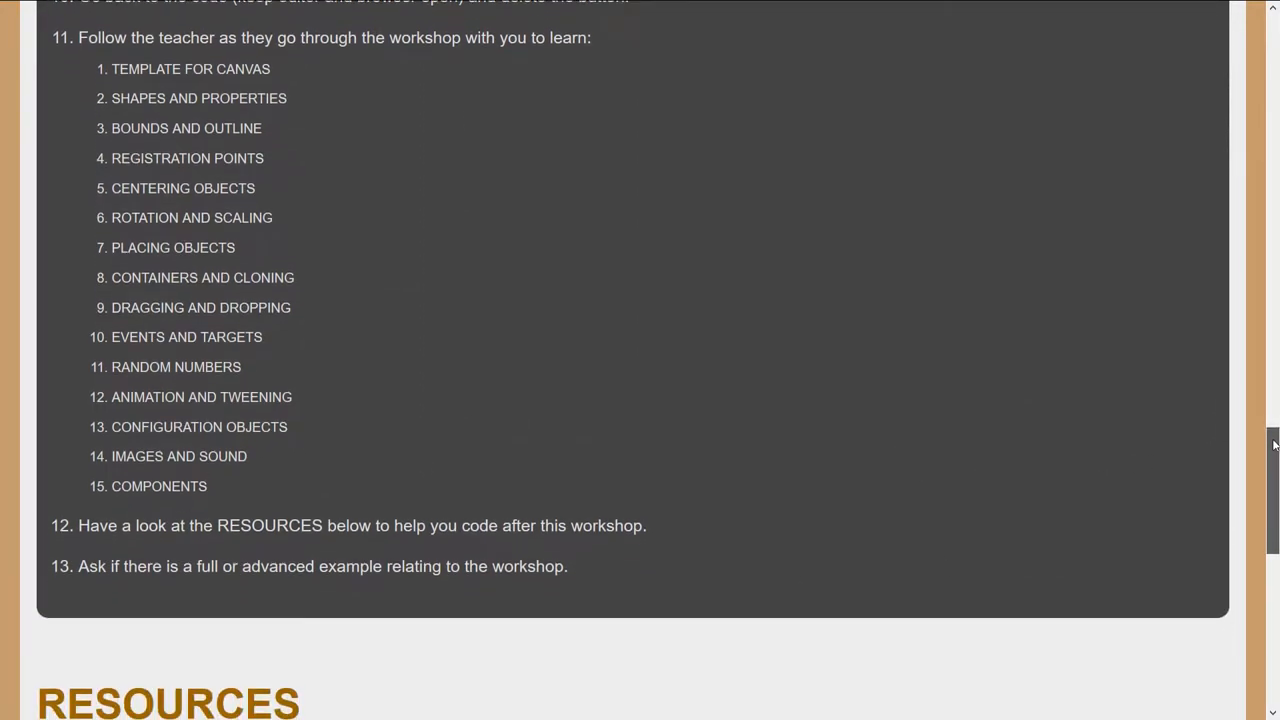
scroll(down, 3)
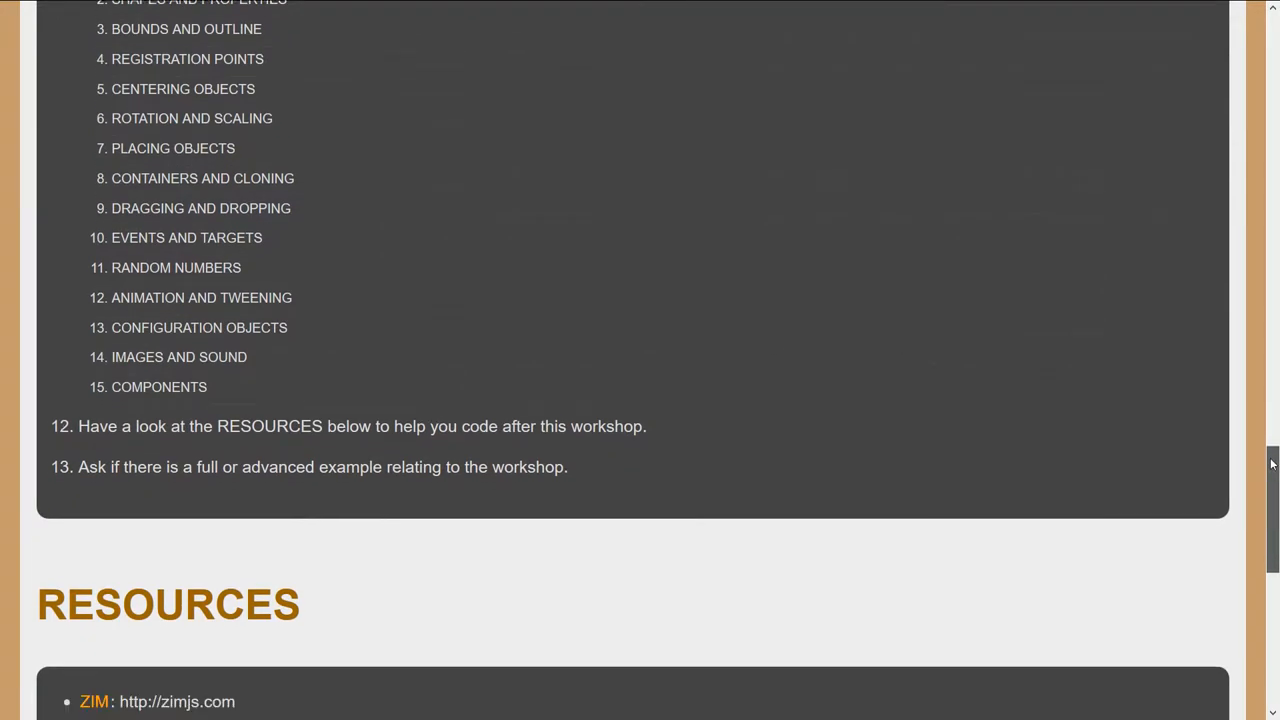
scroll(down, 3)
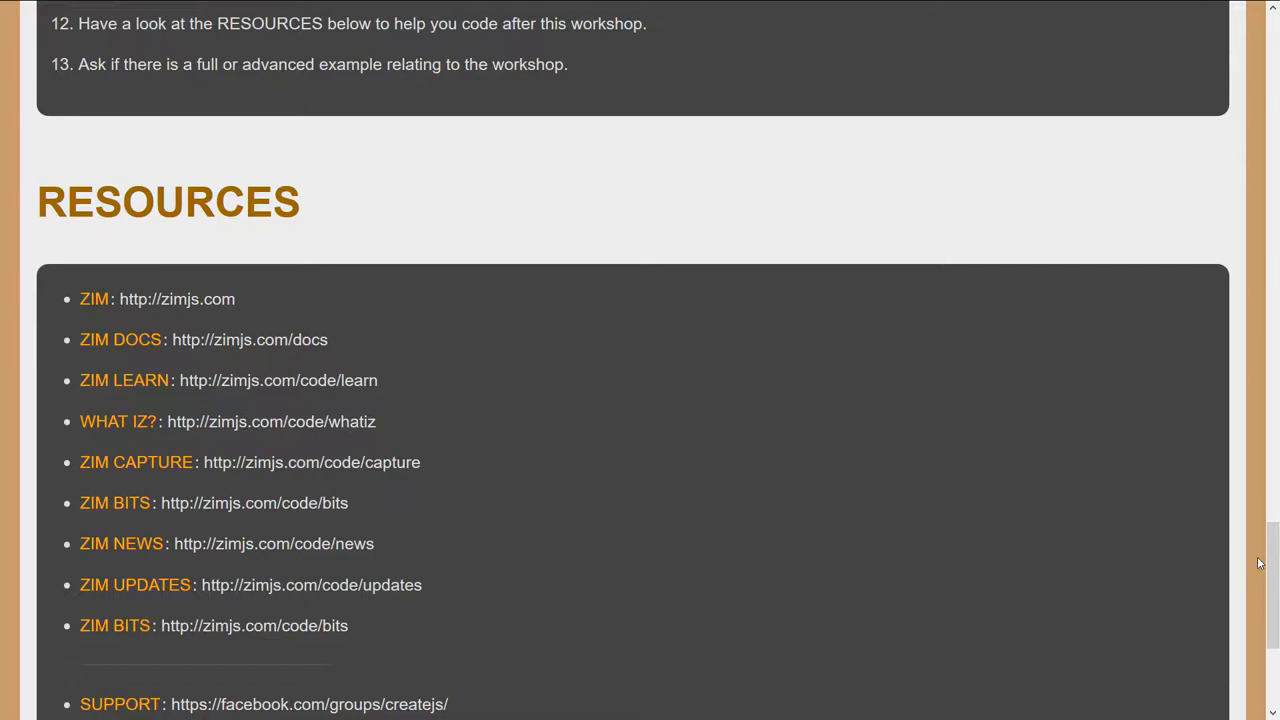
scroll(up, 3)
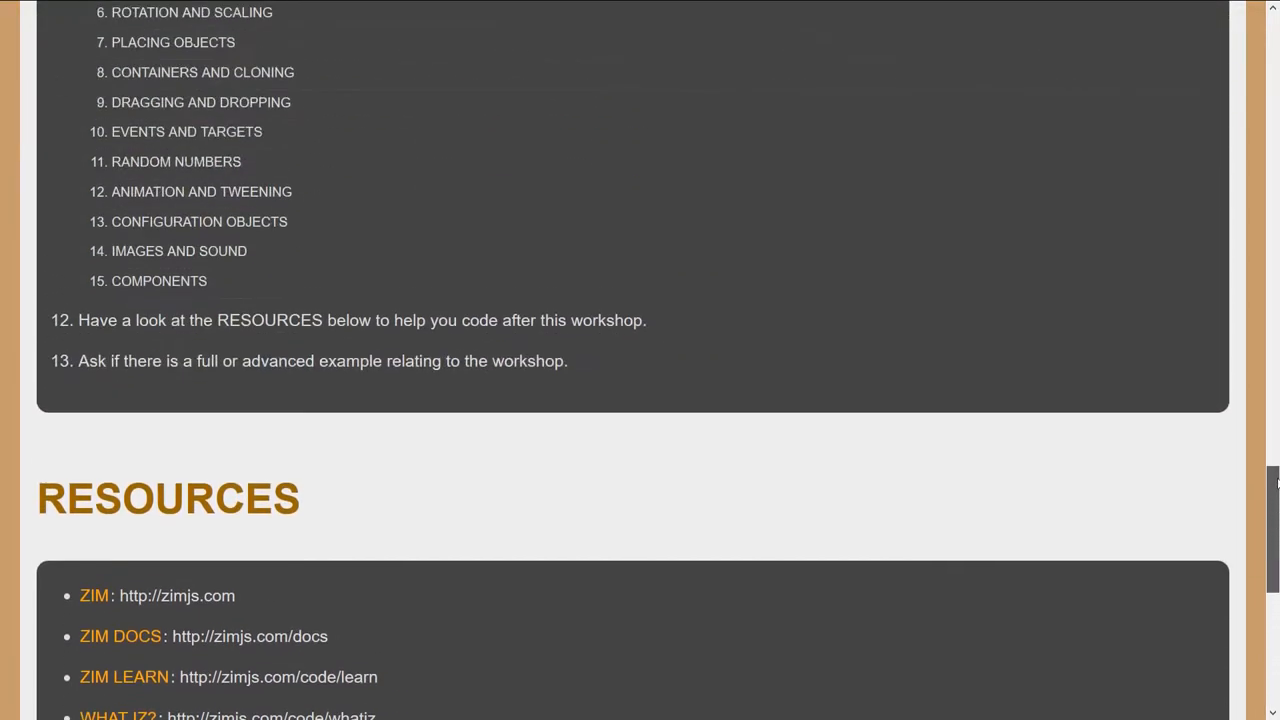
scroll(up, 3)
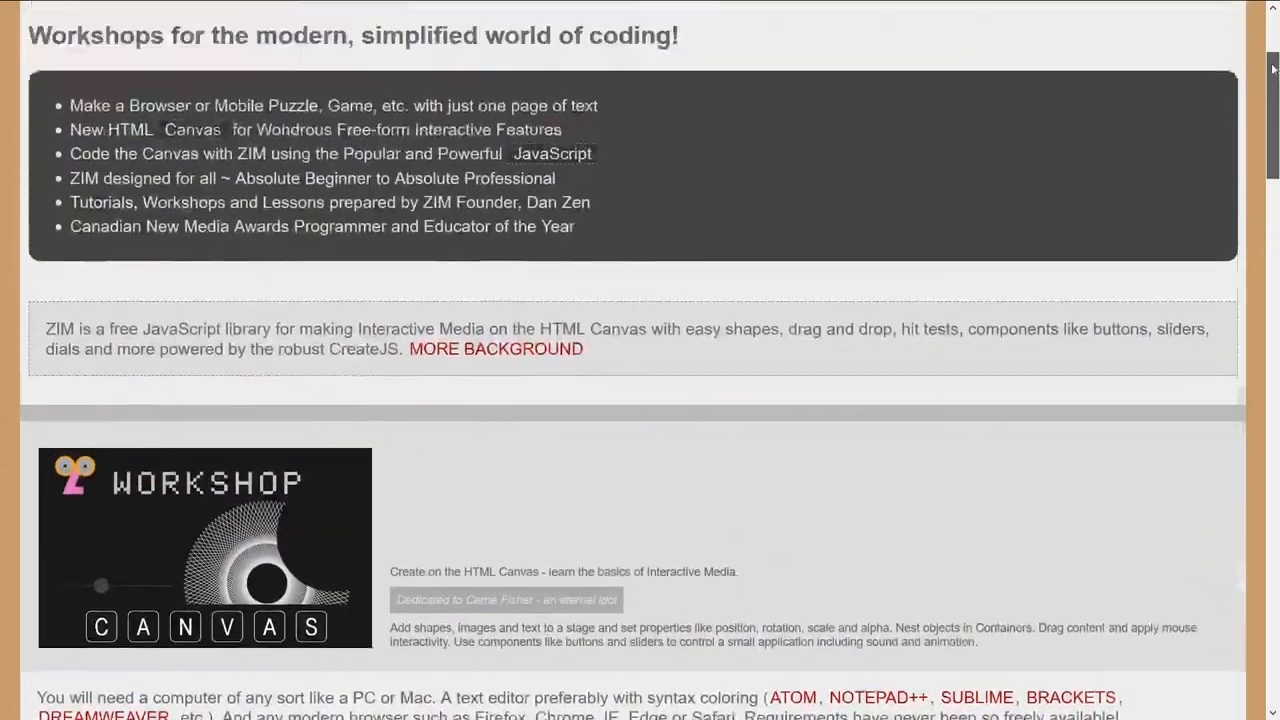
scroll(up, 3)
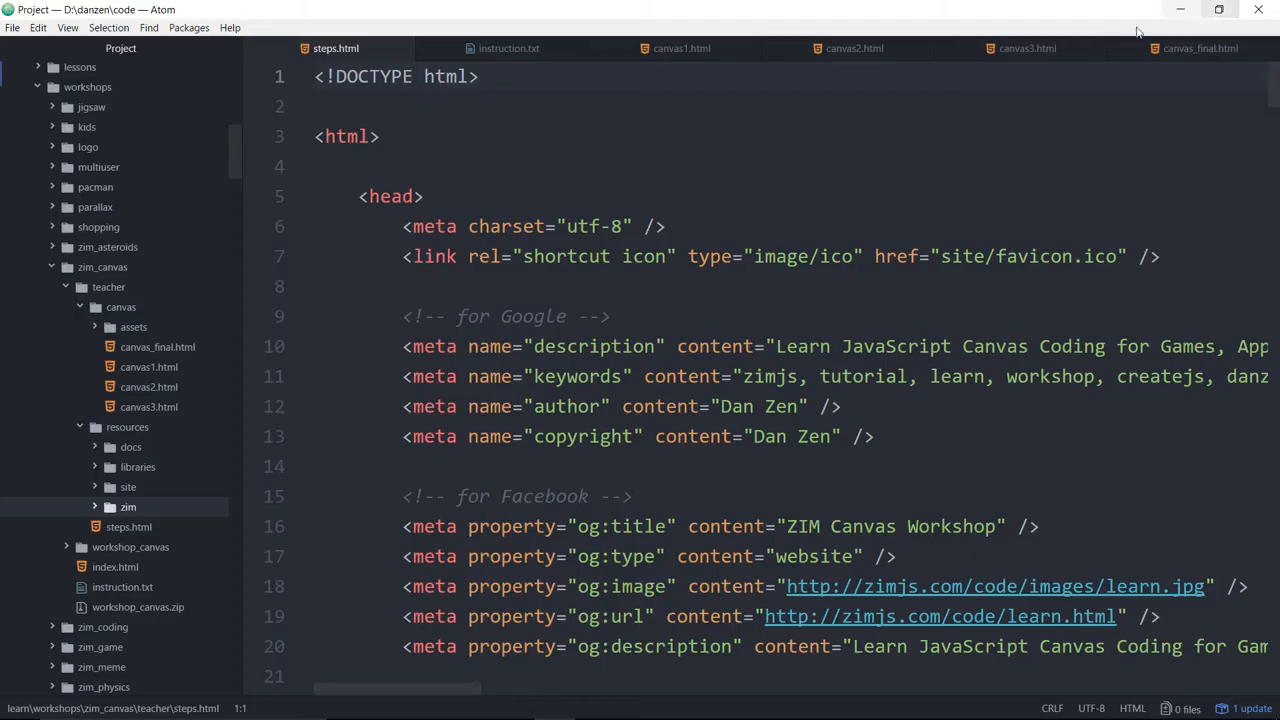
Step: Focus the steps.html source in Atom and switch to the instruction.txt notes
click(424, 196)
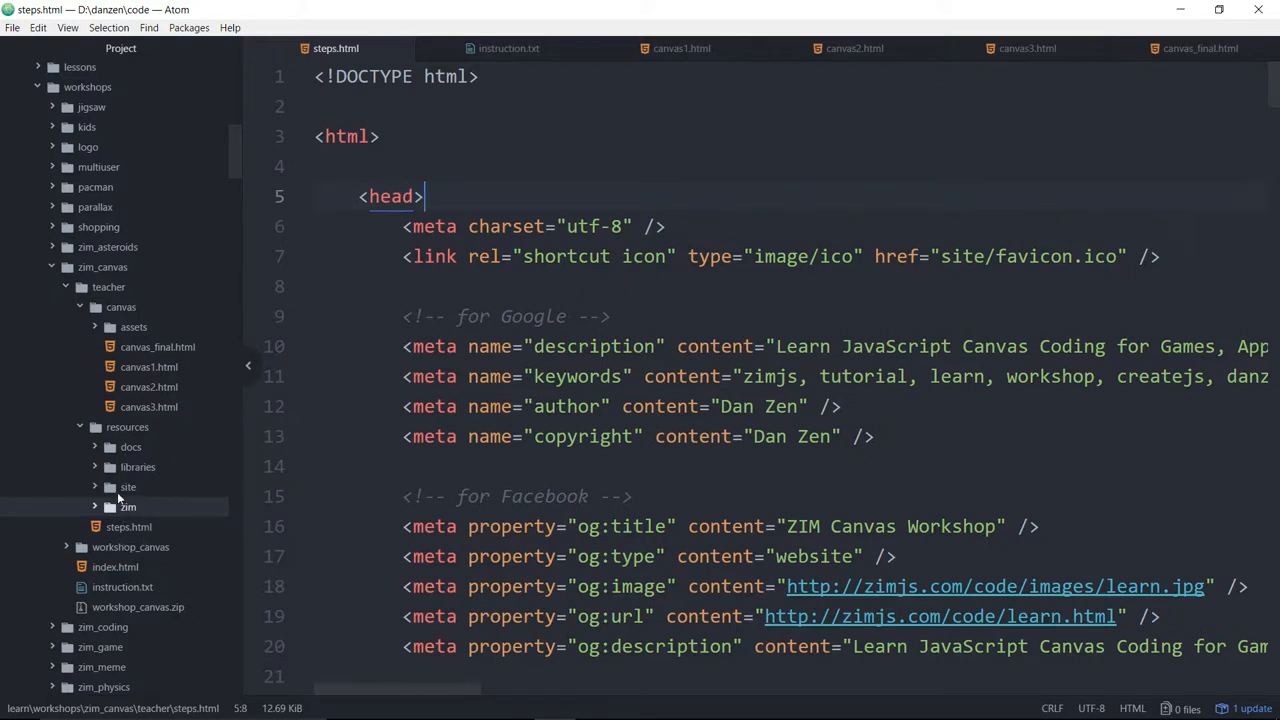
mouse_move(320, 340)
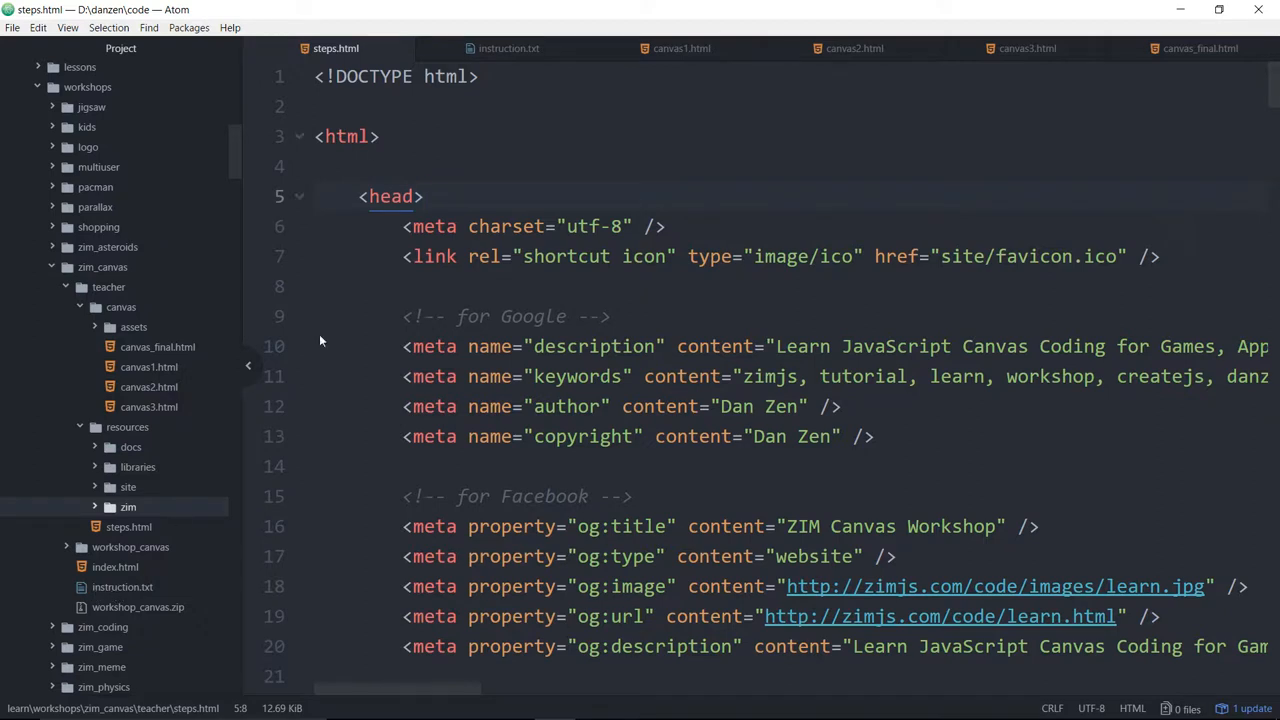
click(508, 48)
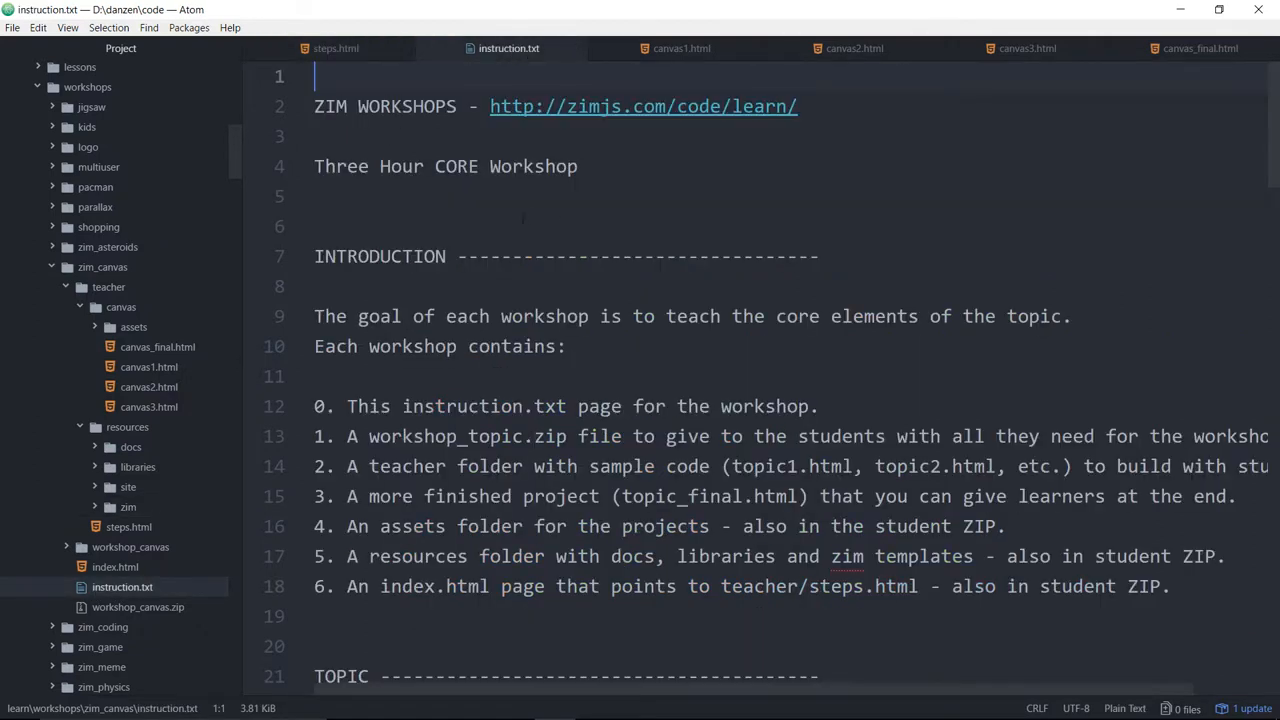
click(334, 316)
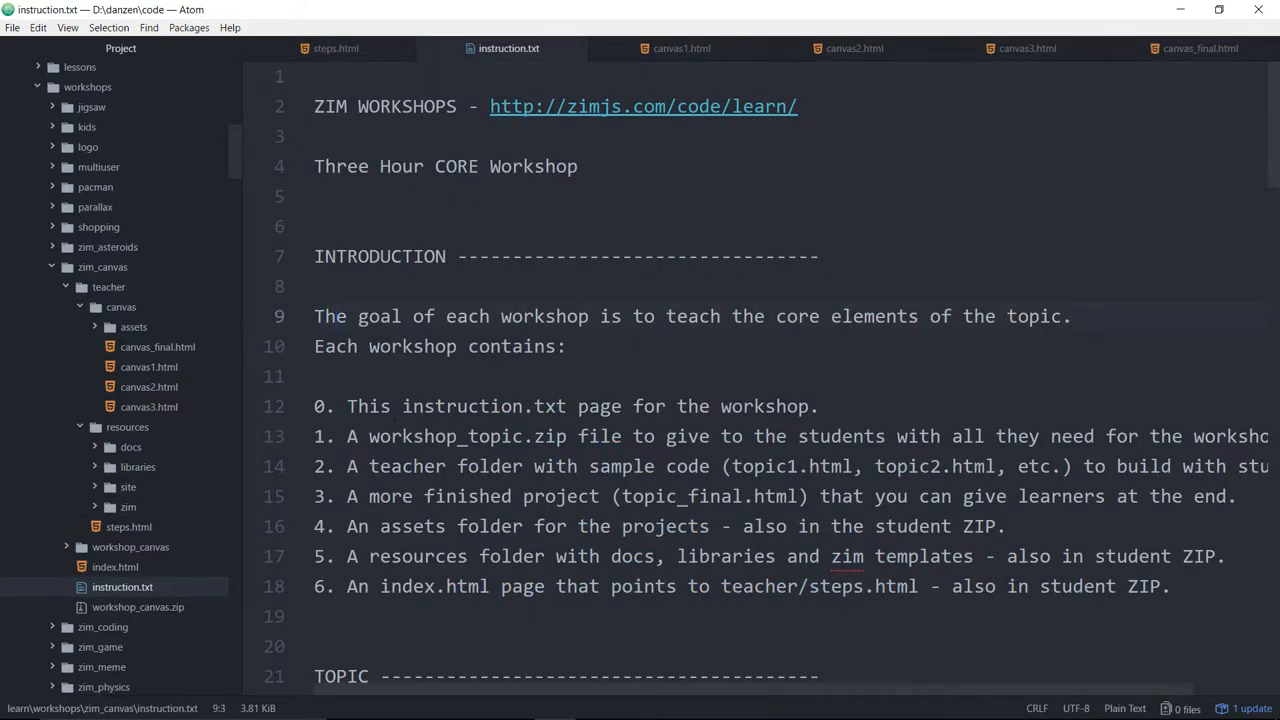
scroll(down, 3)
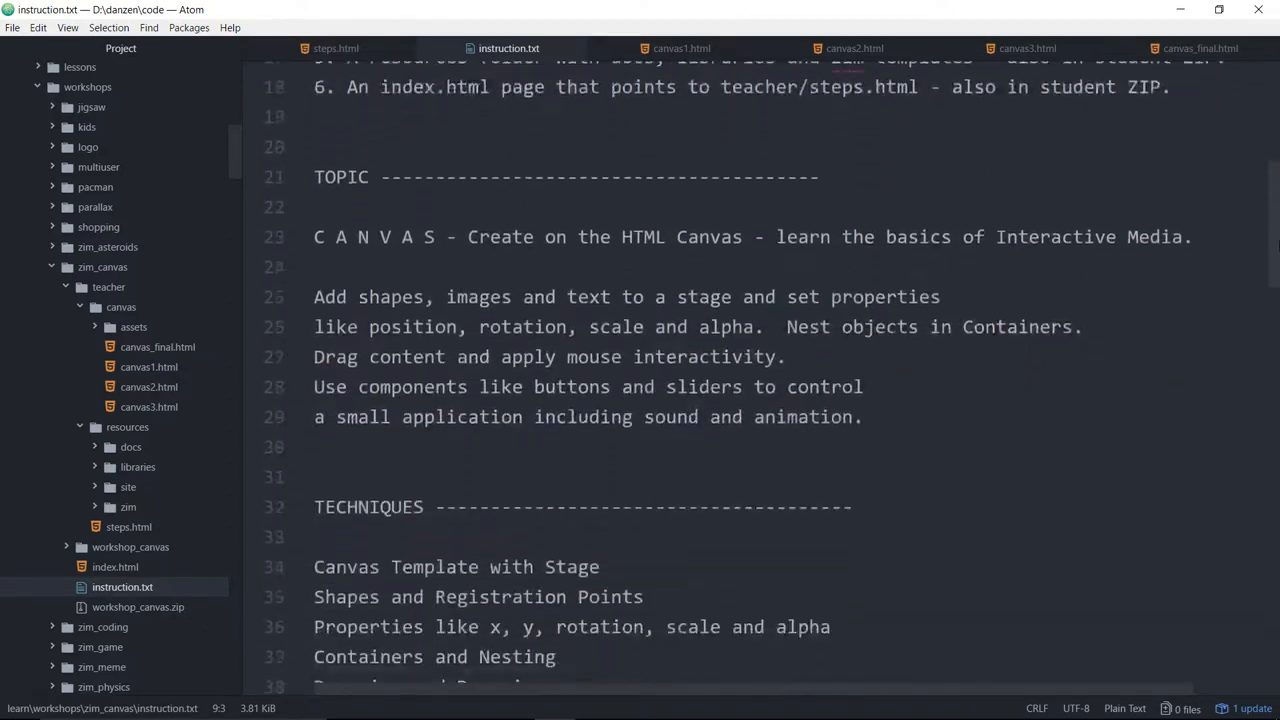
scroll(down, 3)
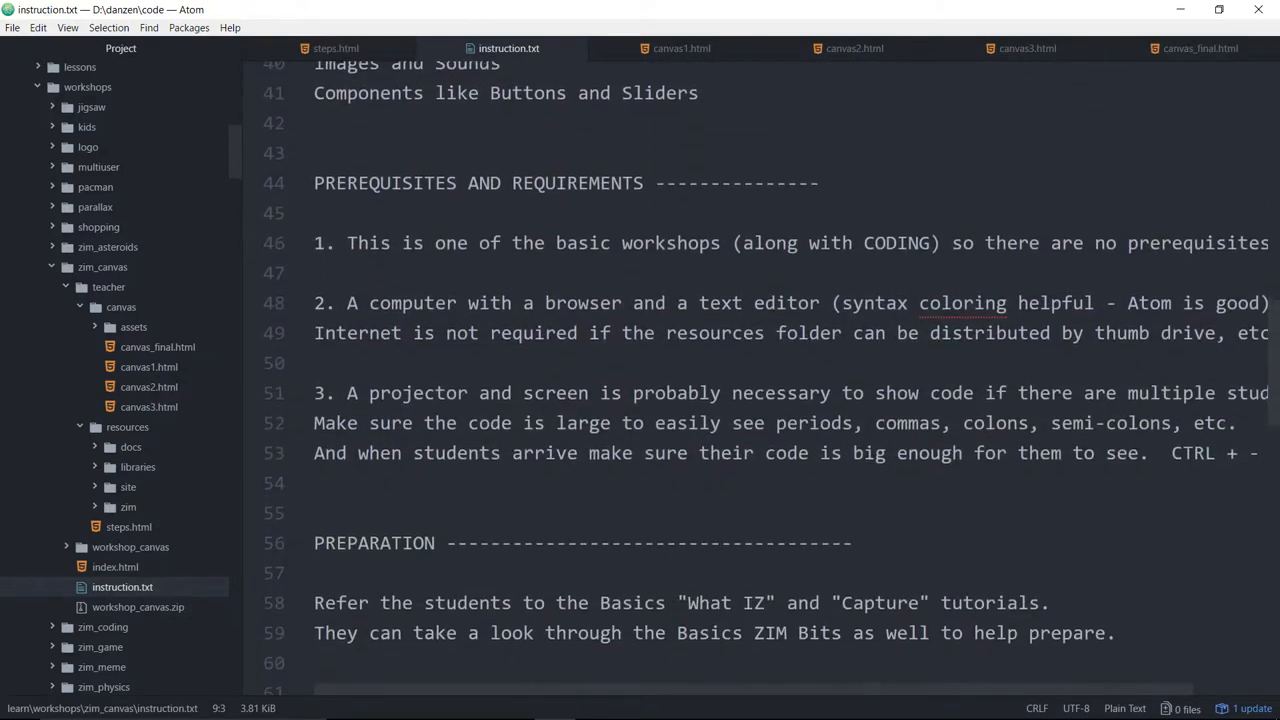
scroll(down, 3)
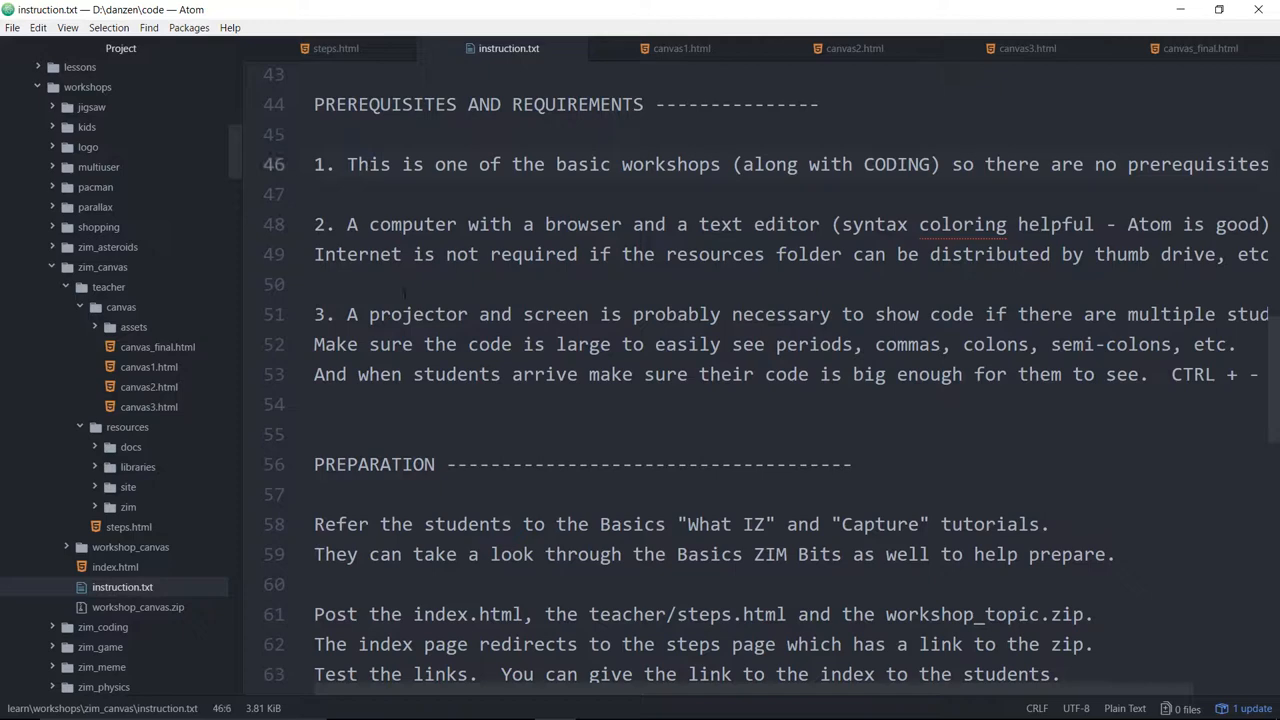
click(314, 284)
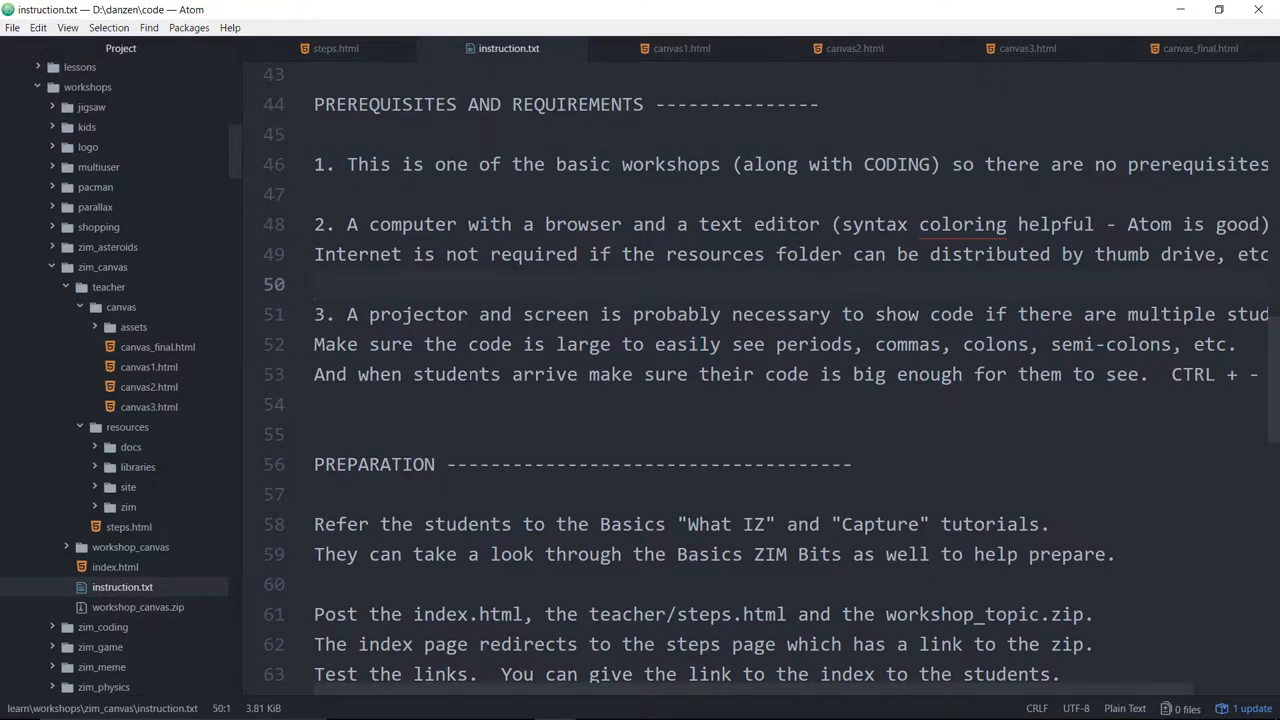
scroll(down, 3)
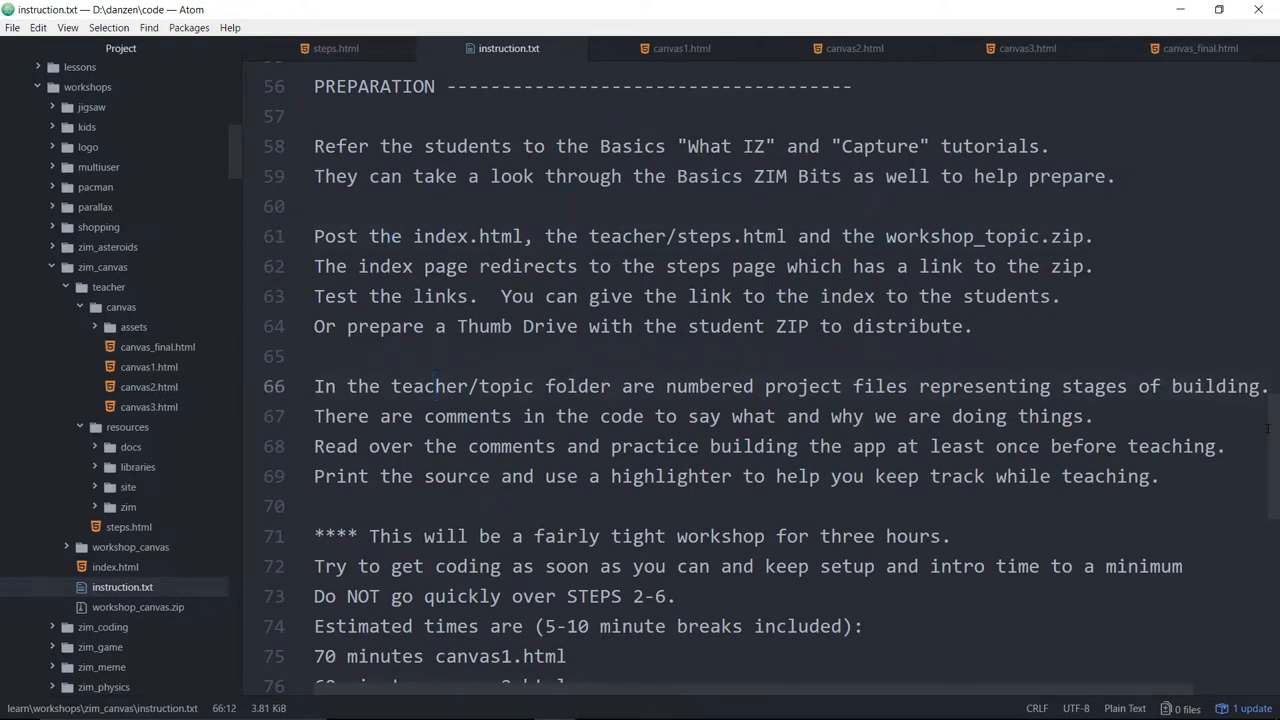
scroll(down, 3)
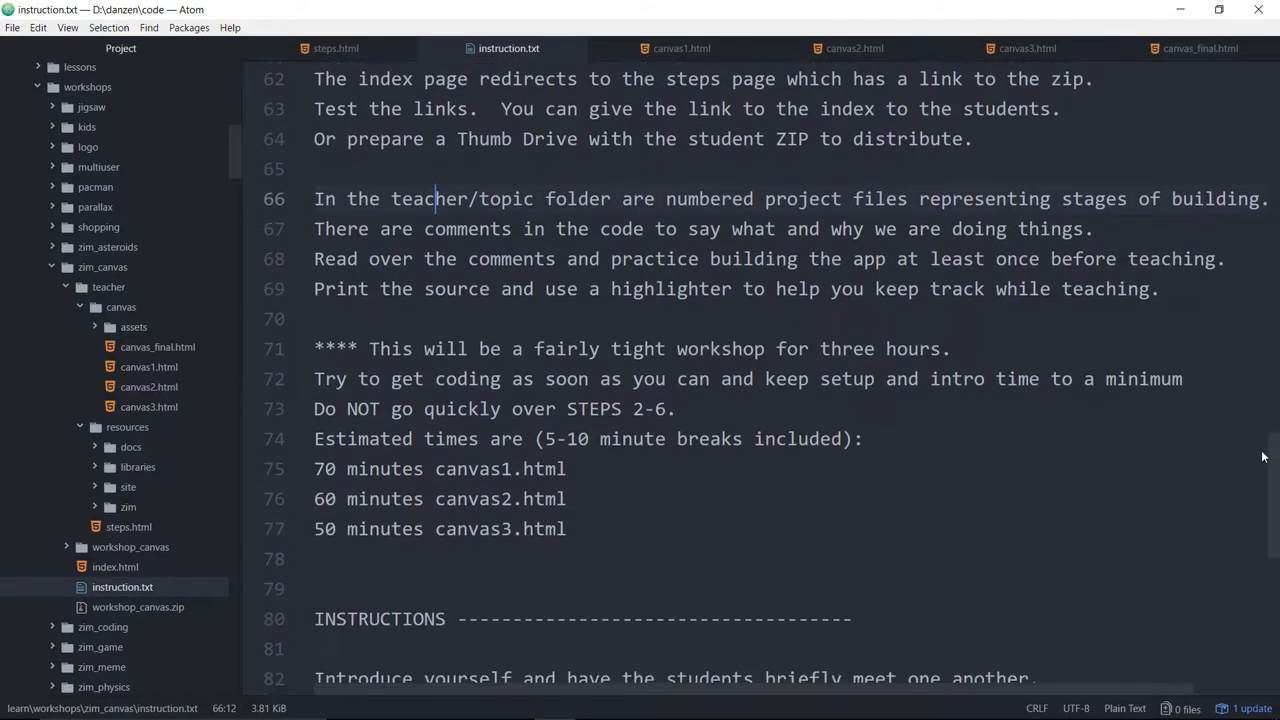
scroll(down, 3)
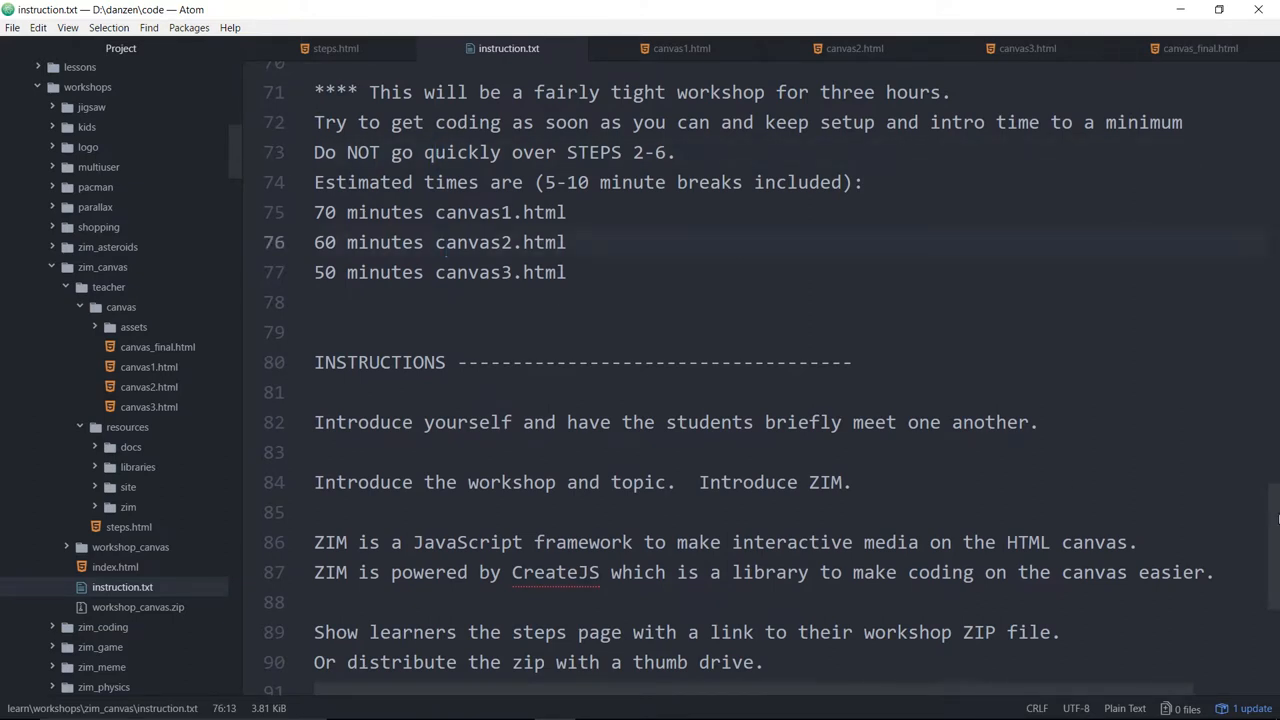
scroll(down, 3)
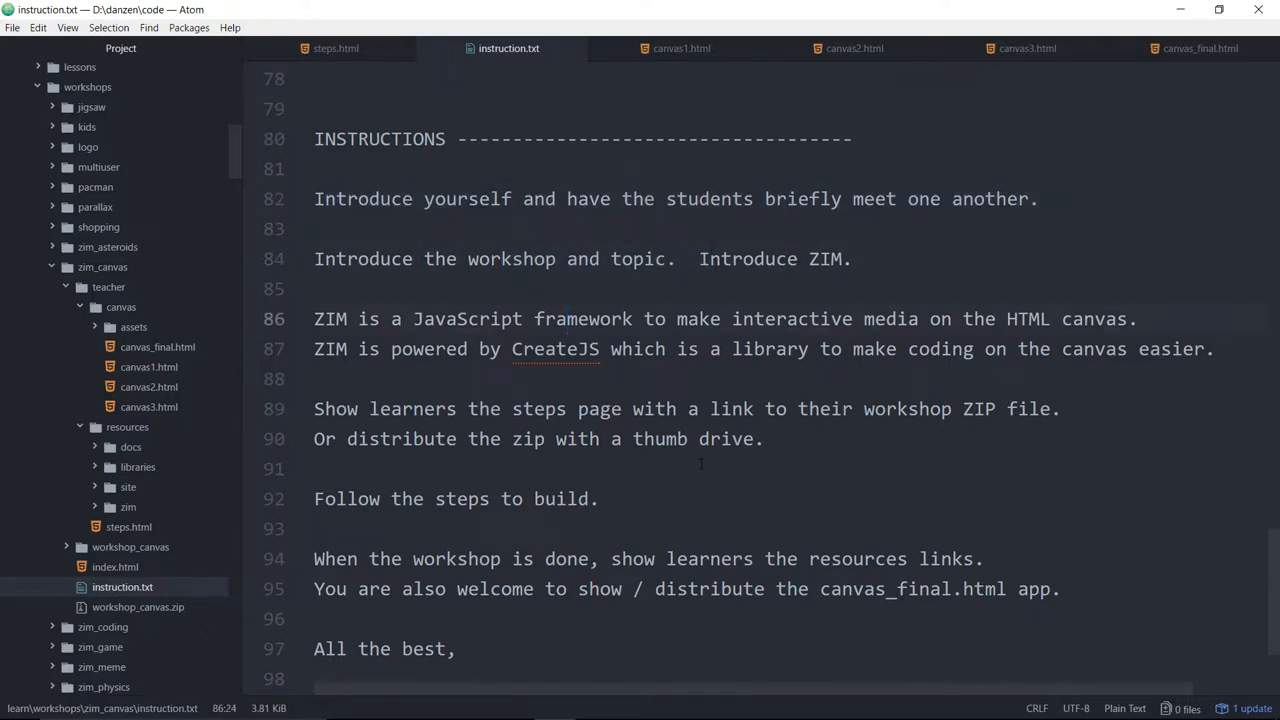
scroll(down, 3)
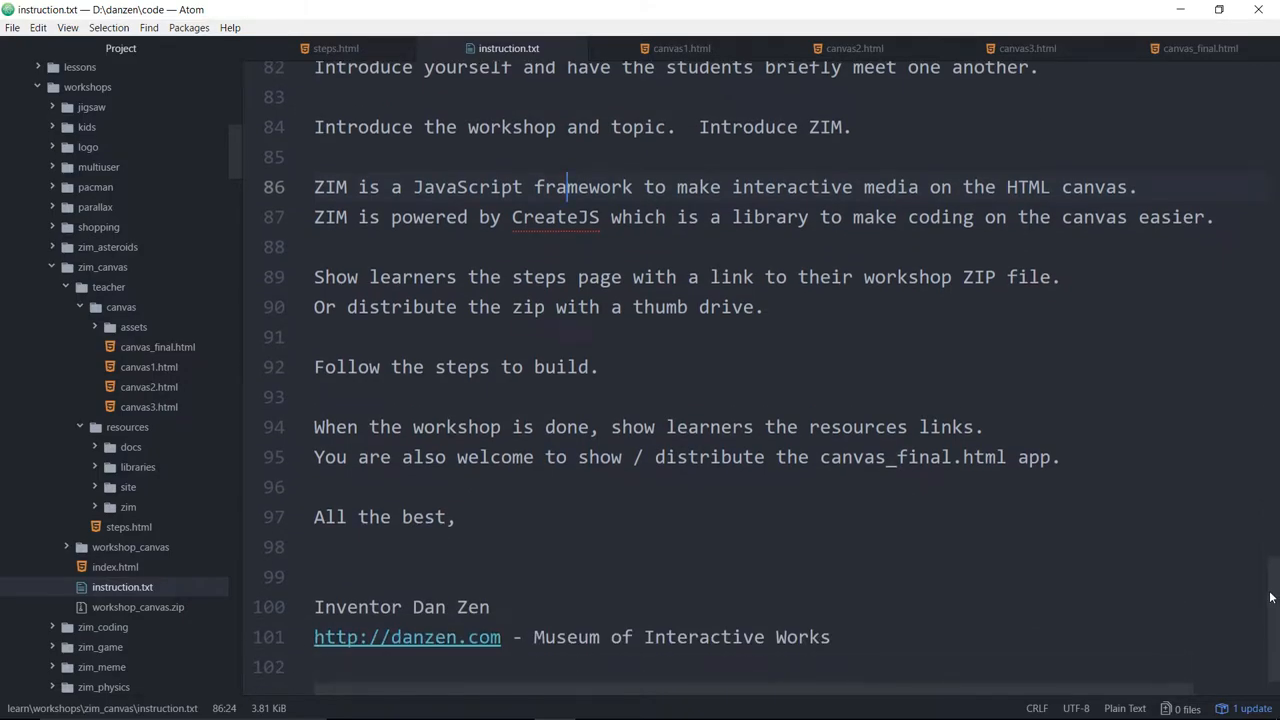
scroll(up, 3)
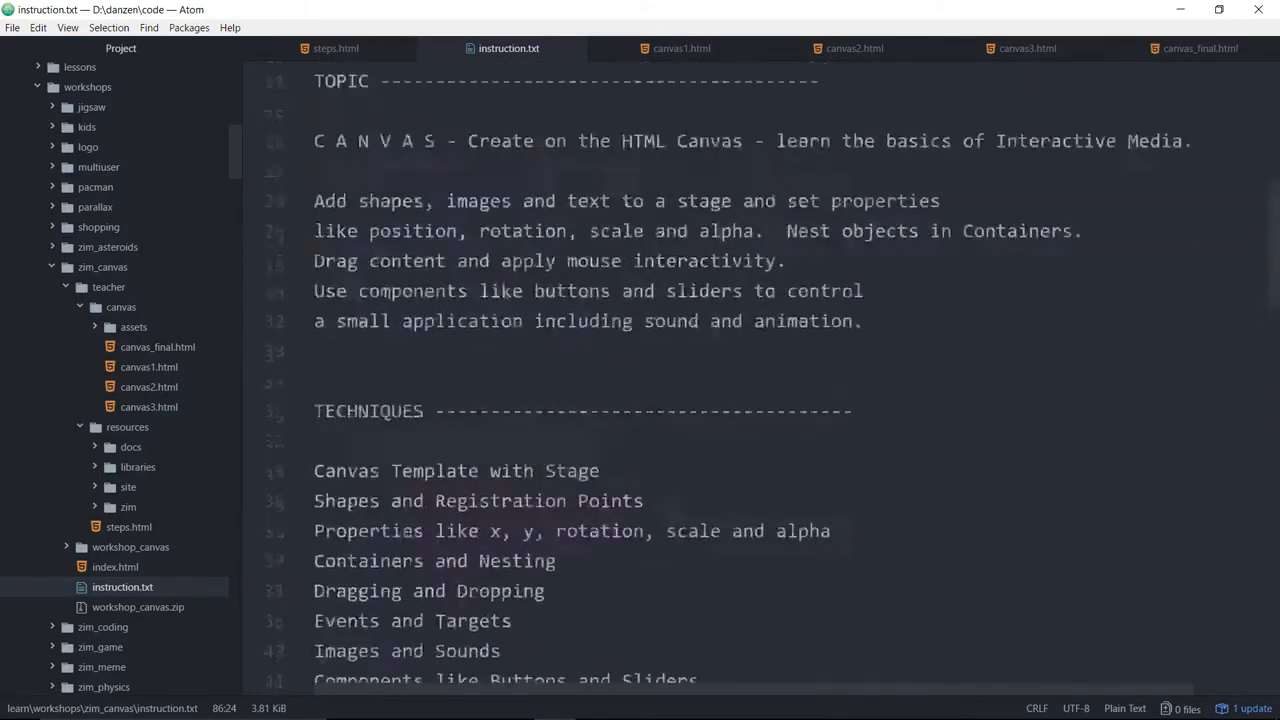
scroll(up, 3)
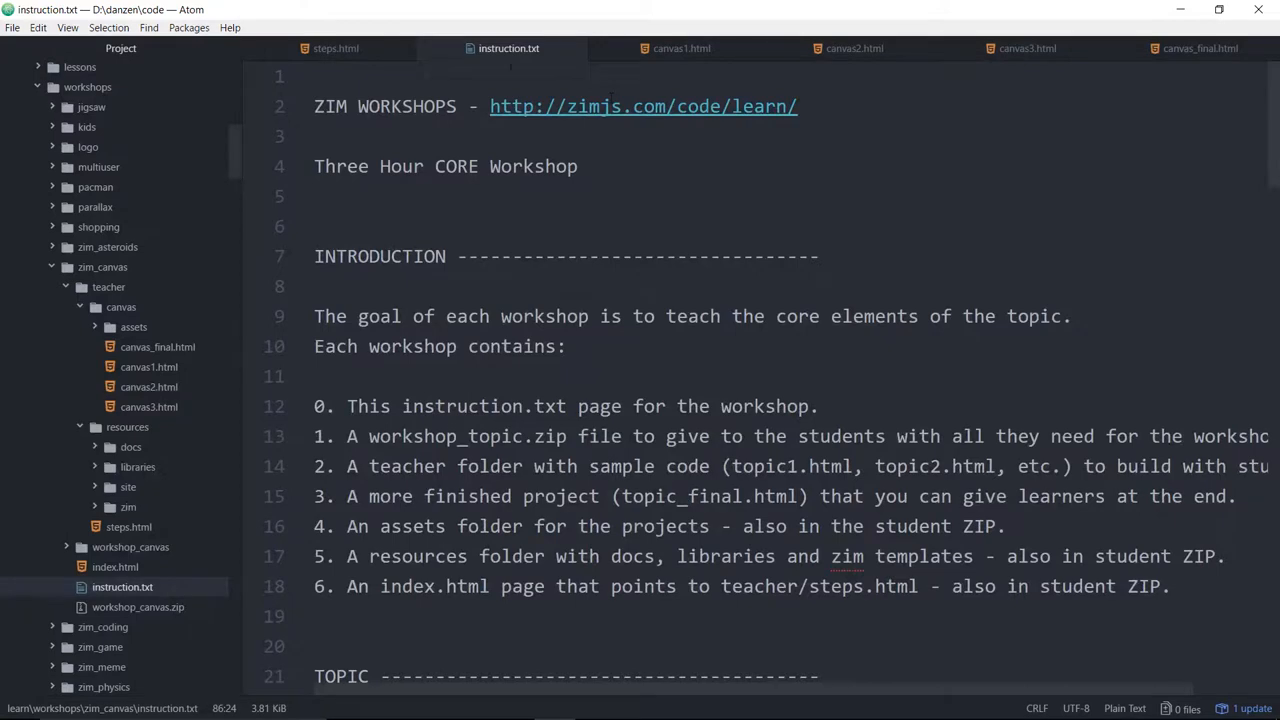
mouse_move(508, 48)
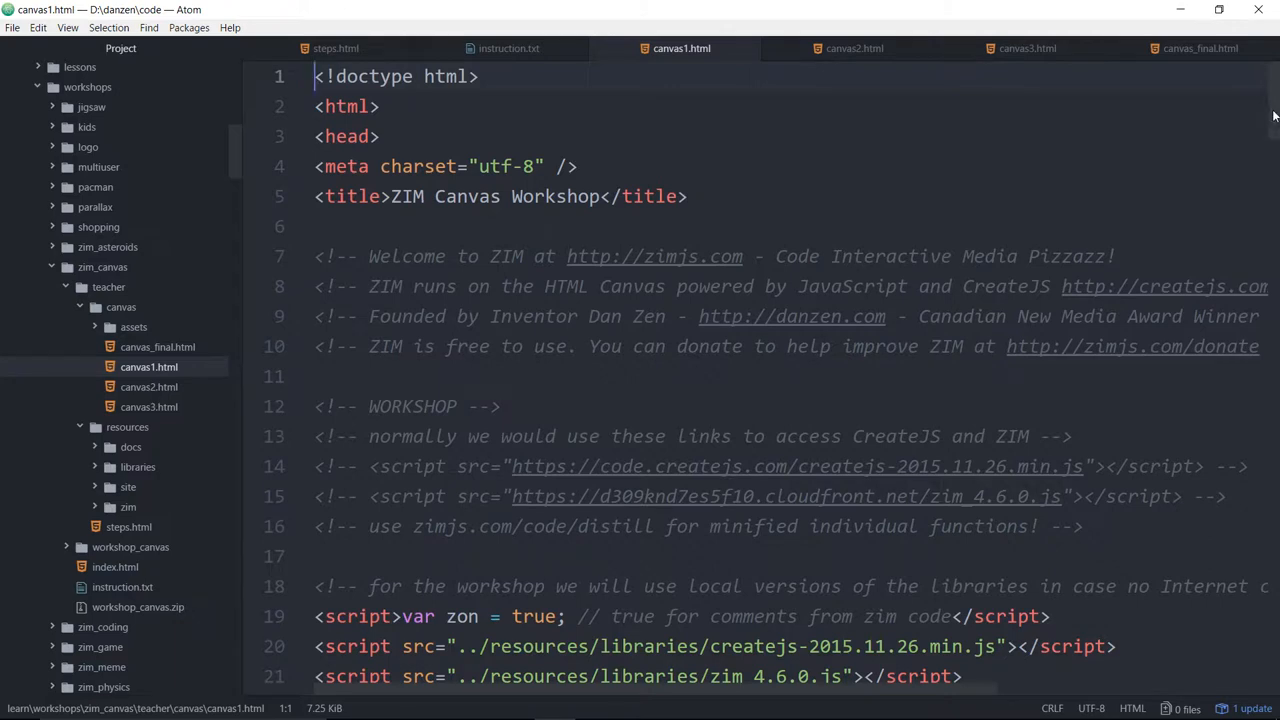
Step: Scroll canvas1.html through Shapes and select the four orange rectangle lines
scroll(down, 3)
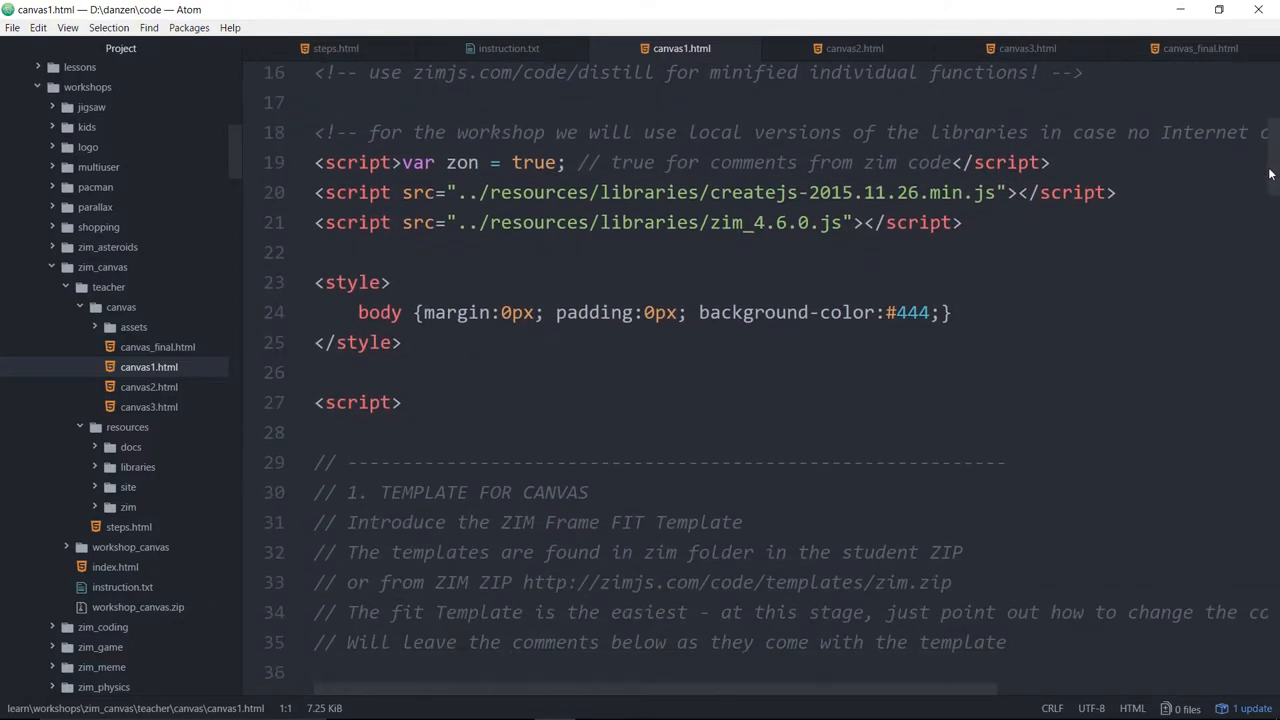
scroll(down, 3)
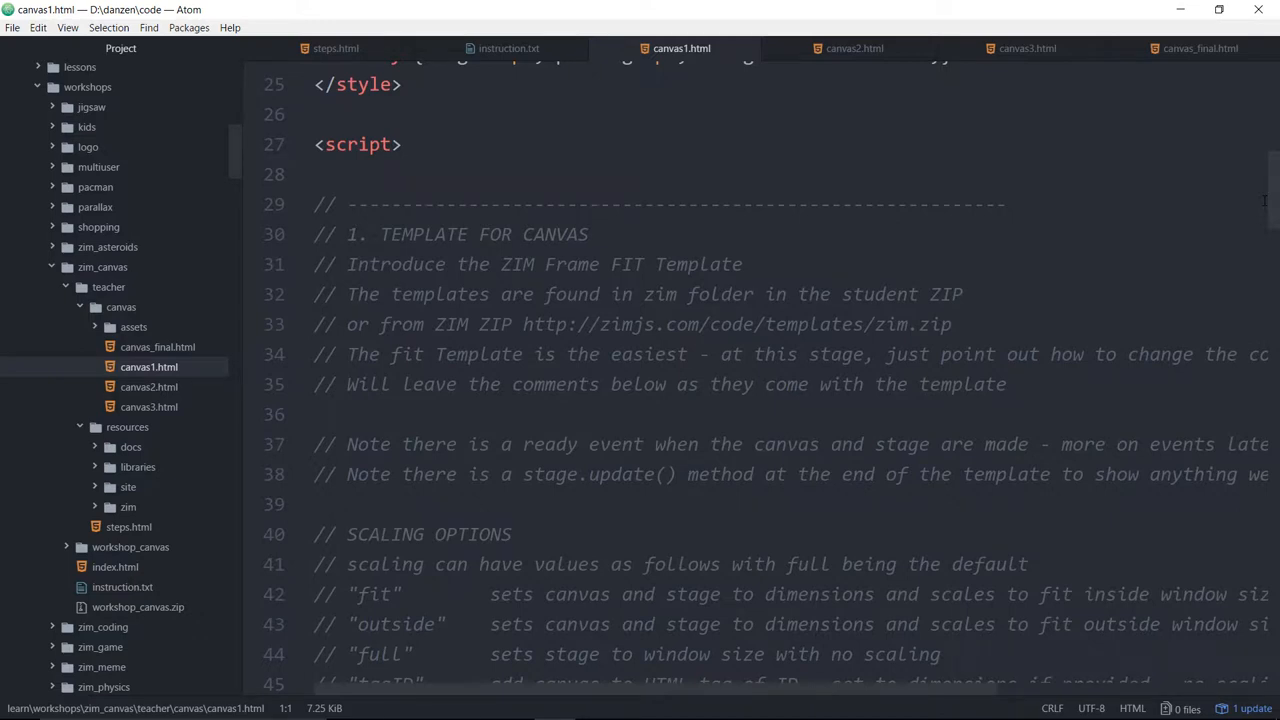
scroll(down, 3)
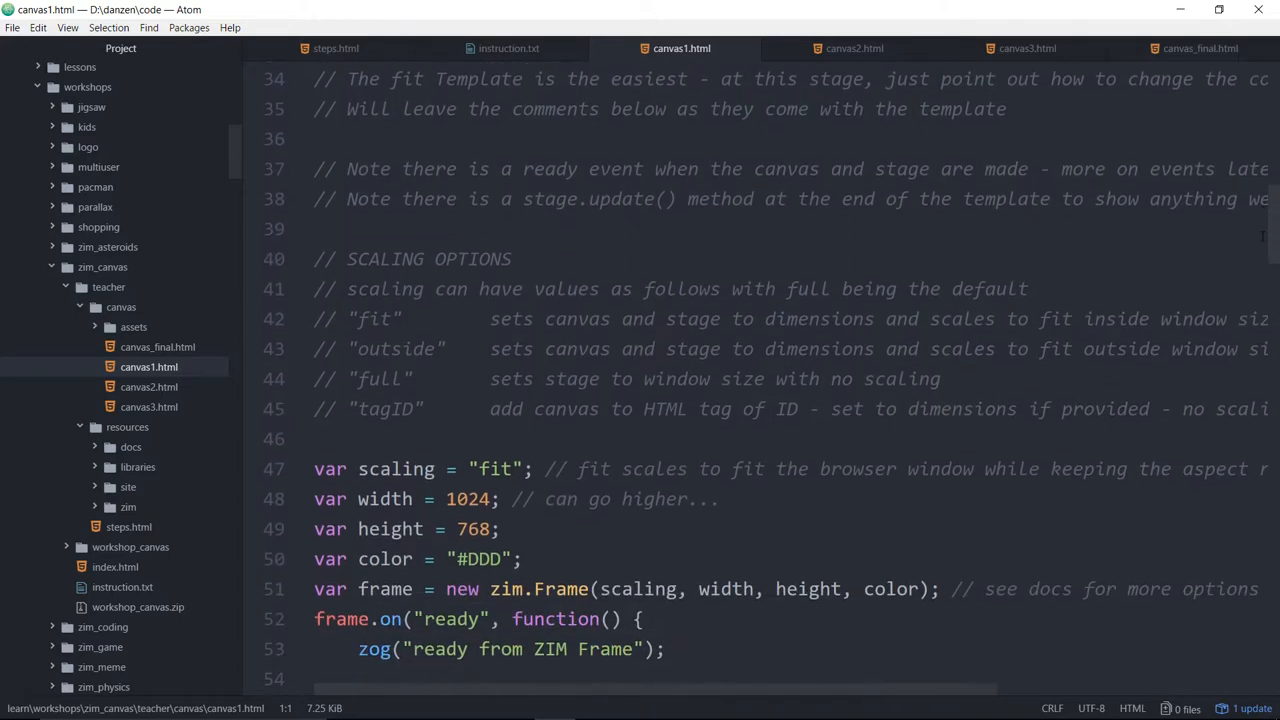
scroll(down, 3)
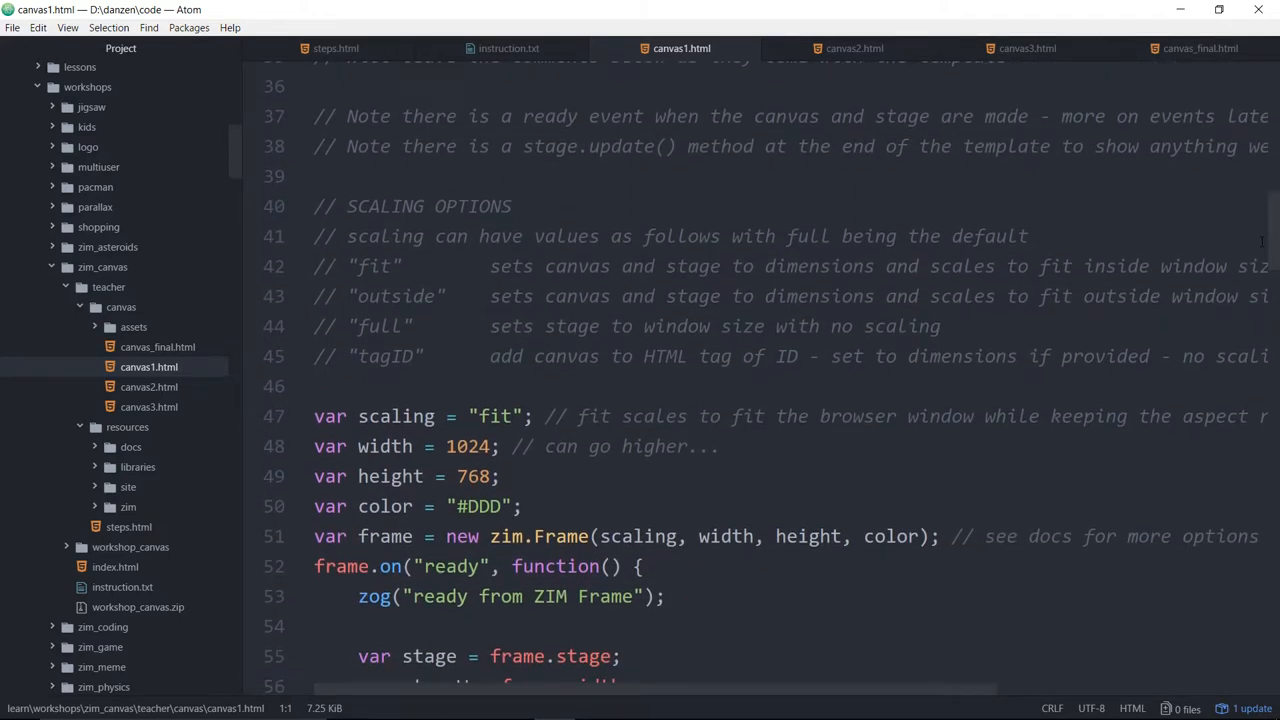
mouse_move(855, 48)
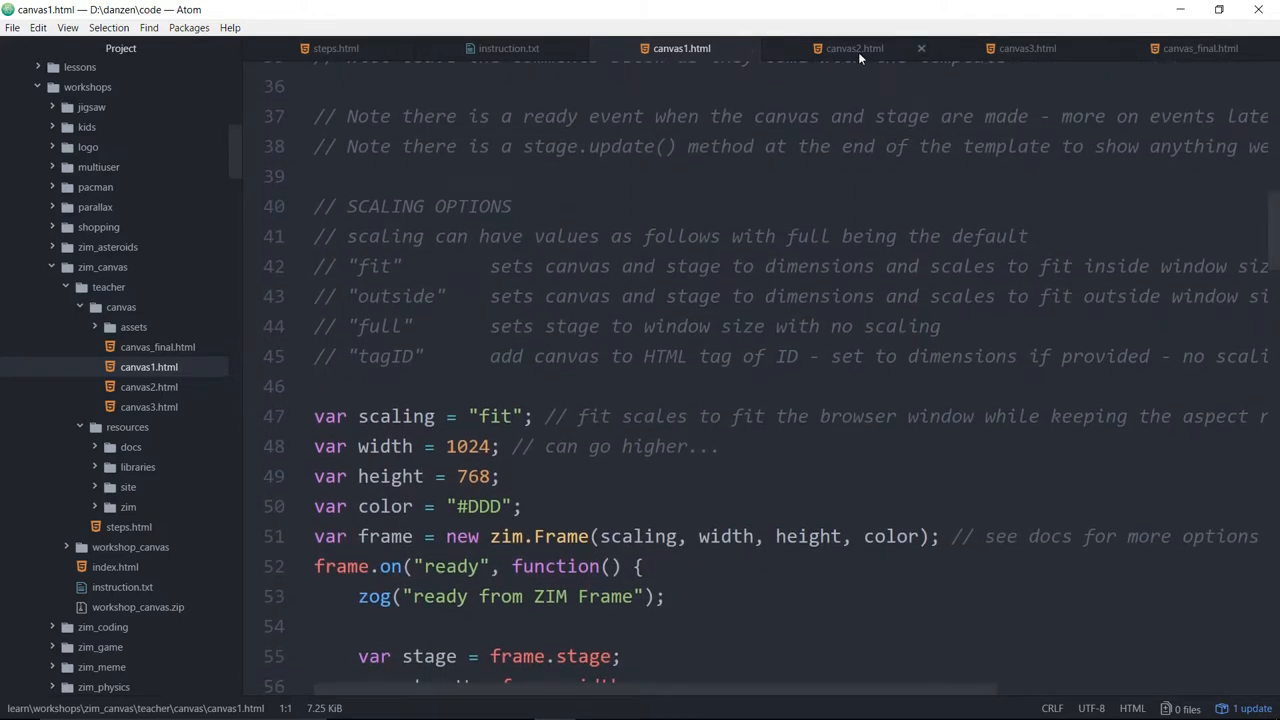
mouse_move(858, 57)
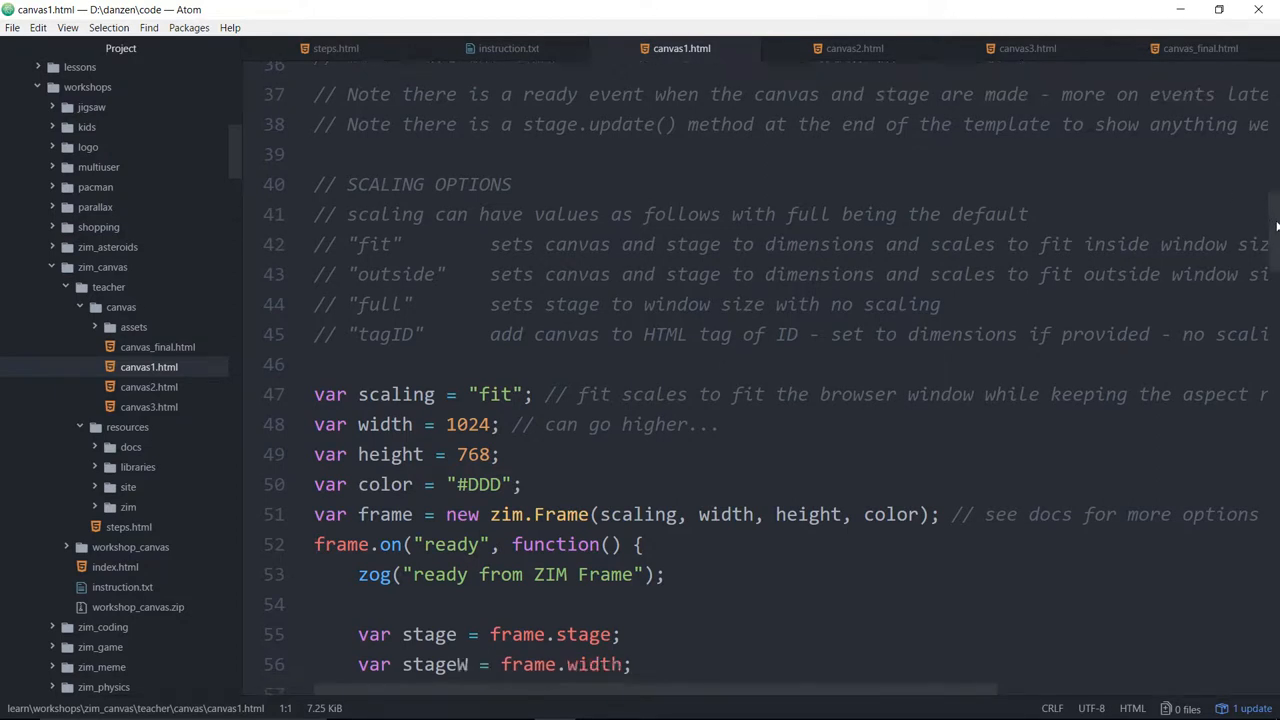
scroll(down, 3)
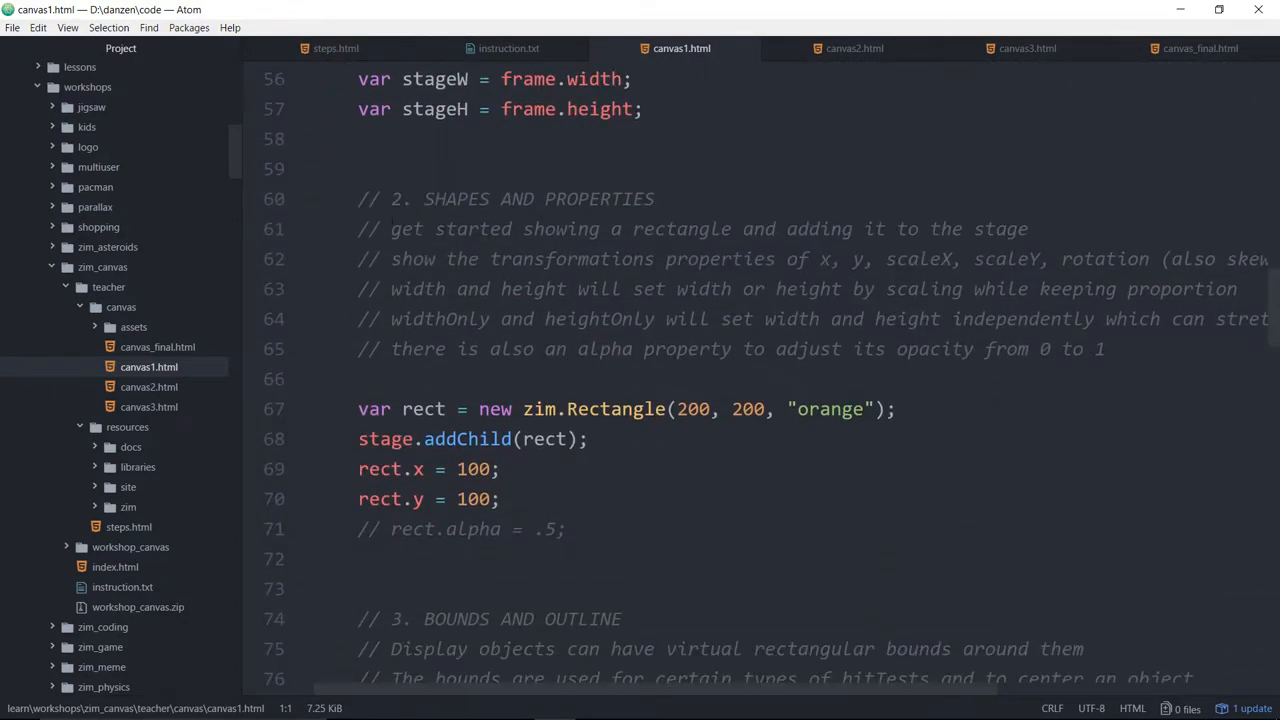
click(819, 289)
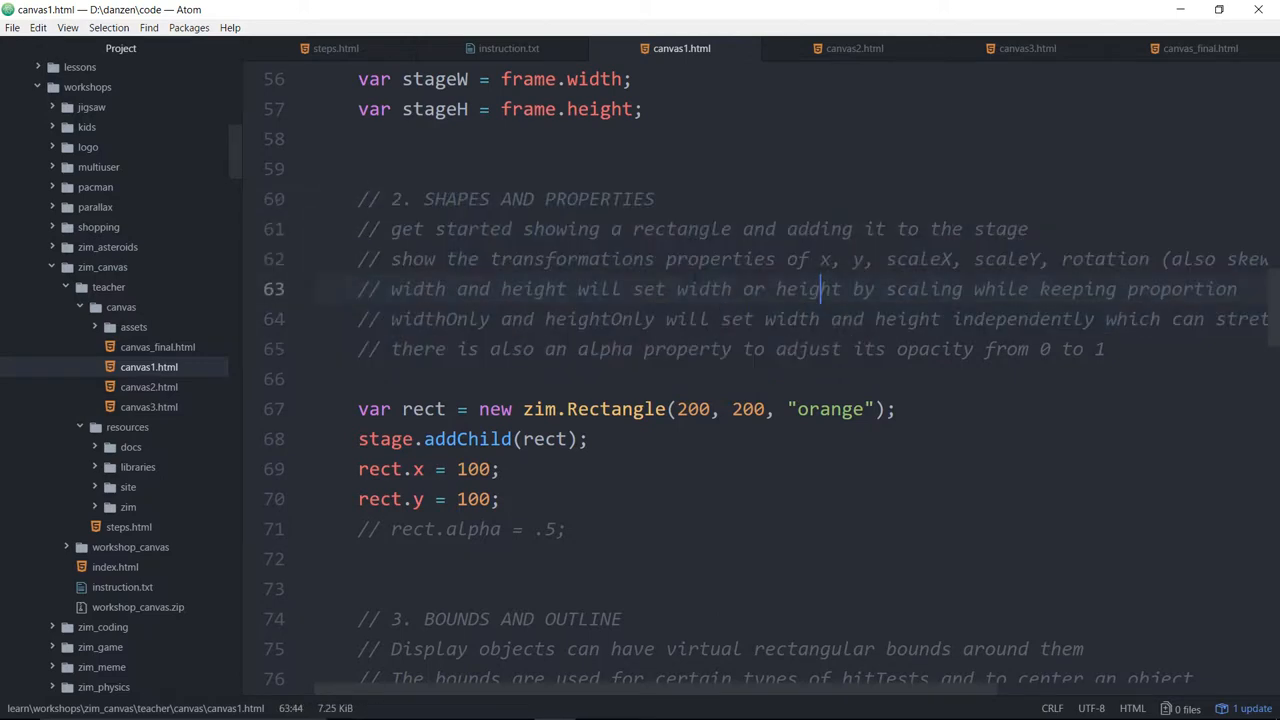
drag(434, 228, 1105, 349)
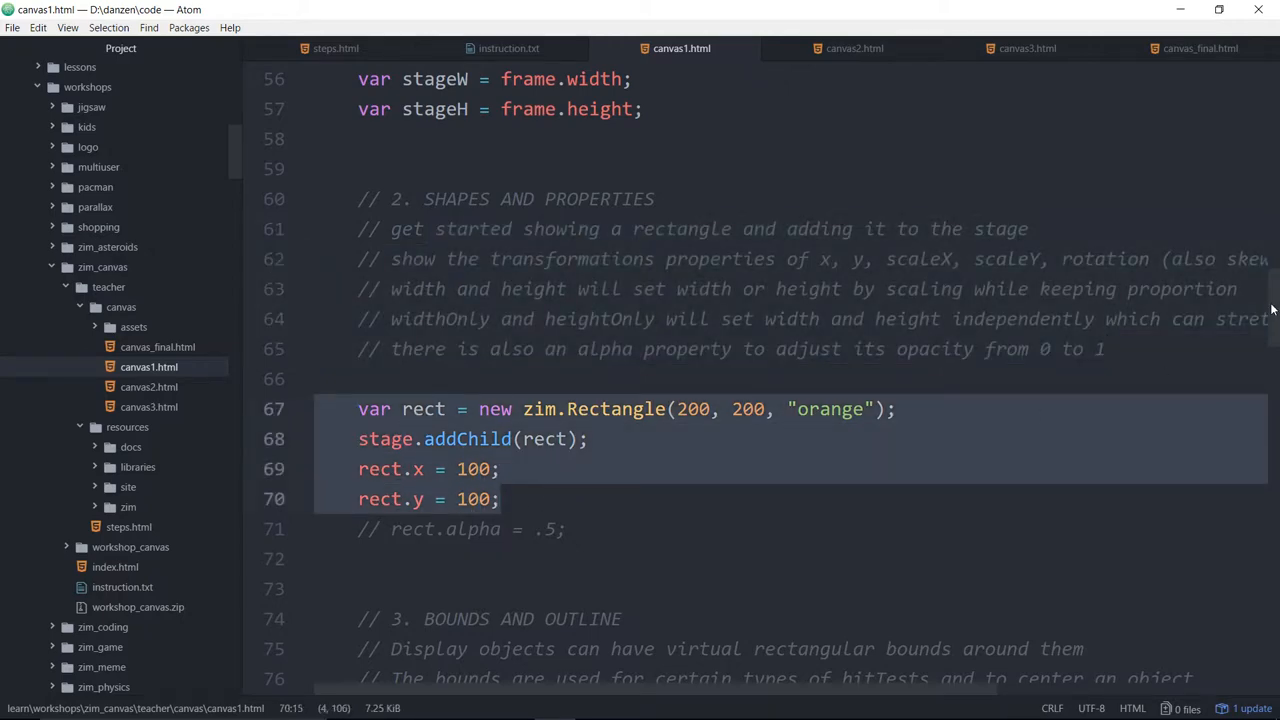
Step: Read Bounds and Outline and Registration Points down to Centering Objects
scroll(down, 3)
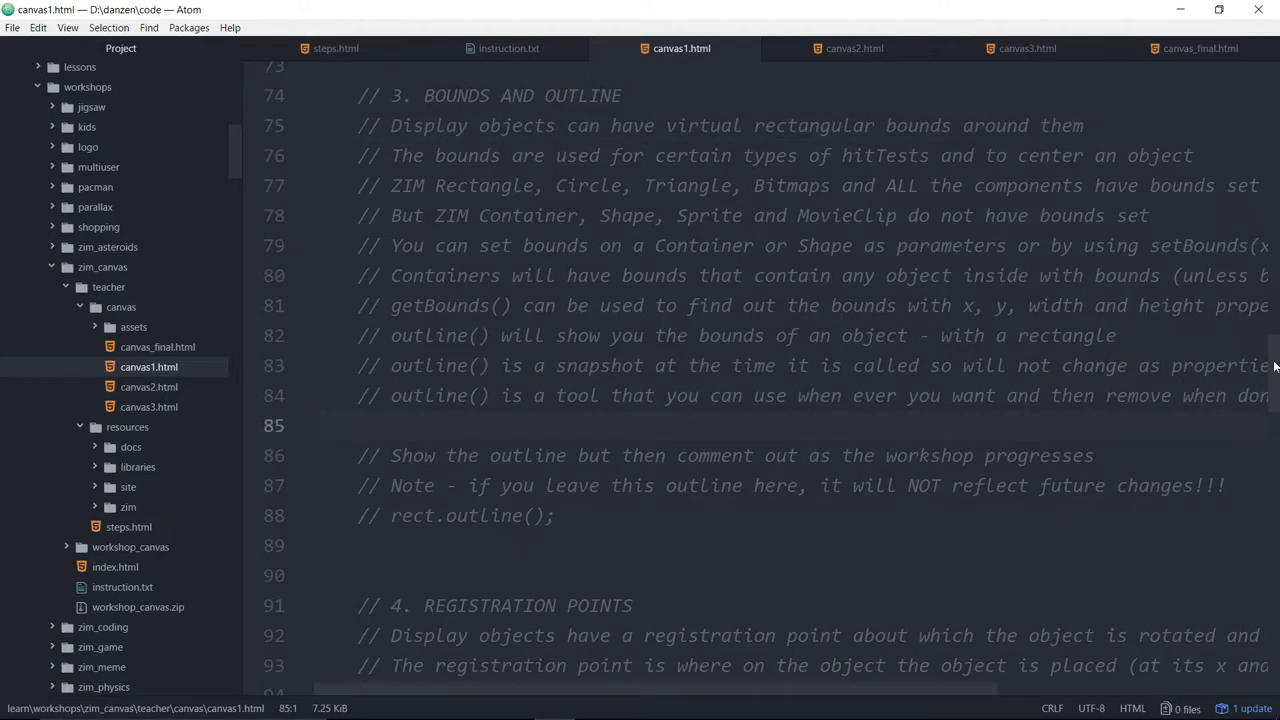
scroll(down, 3)
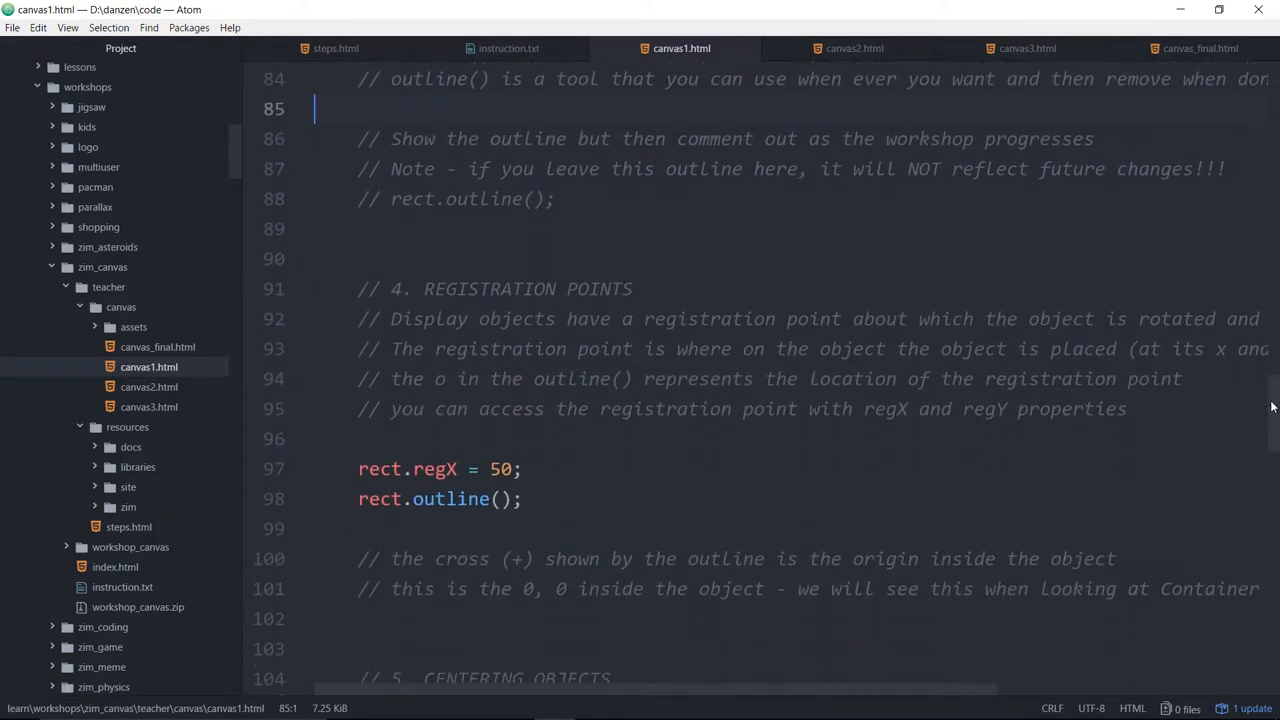
scroll(down, 3)
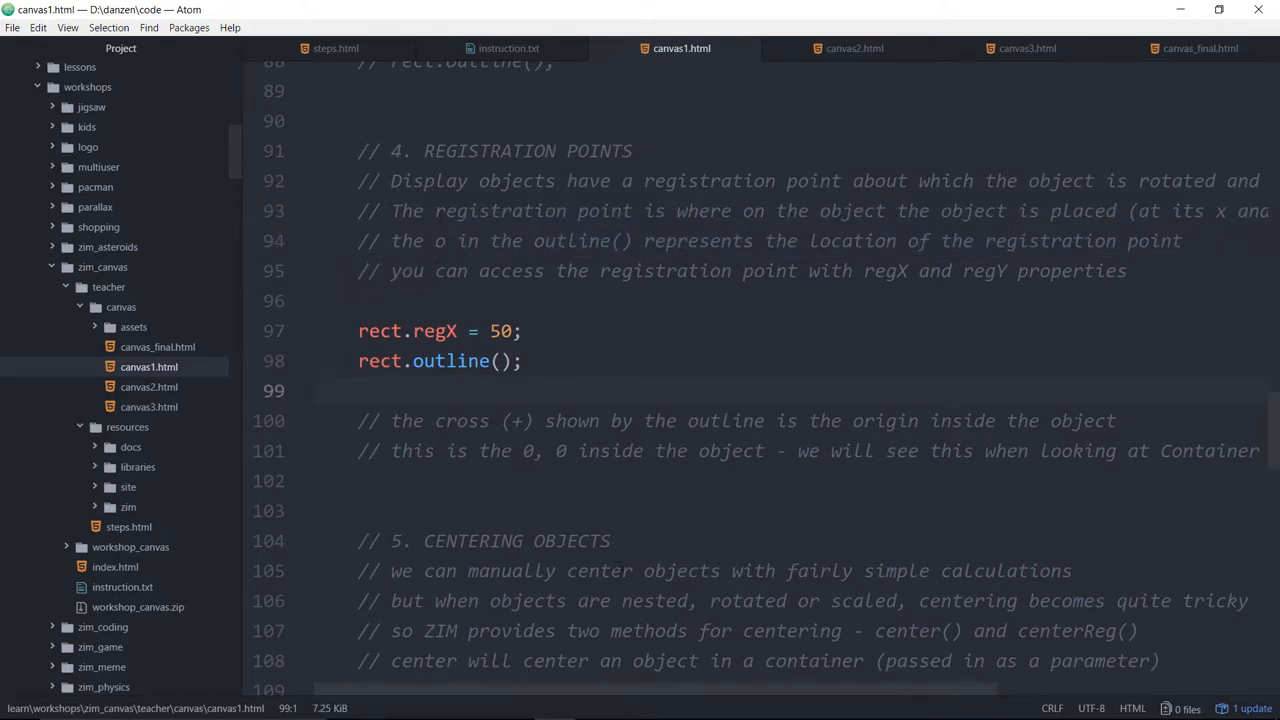
click(315, 390)
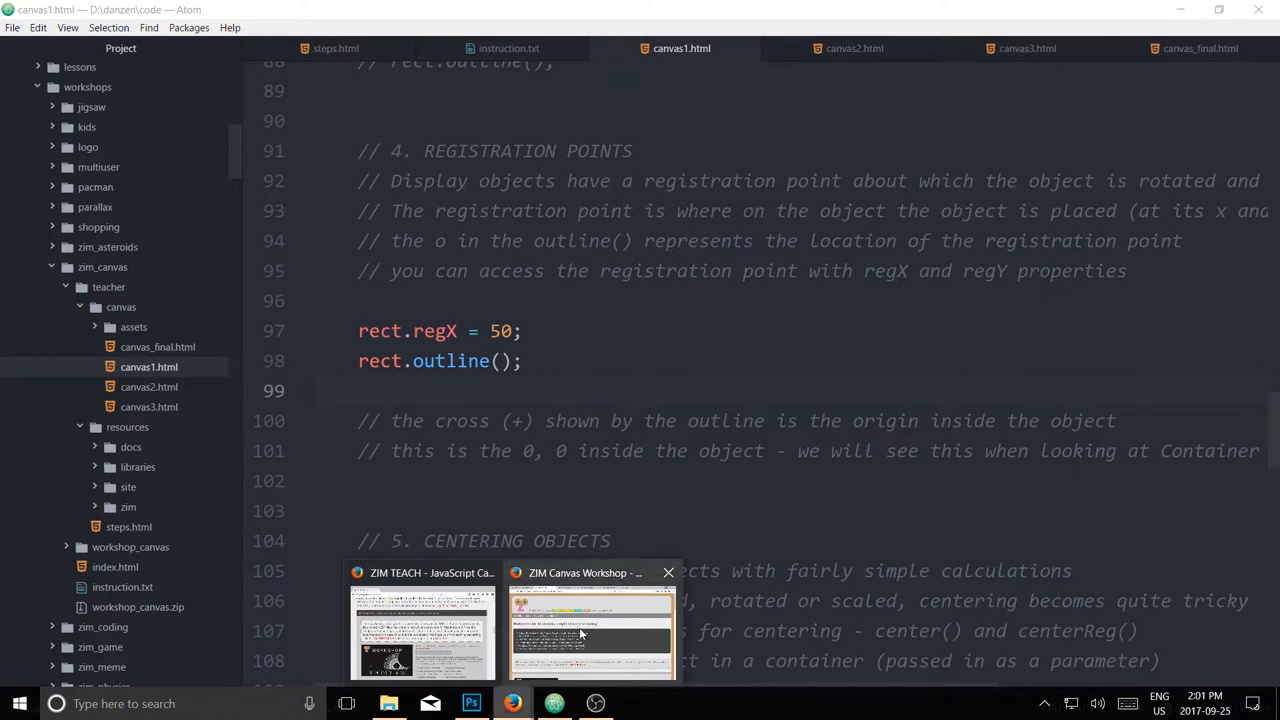
Step: View the canvas1 example output full screen, then switch to the canvas2 example
click(590, 630)
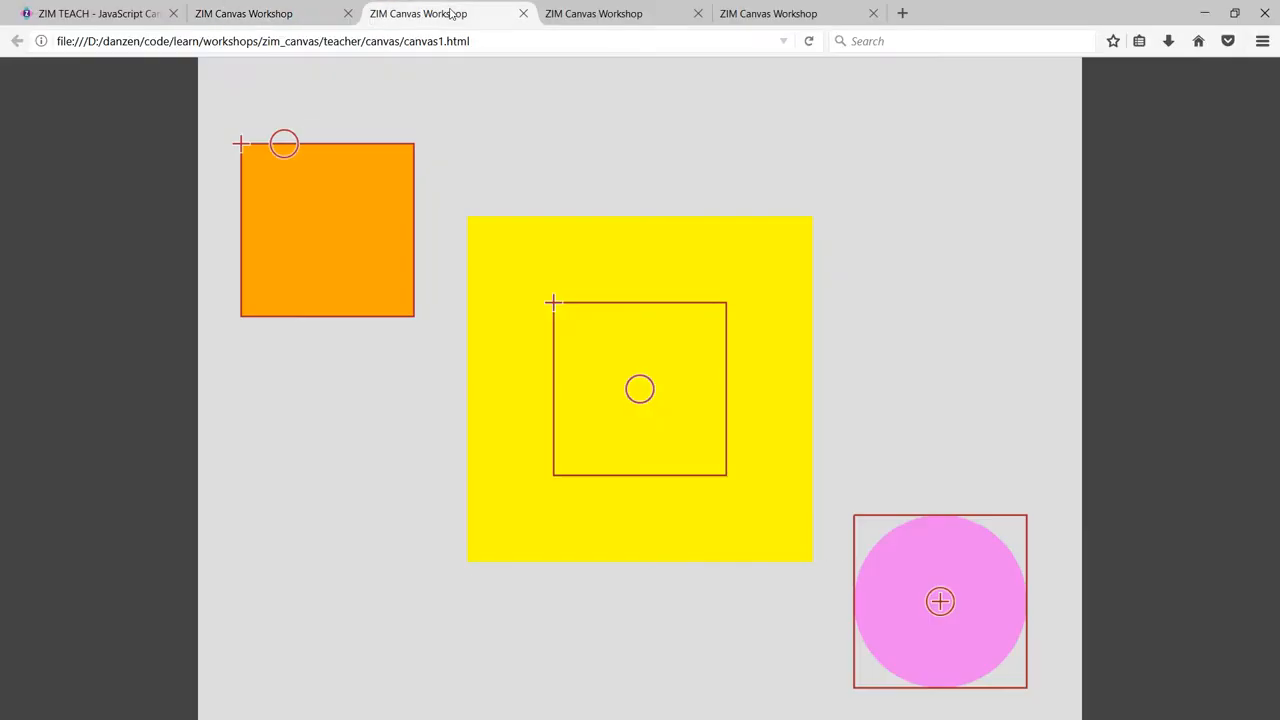
key(F11)
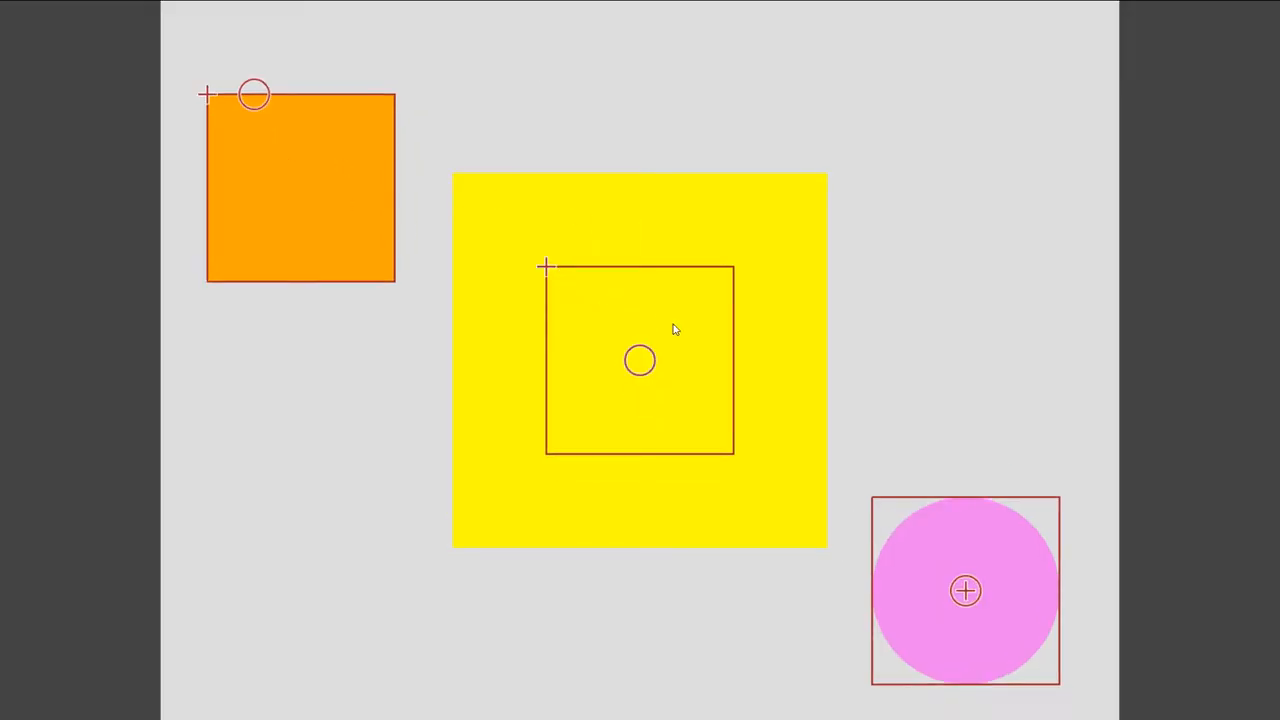
mouse_move(557, 287)
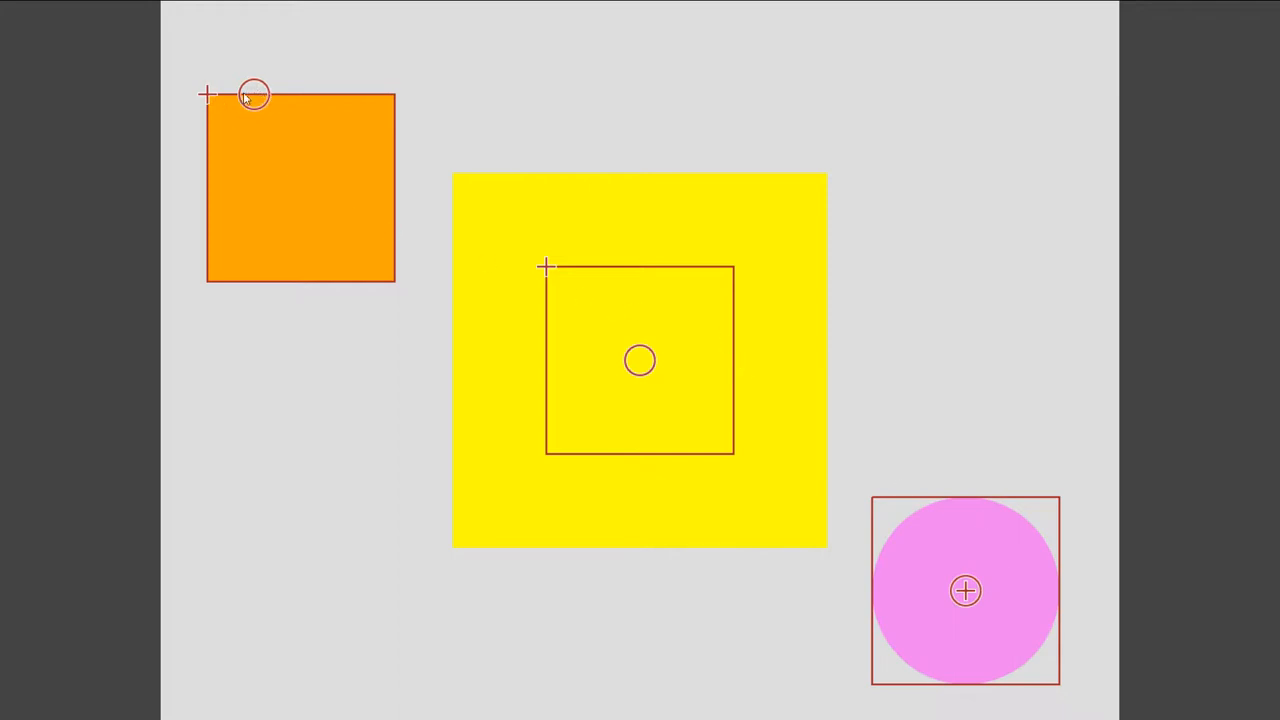
mouse_move(761, 511)
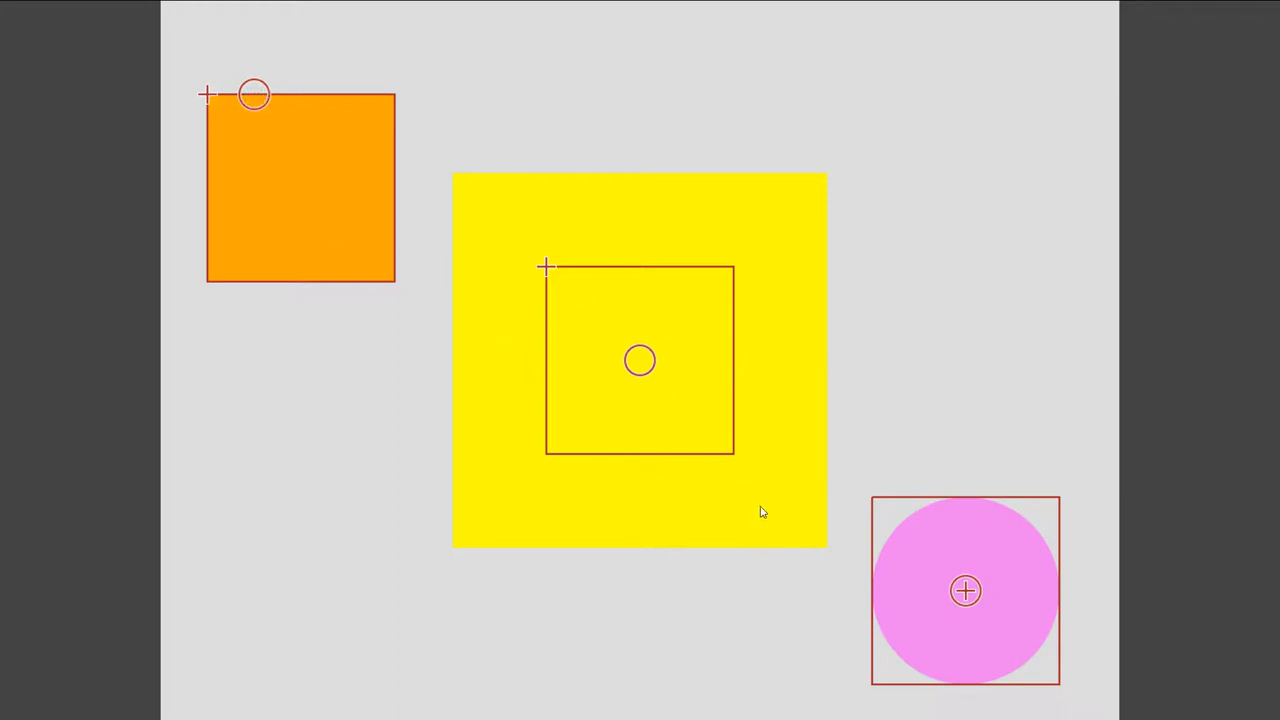
mouse_move(548, 270)
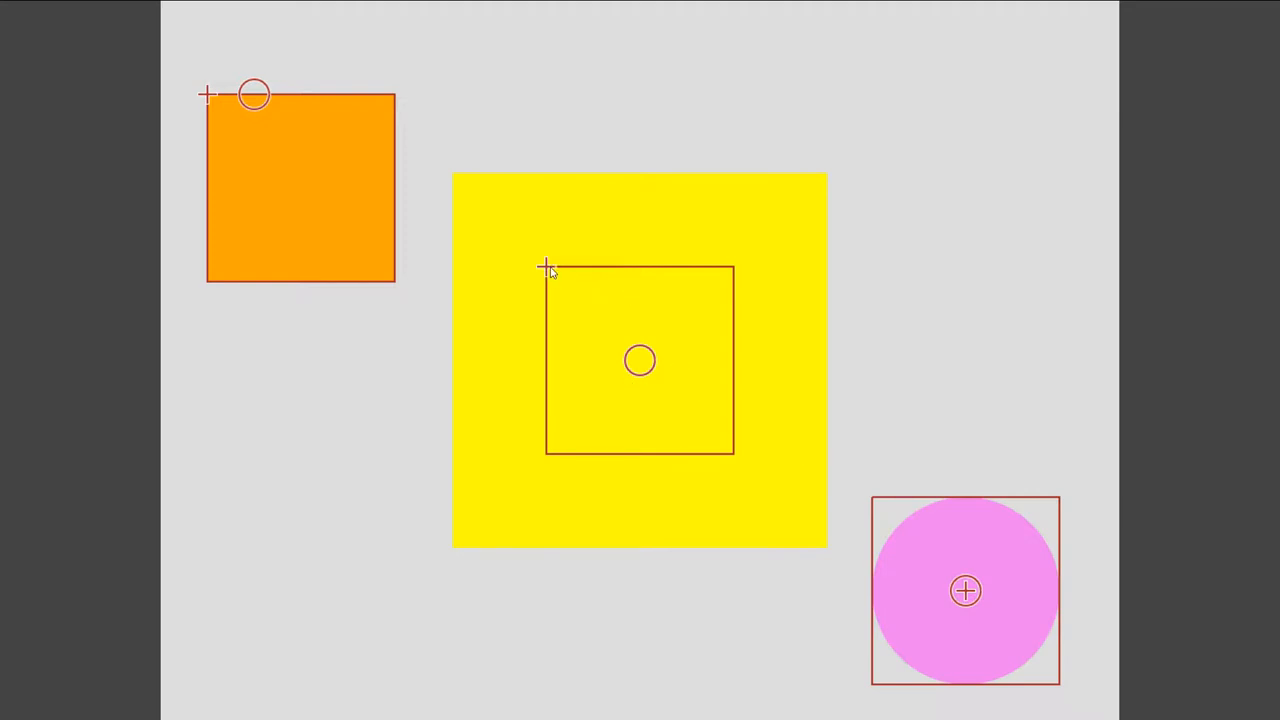
mouse_move(638, 368)
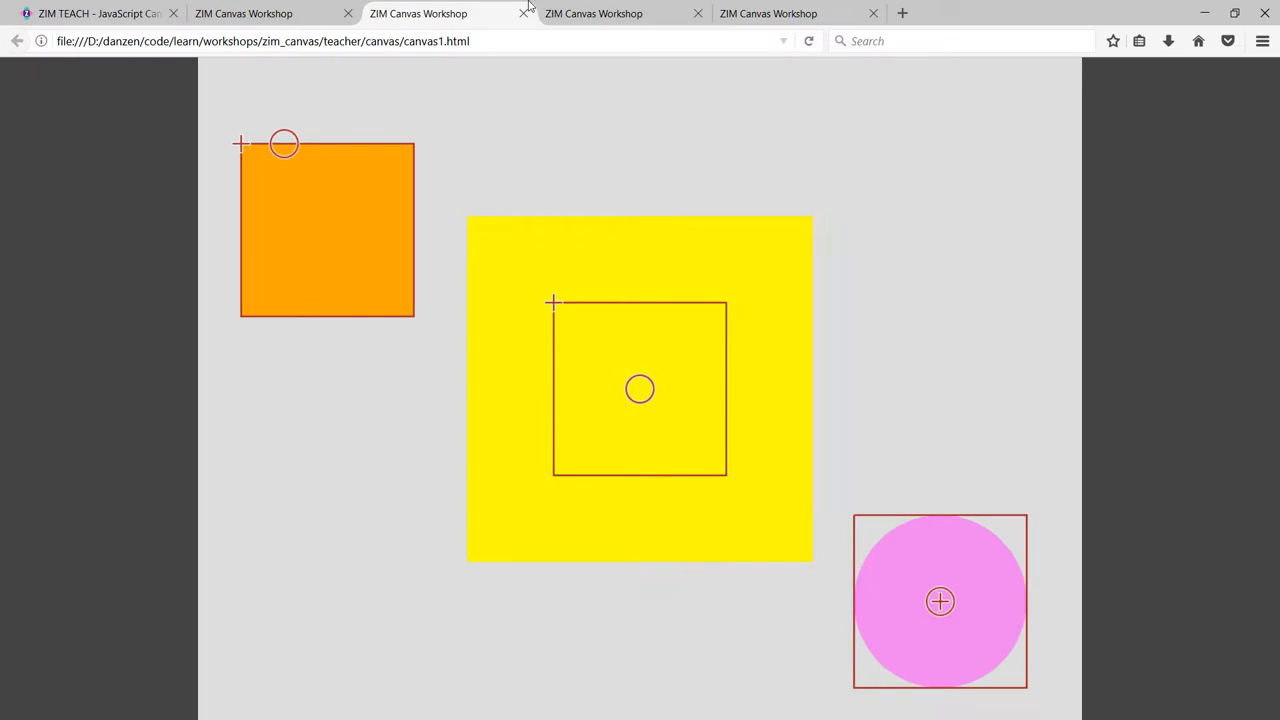
click(593, 13)
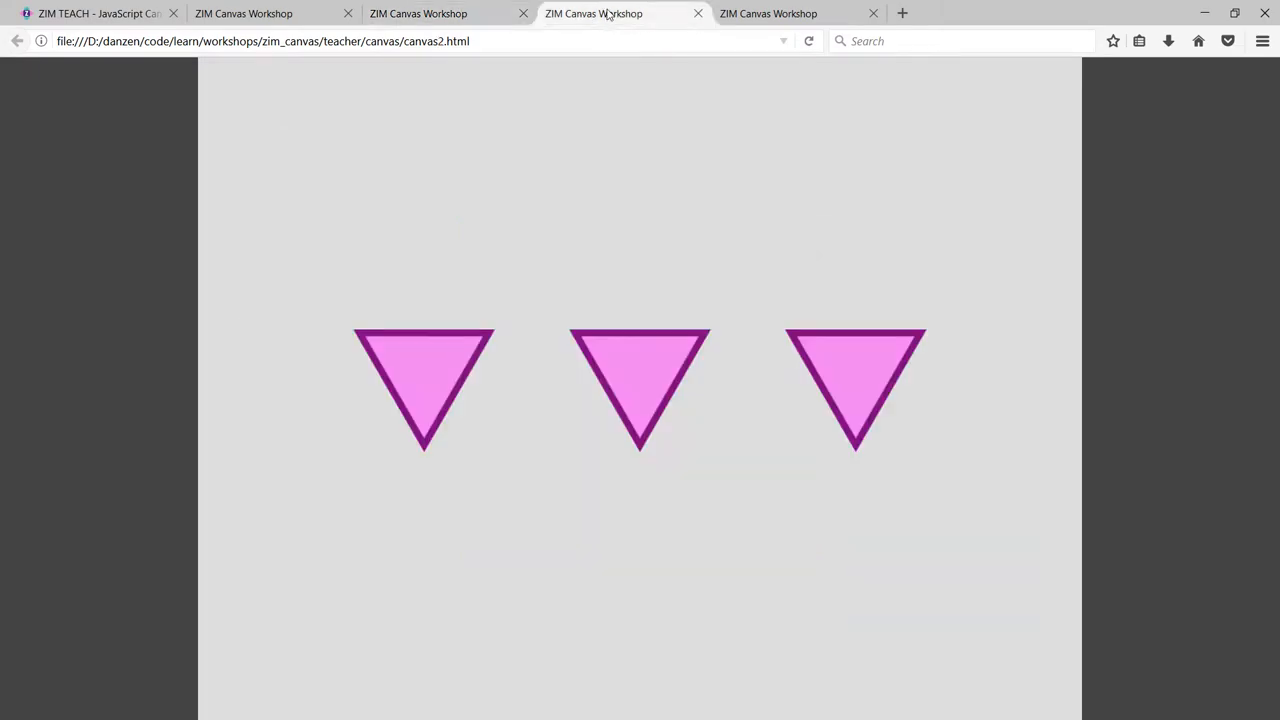
Step: View the canvas2 example's three pink triangles in full screen
key(F11)
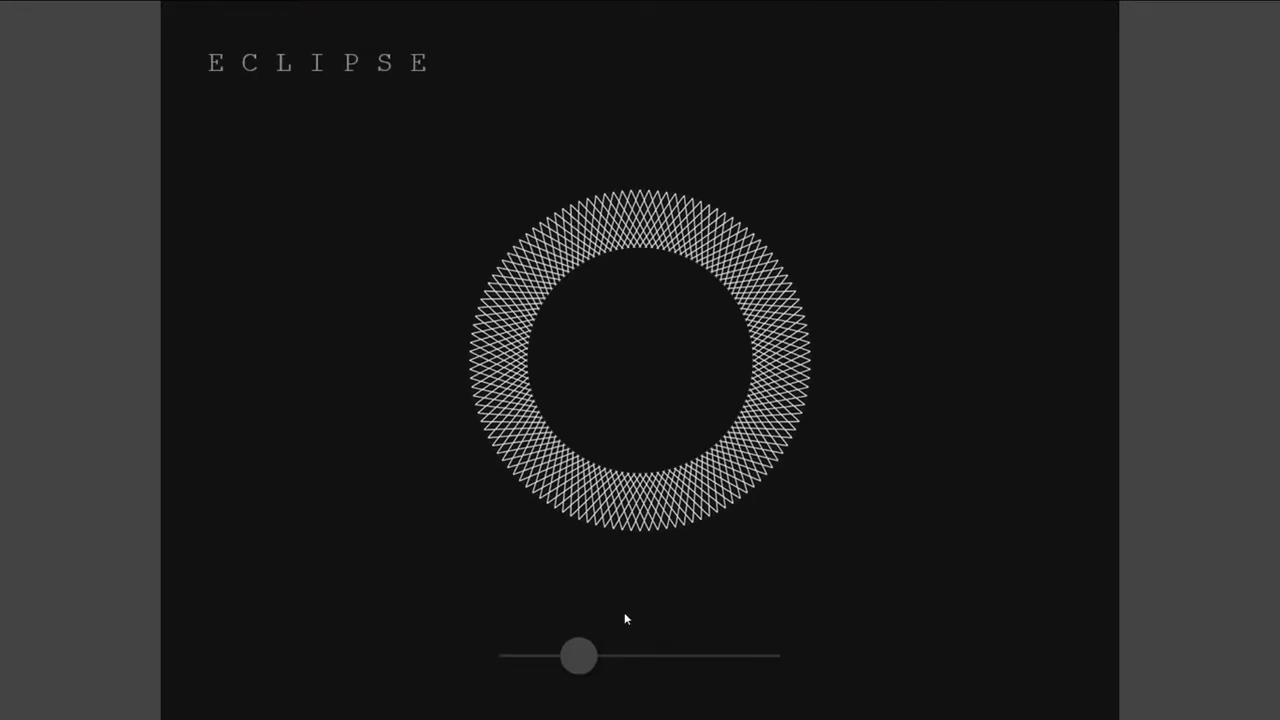
Step: Slide the Eclipse ring's opening smaller, larger, then back to normal, and exit full screen
drag(580, 656, 555, 656)
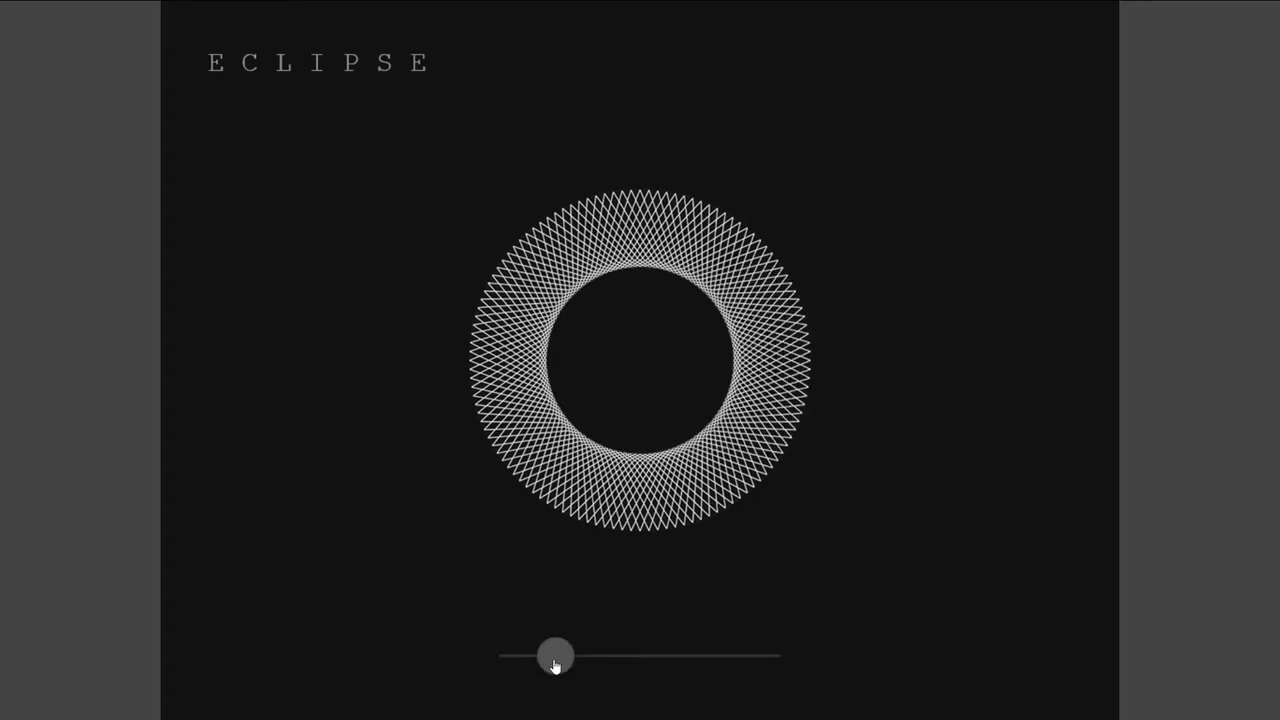
drag(555, 657, 600, 657)
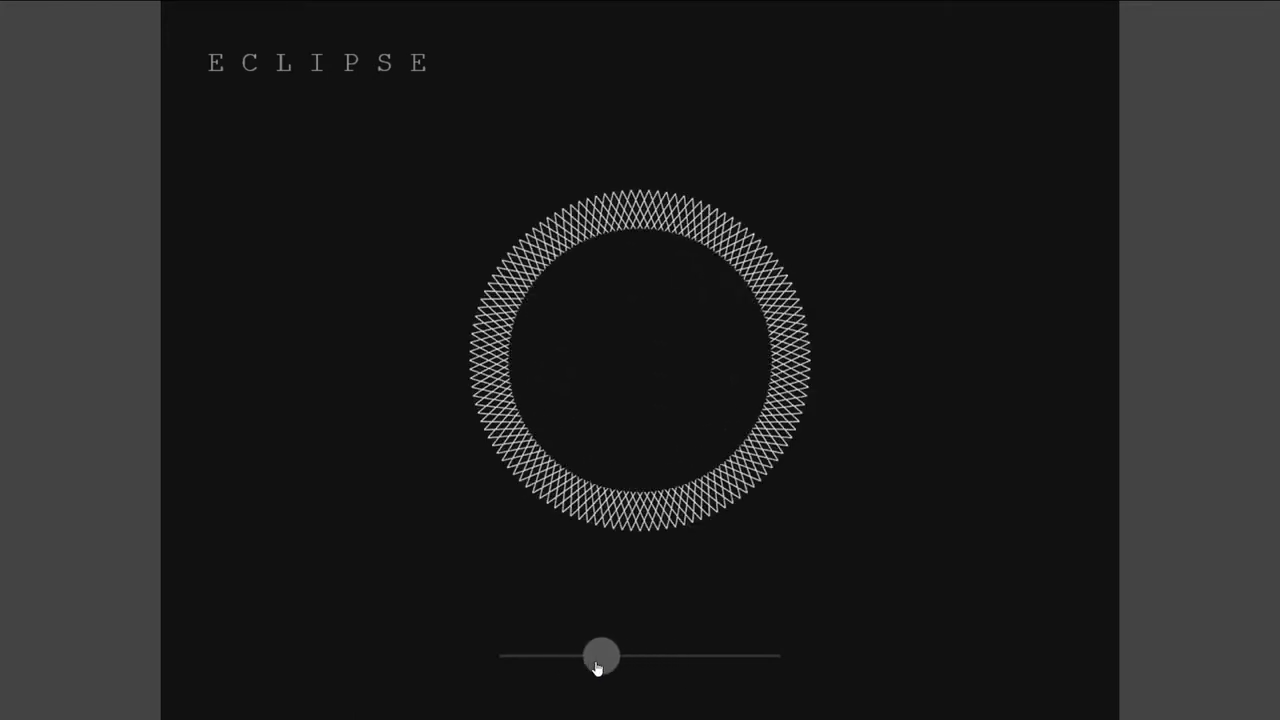
drag(600, 656, 535, 665)
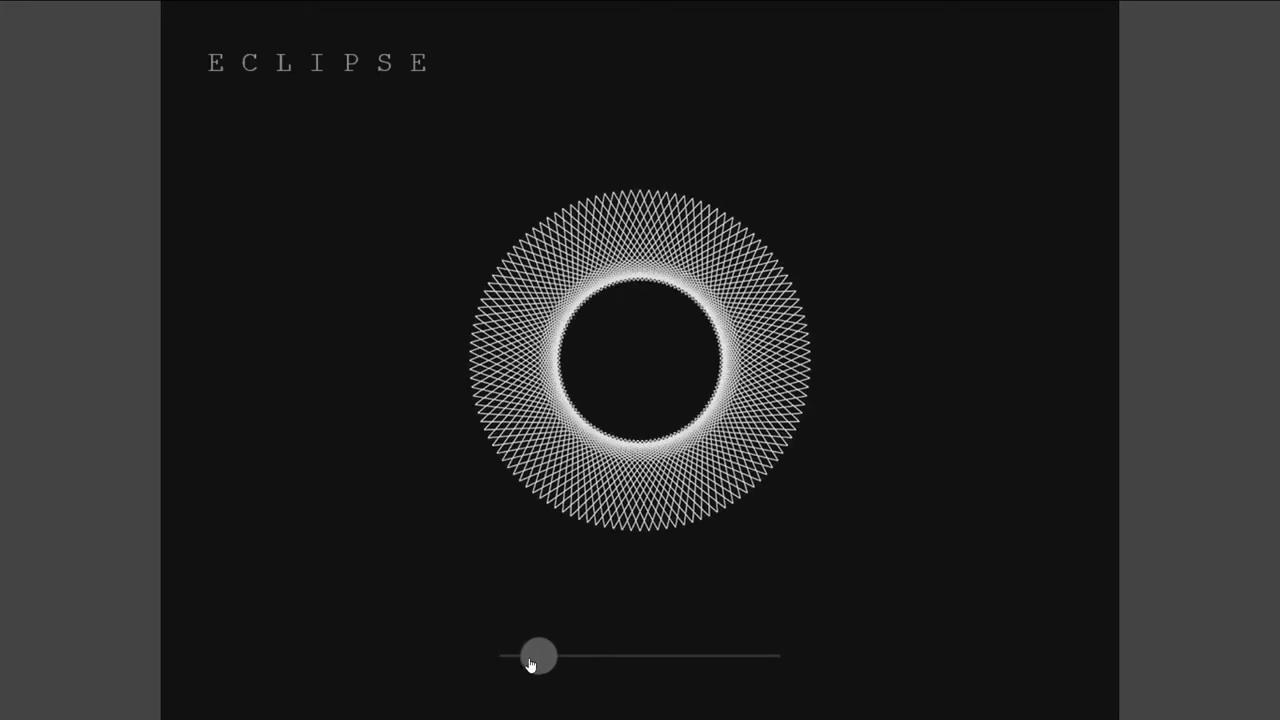
drag(530, 657, 567, 657)
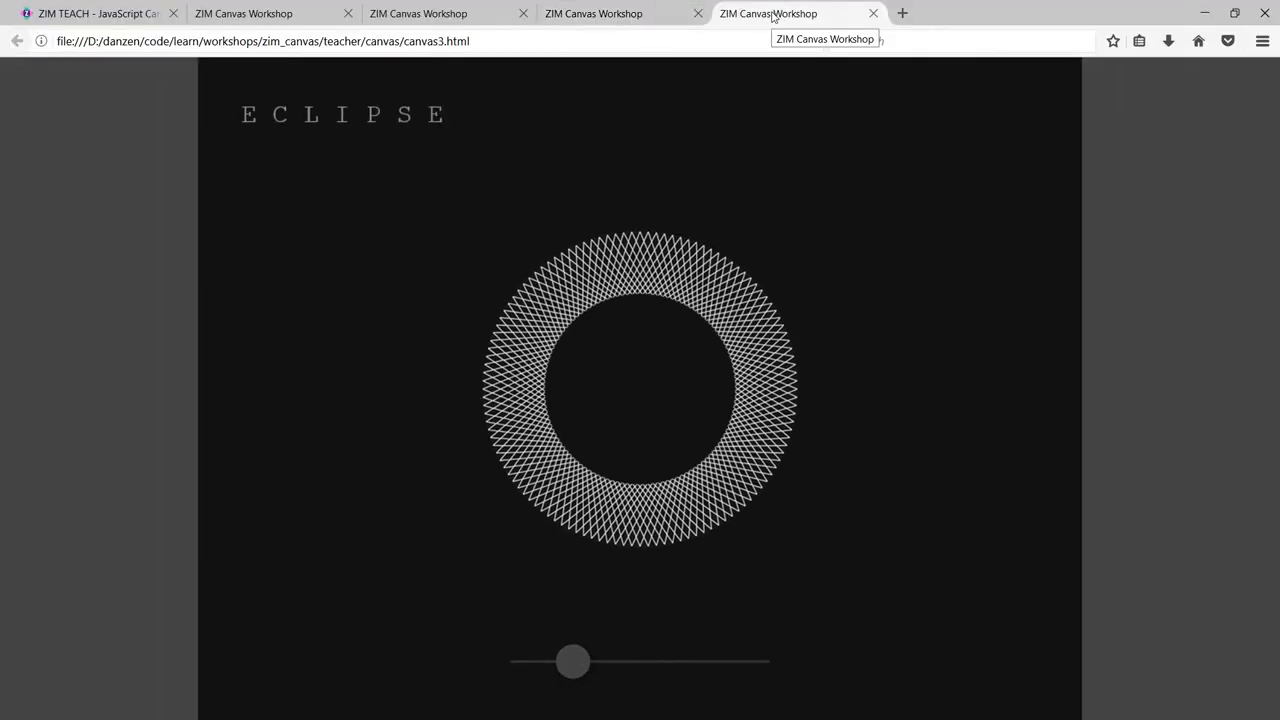
key(F11)
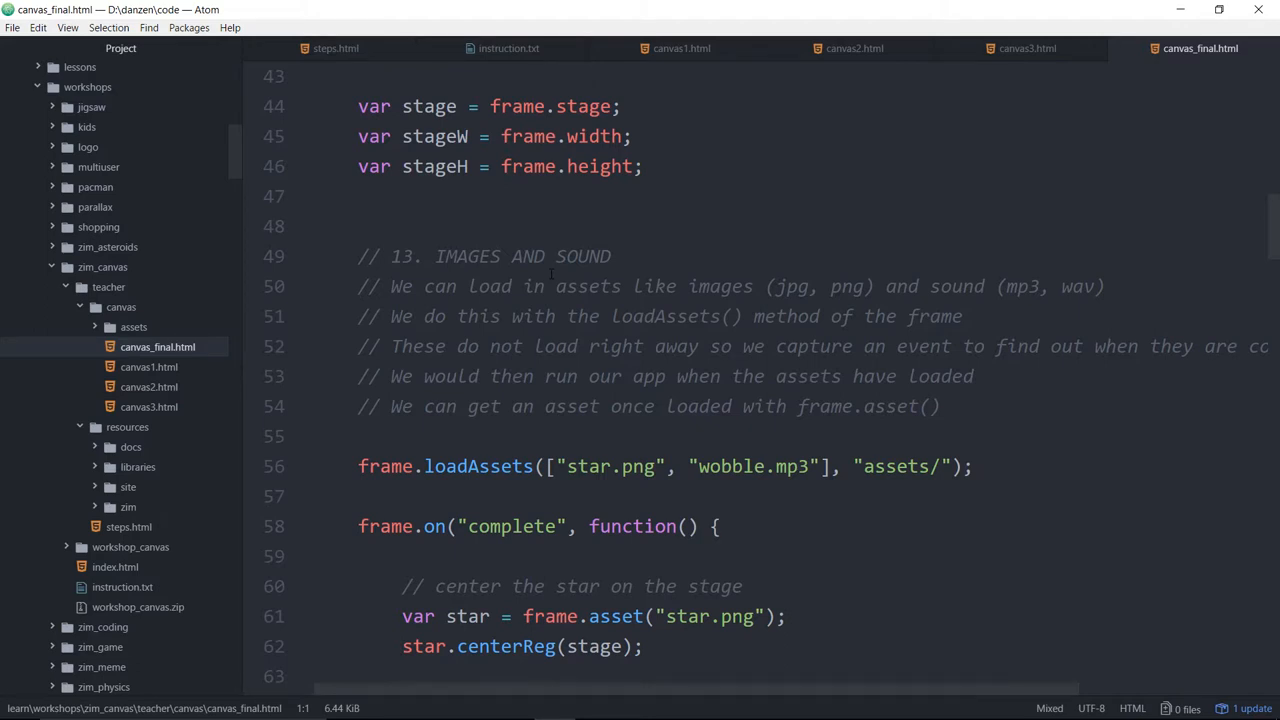
mouse_move(723, 225)
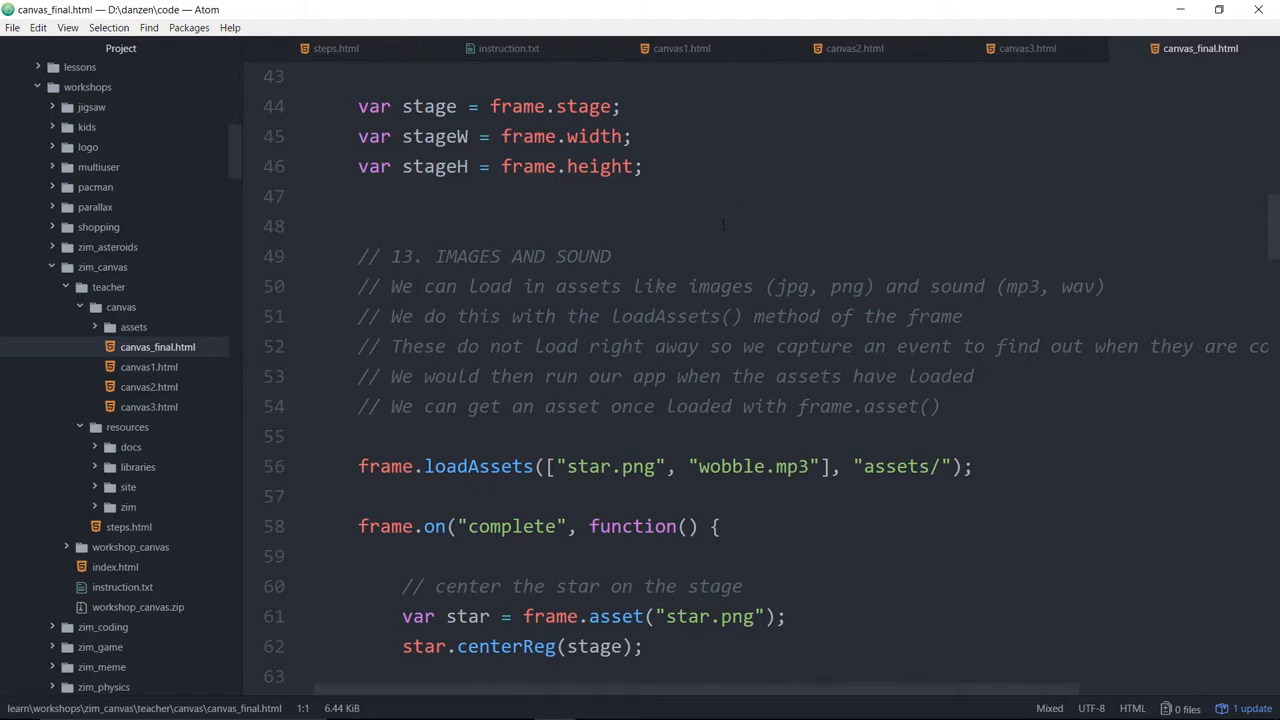
Step: Launch canvas_final.html in Firefox using Atom's Open in Browser option
right_click(720, 226)
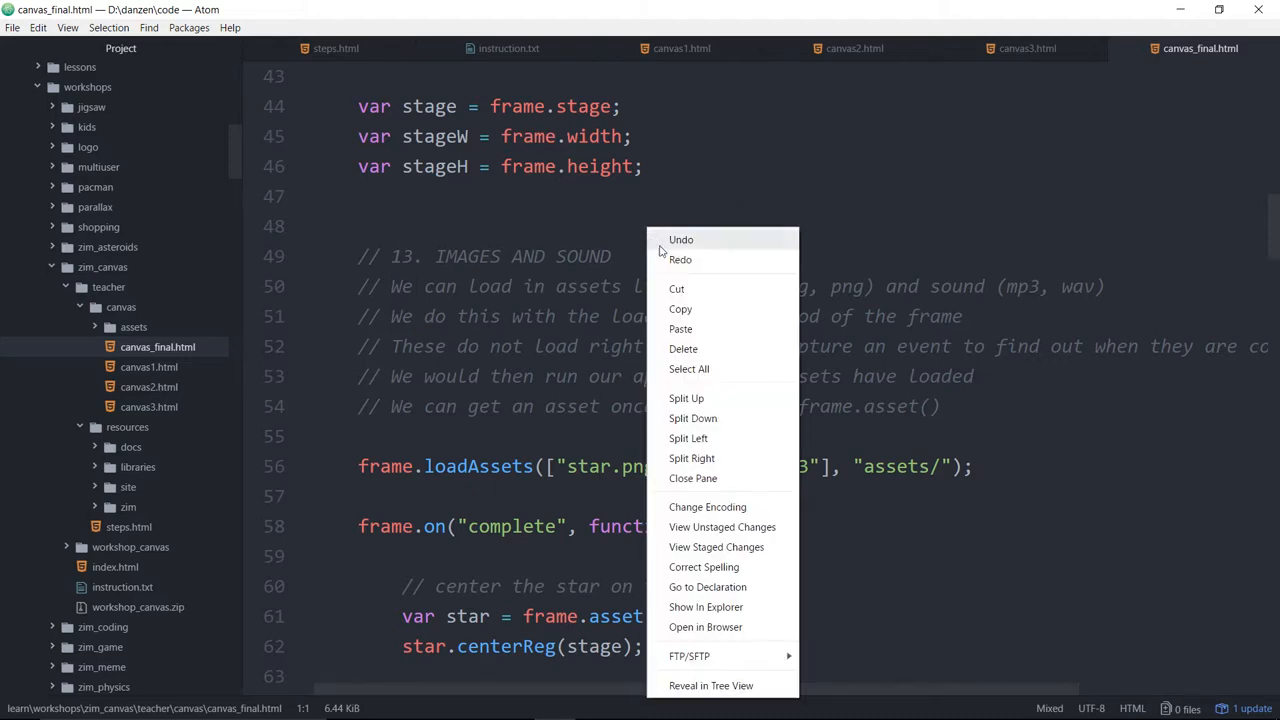
click(705, 627)
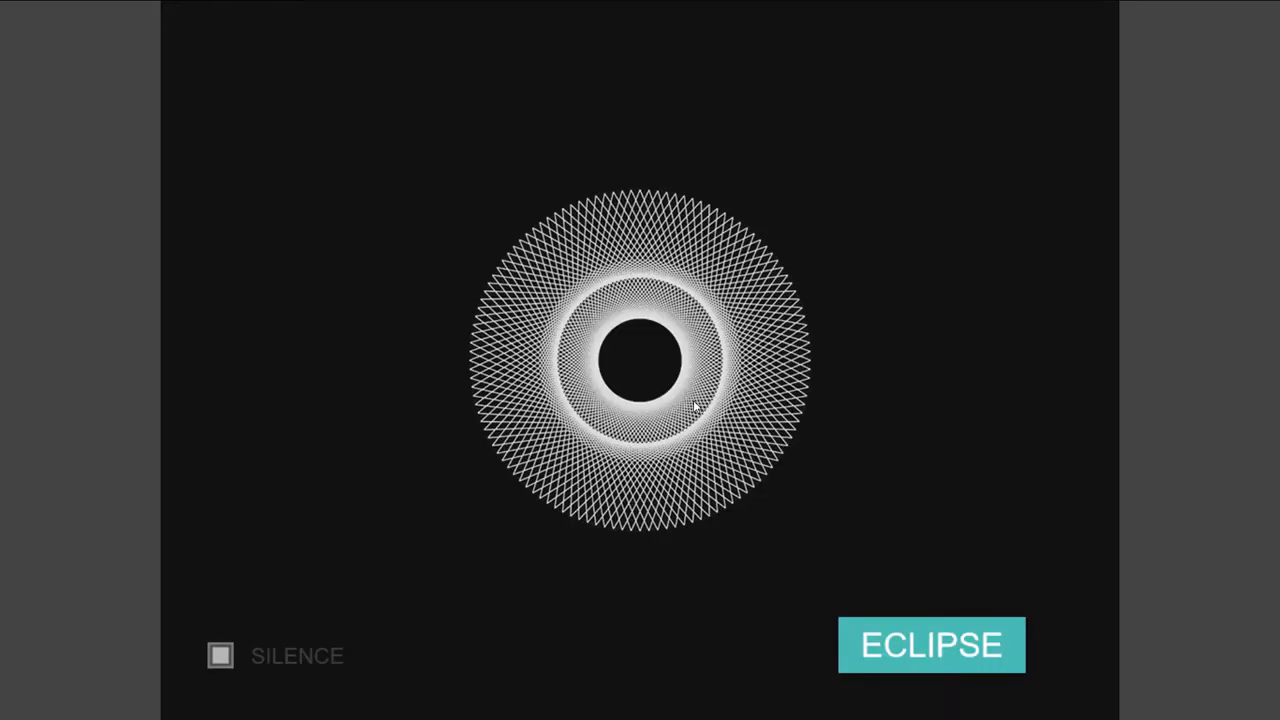
mouse_move(820, 170)
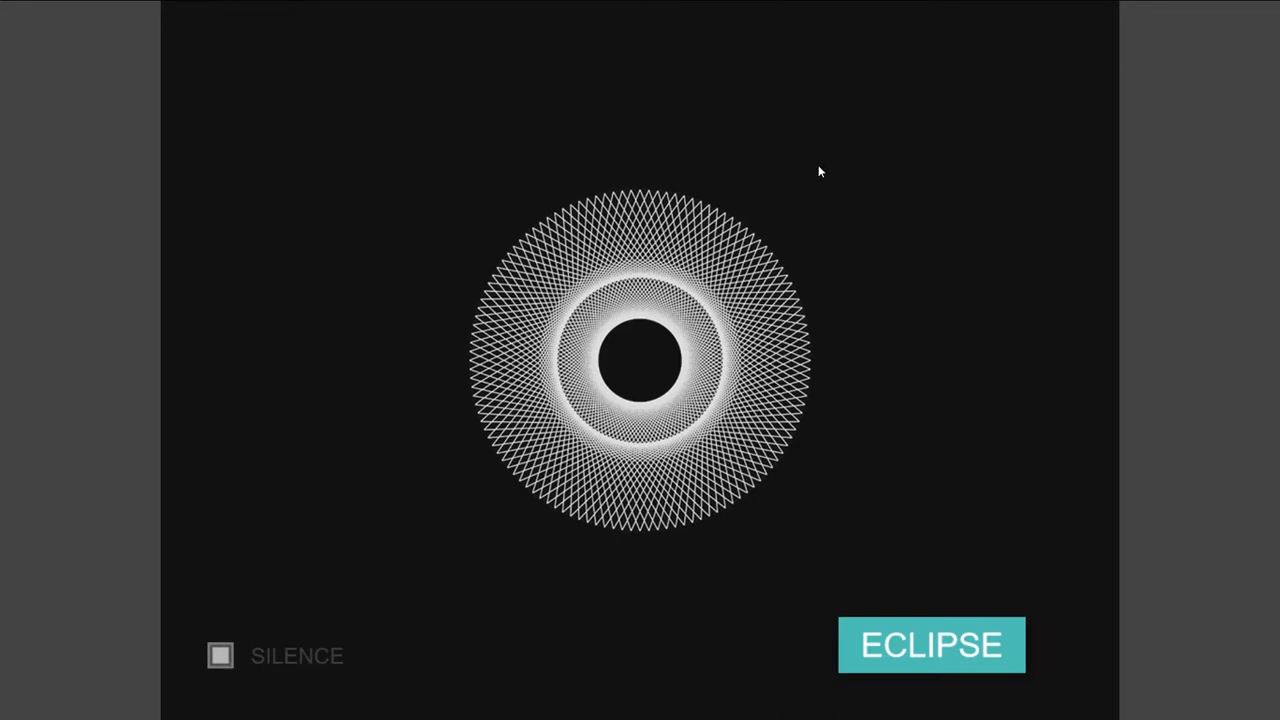
mouse_move(843, 612)
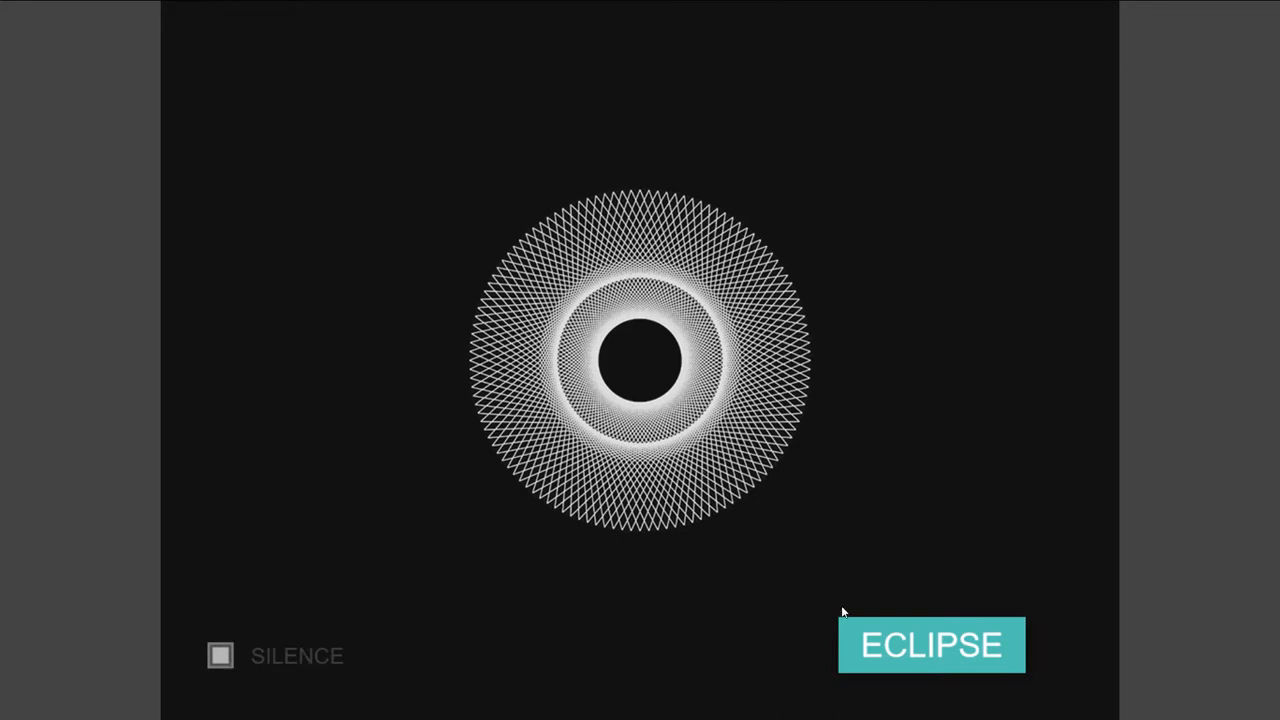
Step: Start the final Eclipse app, widen the ring's opening, and toggle SILENCE on and off
click(930, 644)
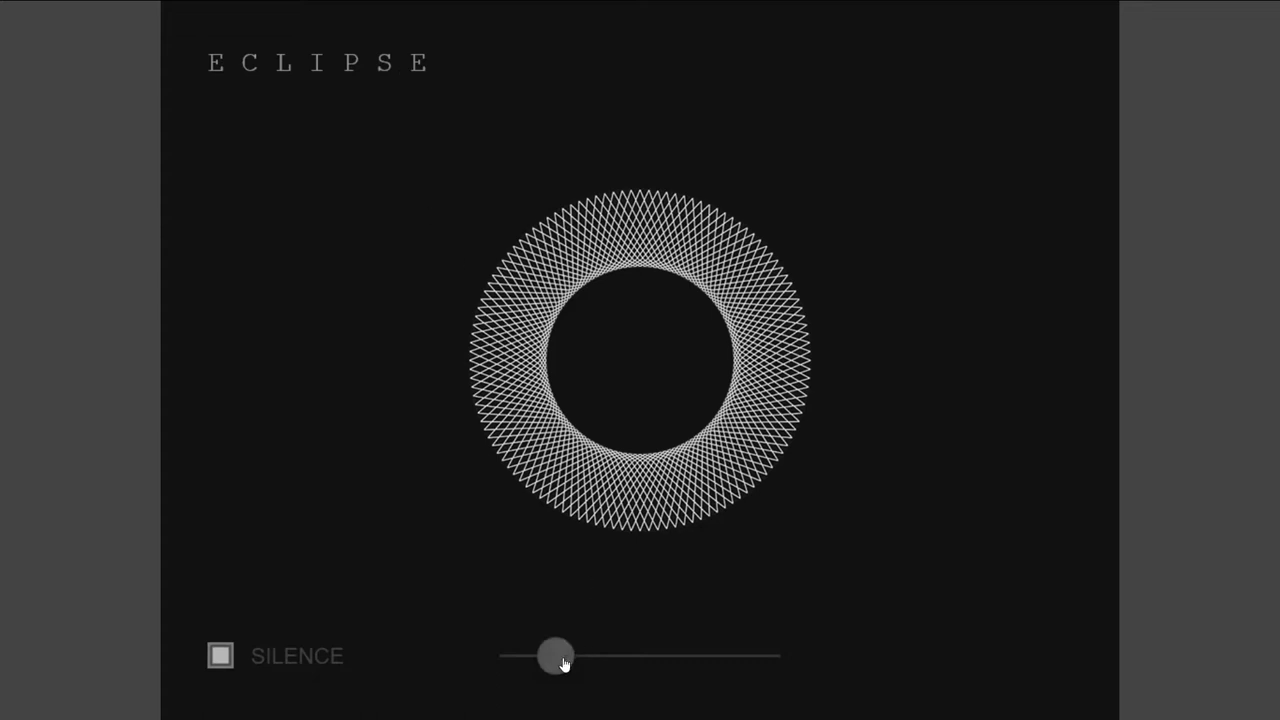
drag(560, 656, 608, 656)
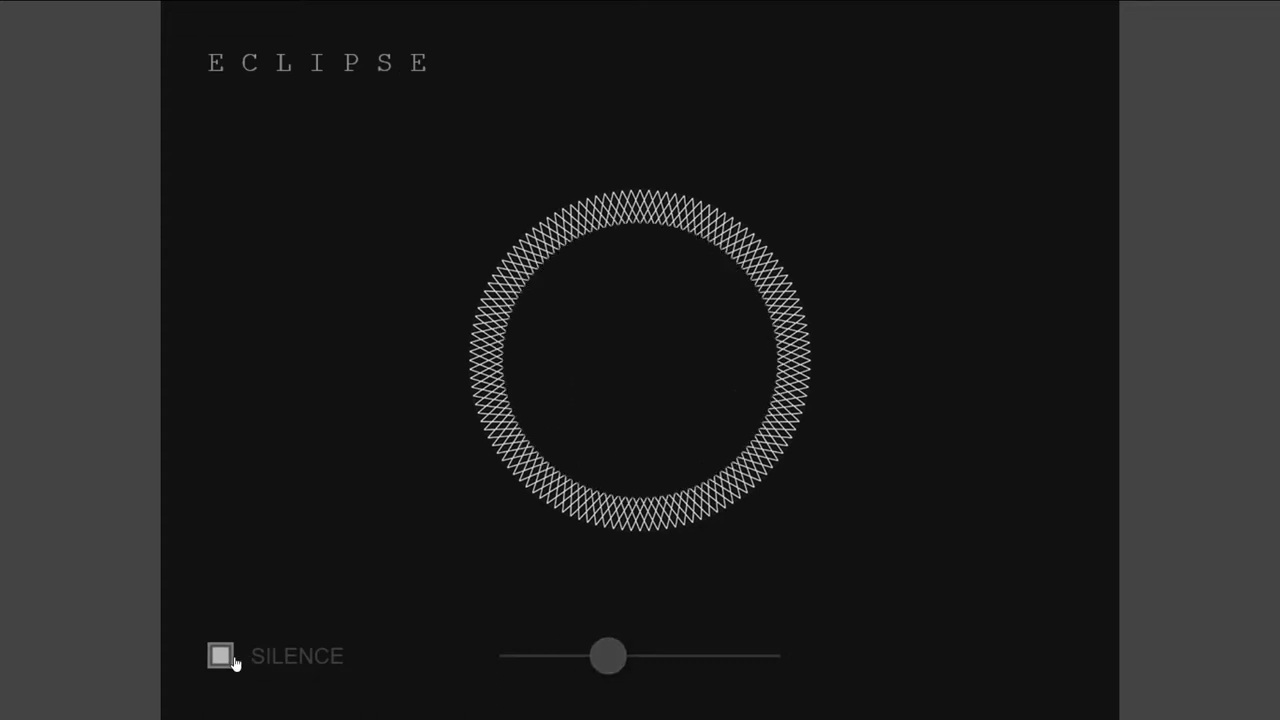
click(220, 655)
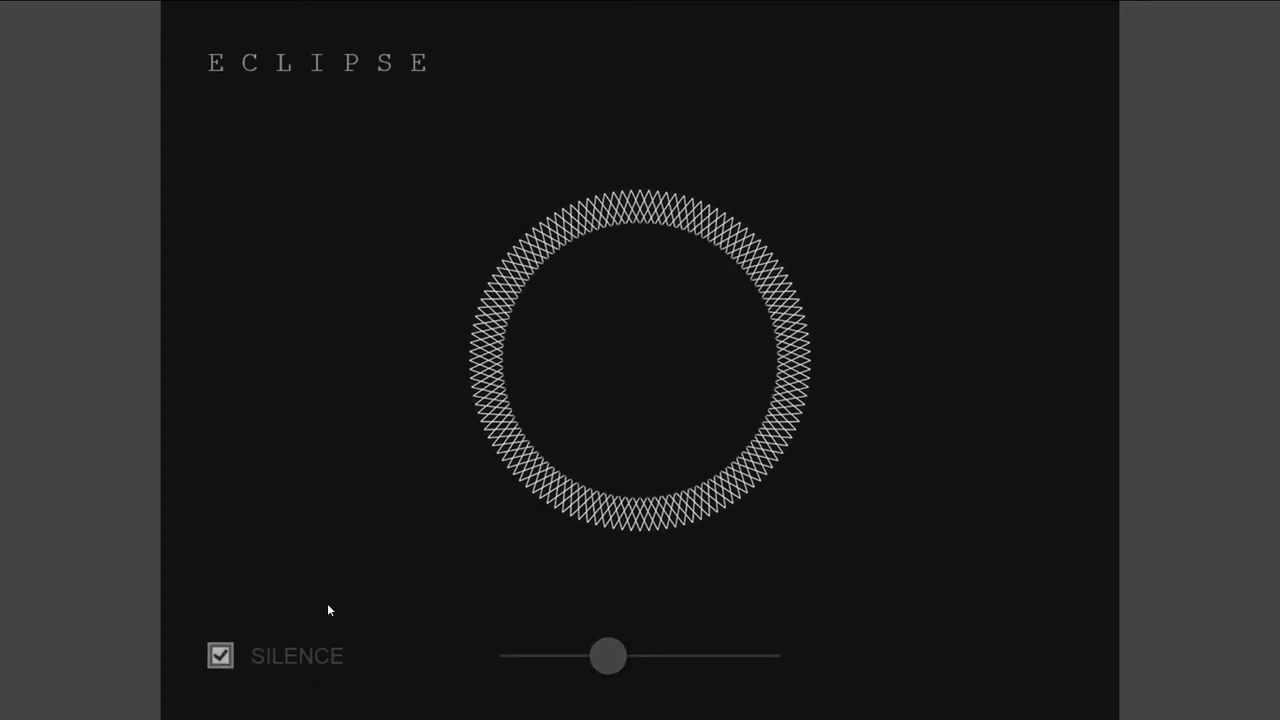
click(220, 655)
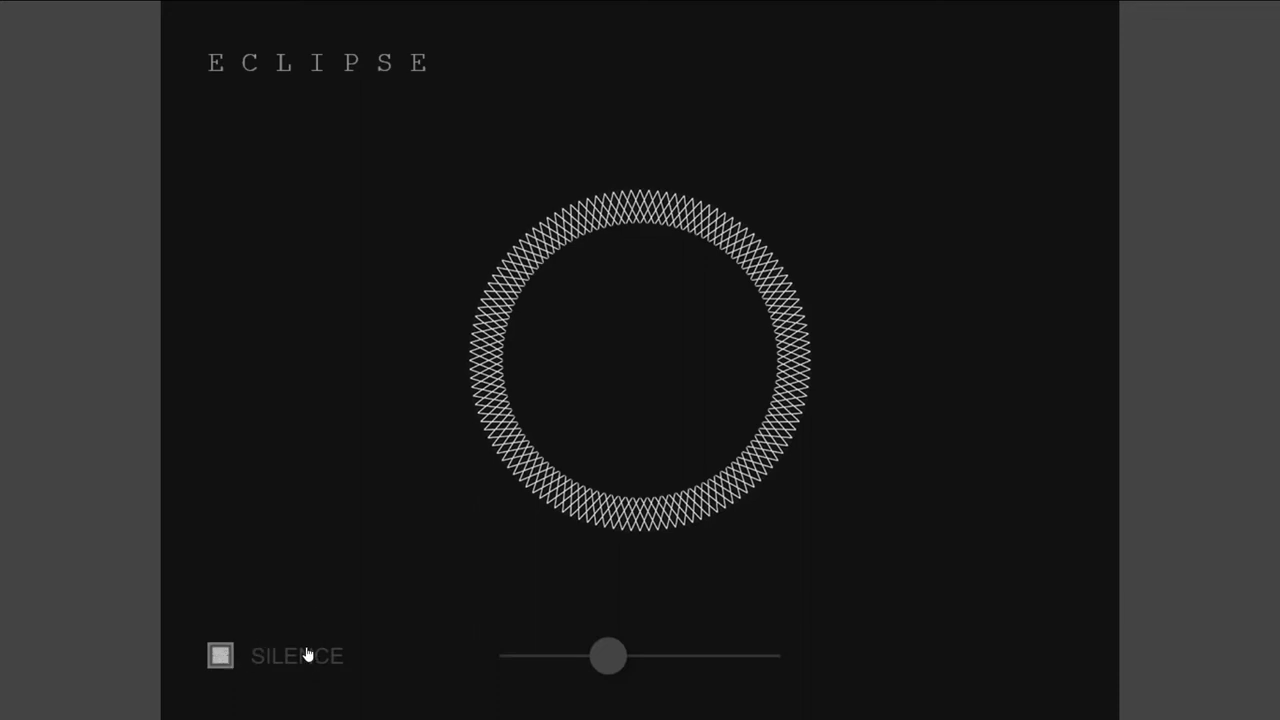
key(F11)
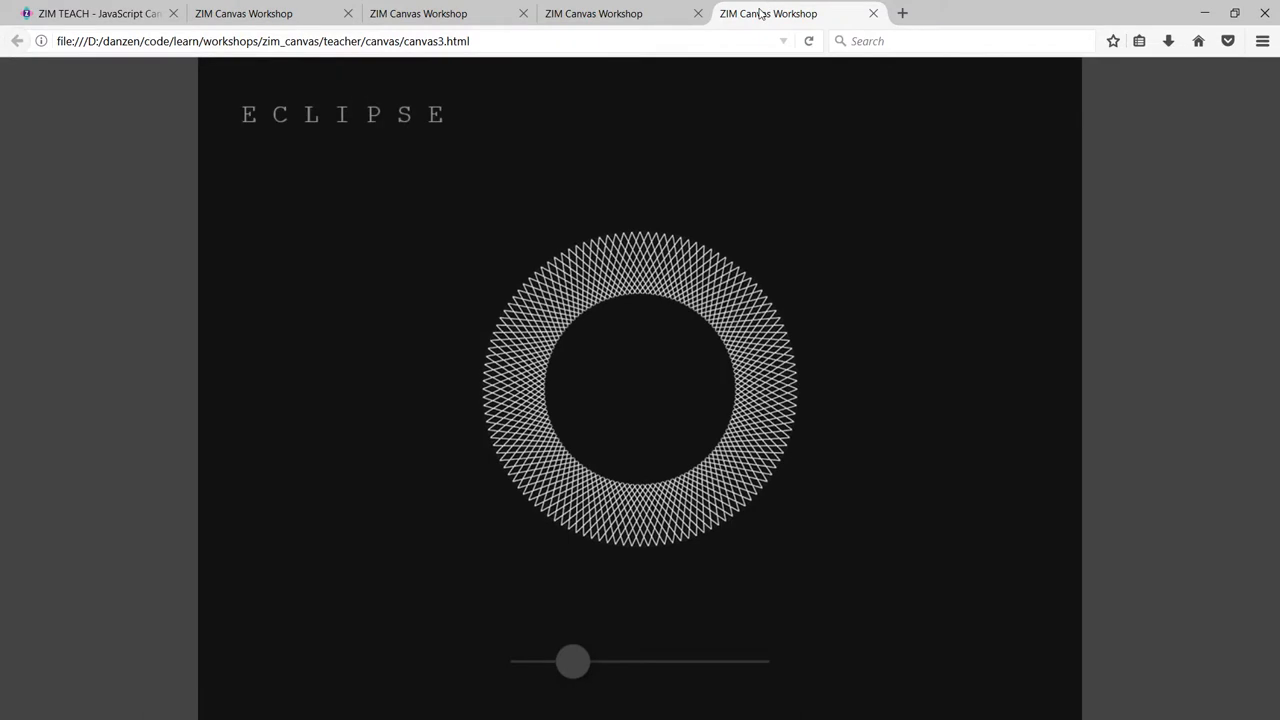
click(95, 13)
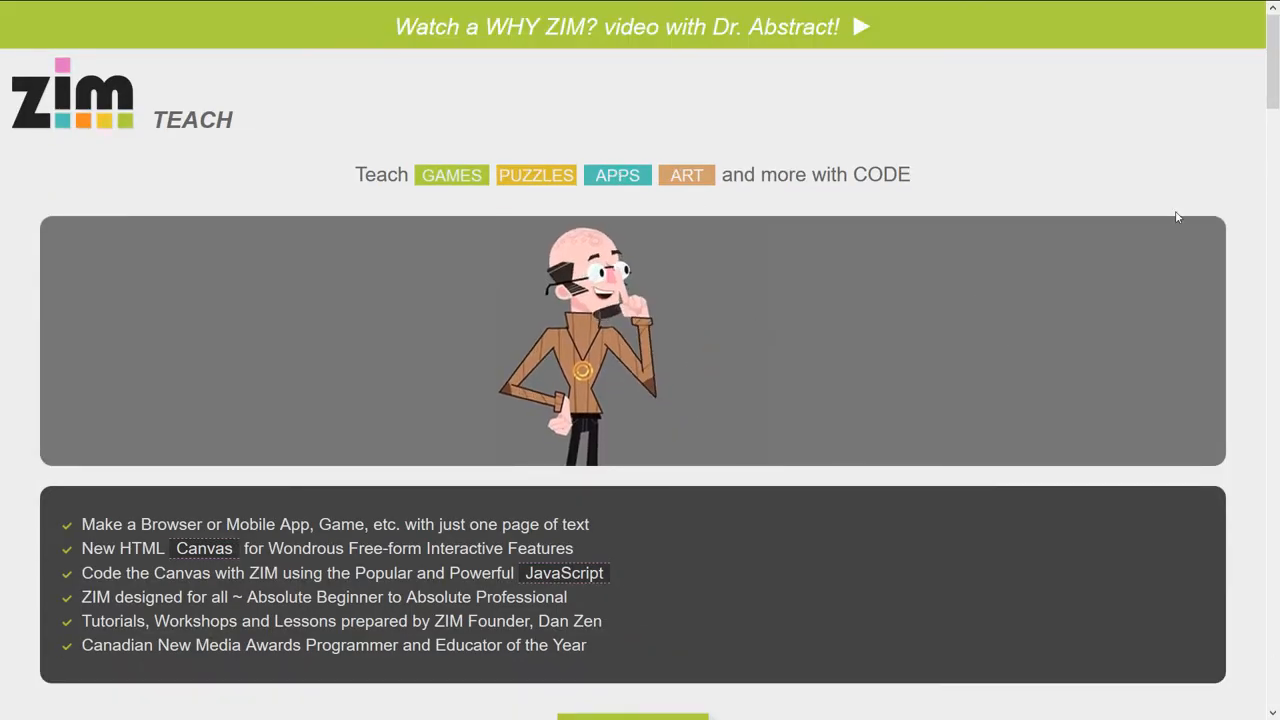
Step: Scroll the ZIM Teach page past Tools and Set Up to the Workshops list
scroll(down, 3)
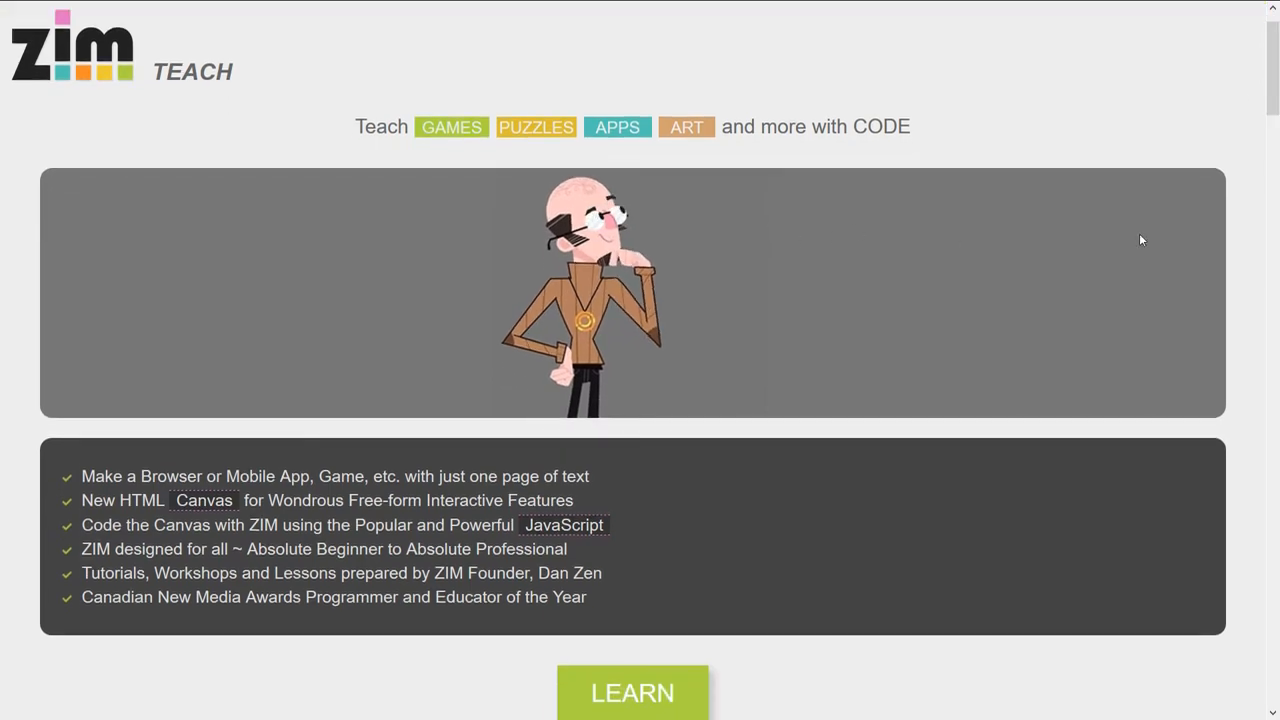
scroll(down, 3)
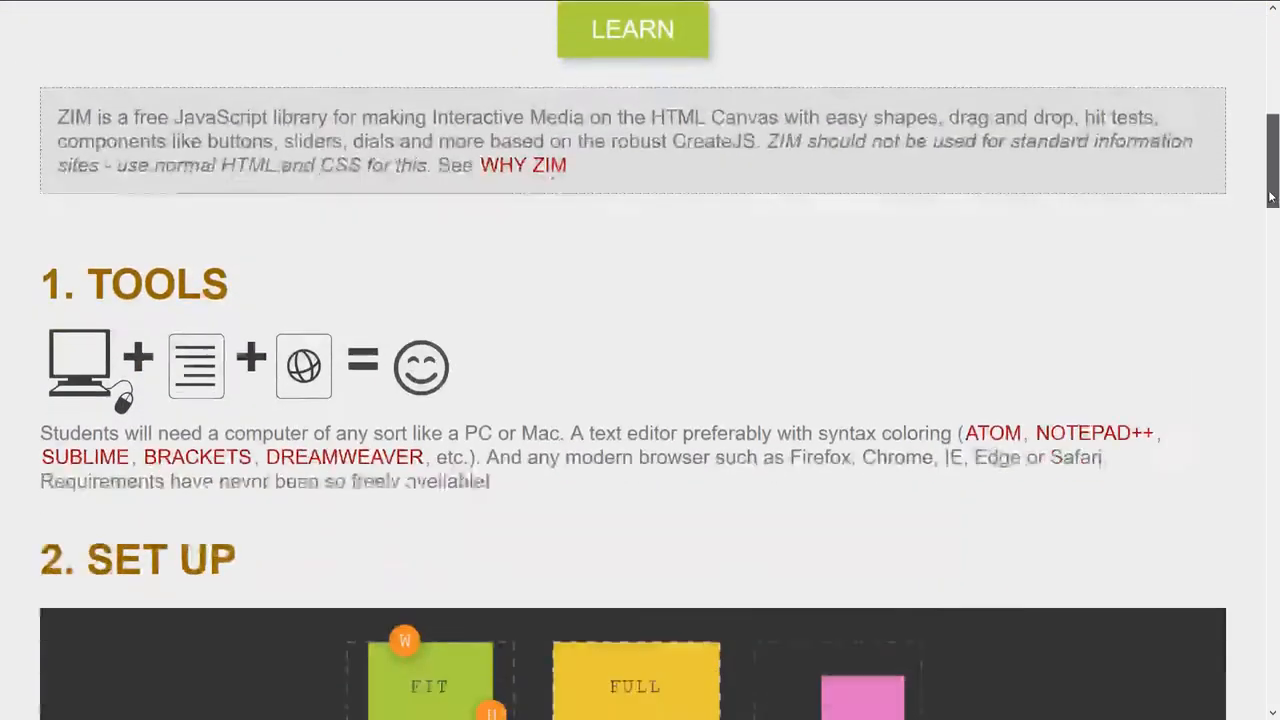
scroll(down, 3)
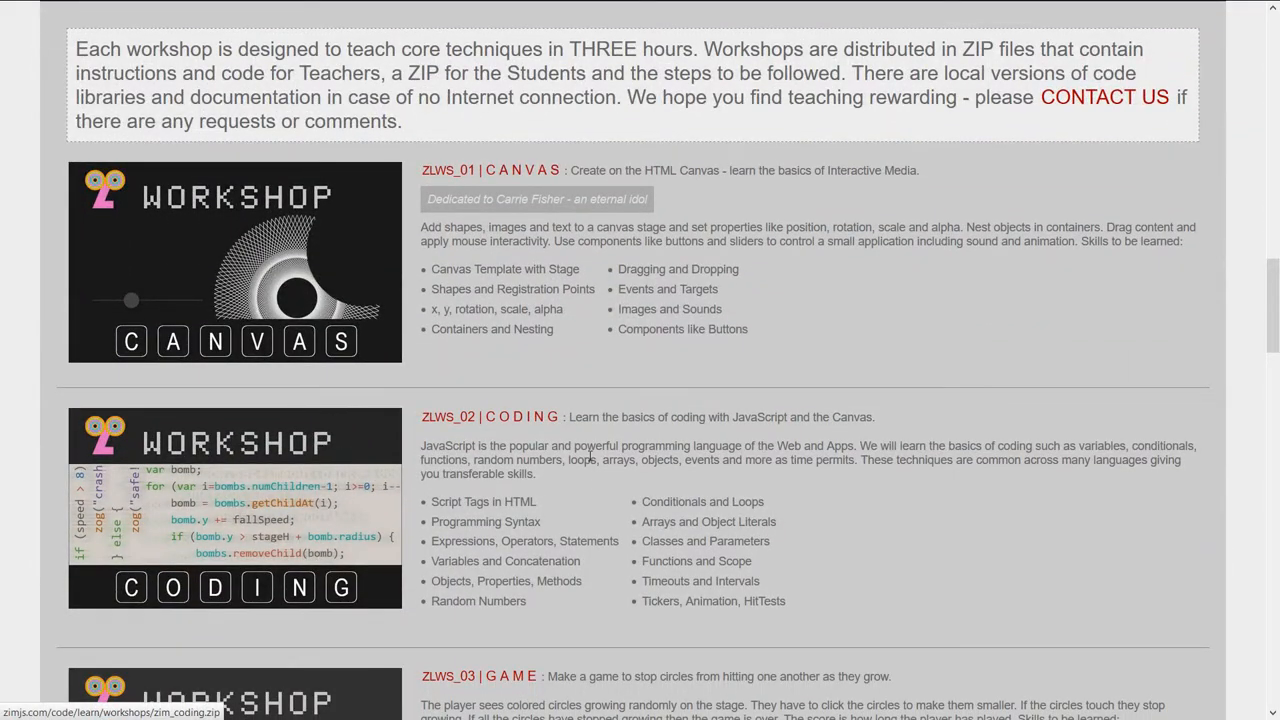
Step: Scroll through the Canvas, Coding, Game, Asteroids, Physics and Meme workshop descriptions
scroll(down, 3)
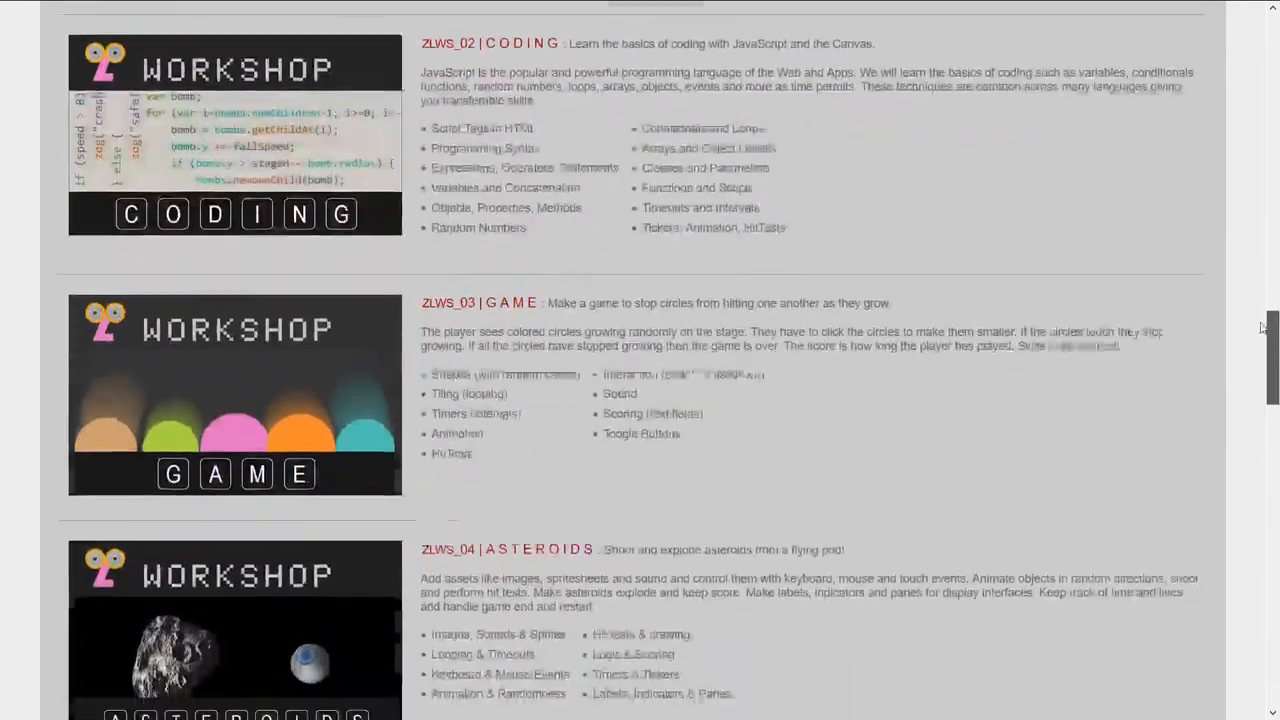
scroll(down, 3)
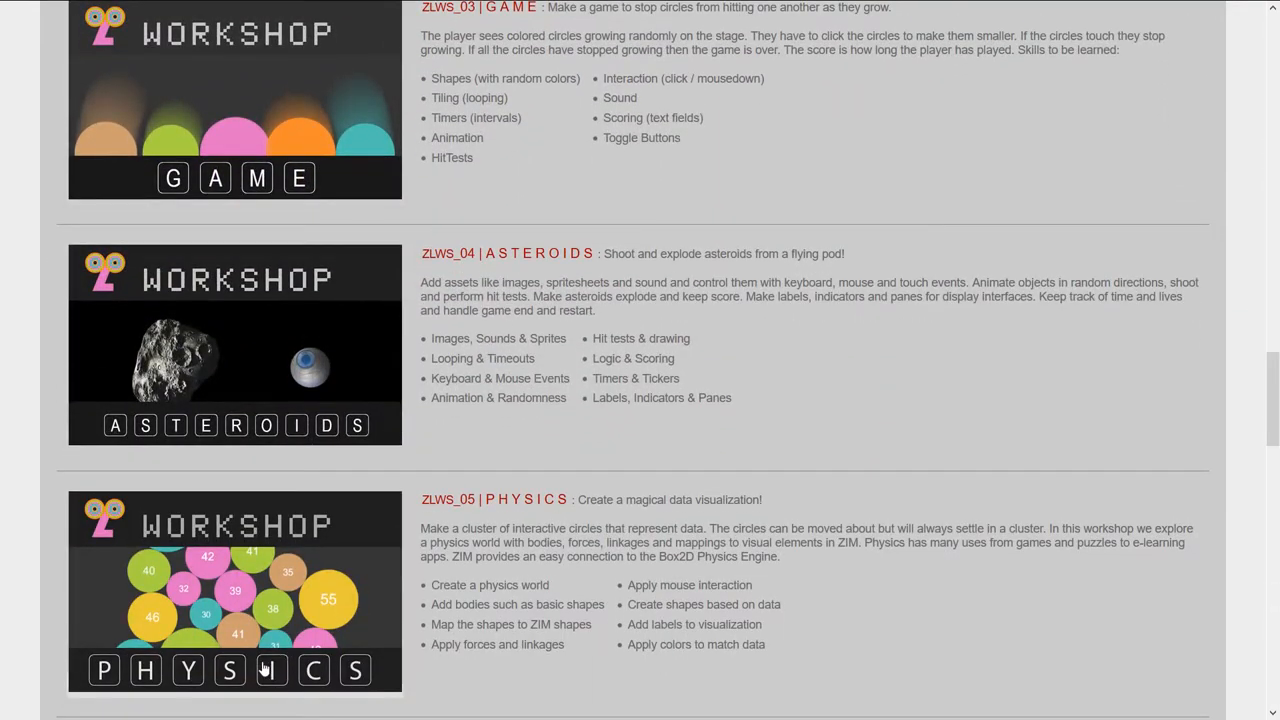
mouse_move(238, 588)
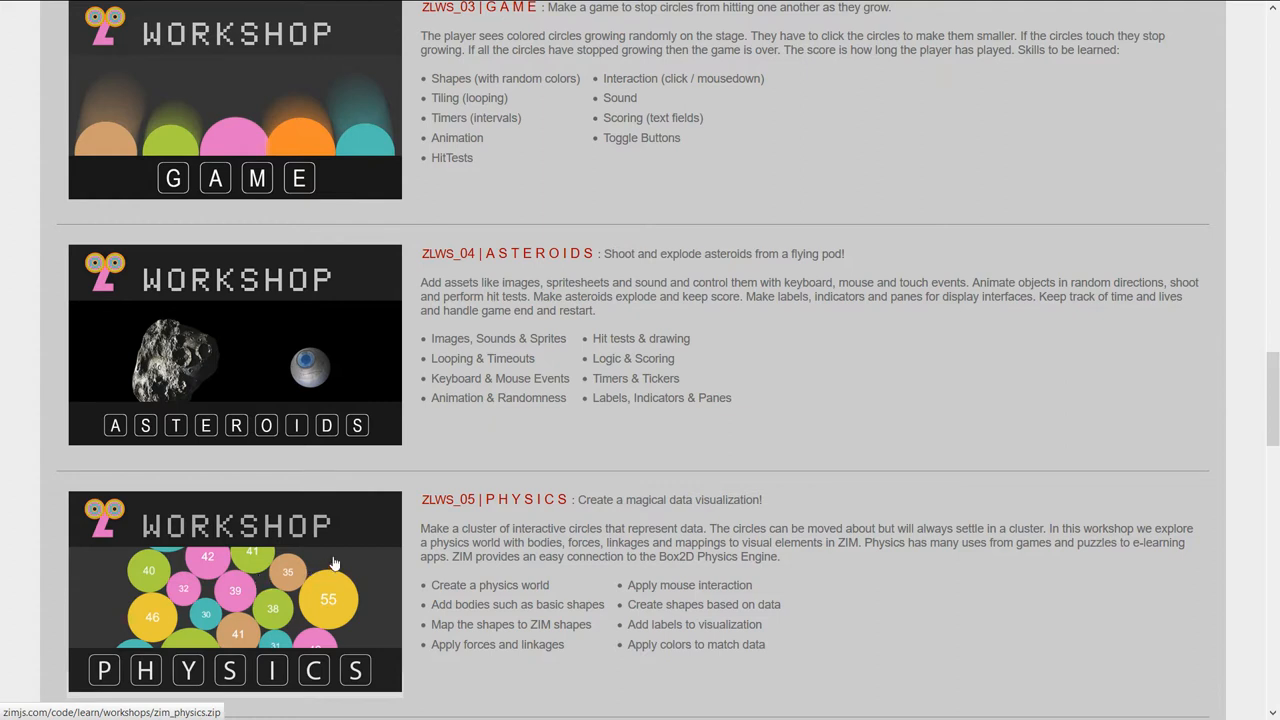
mouse_move(276, 337)
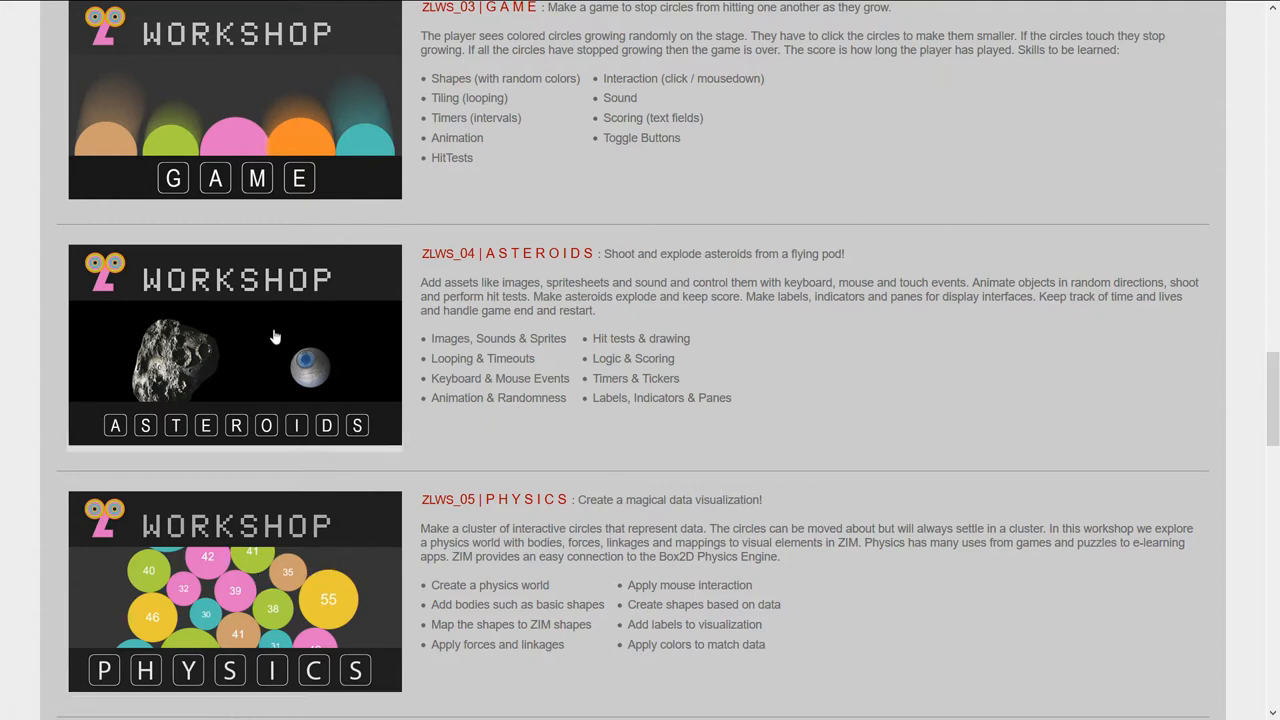
mouse_move(190, 90)
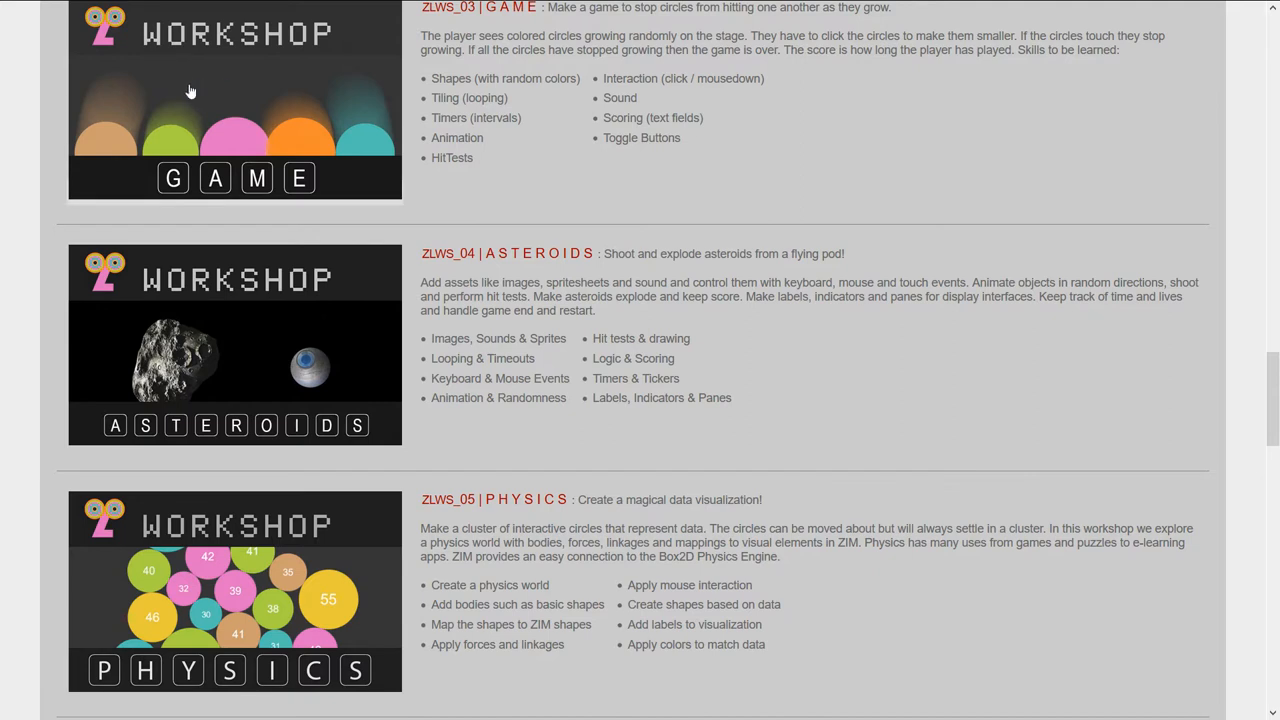
mouse_move(270, 113)
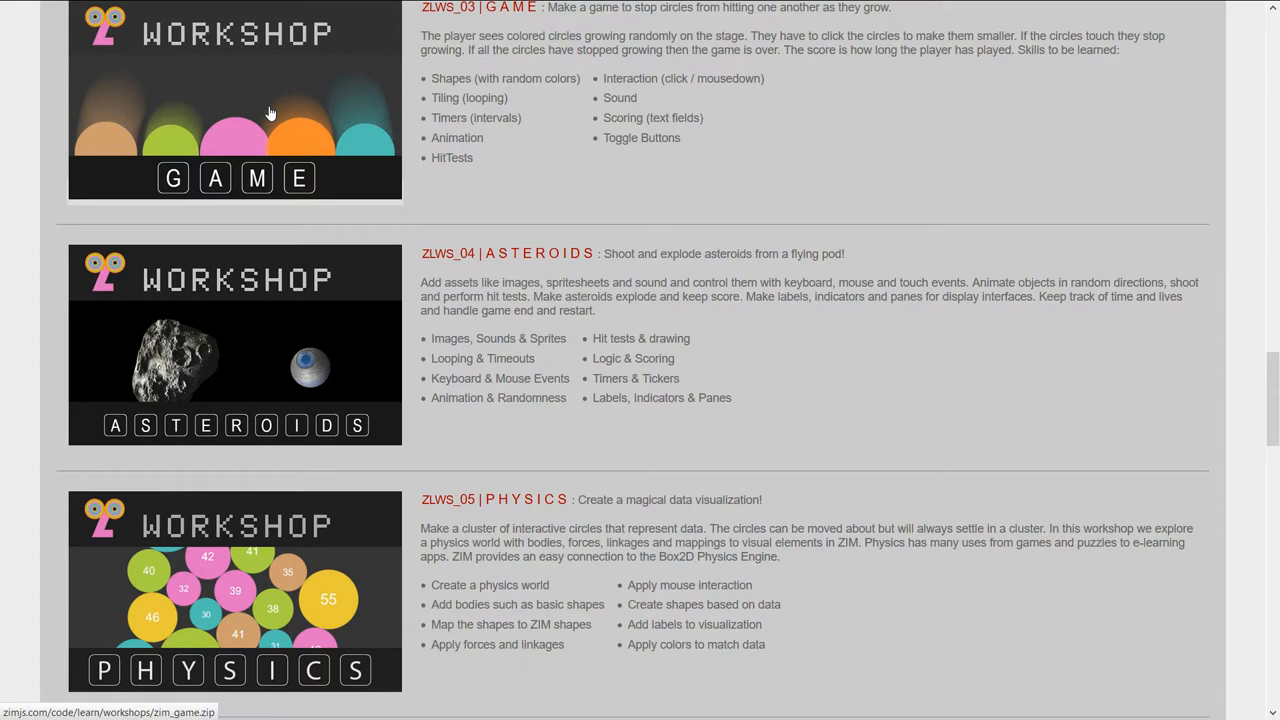
mouse_move(953, 228)
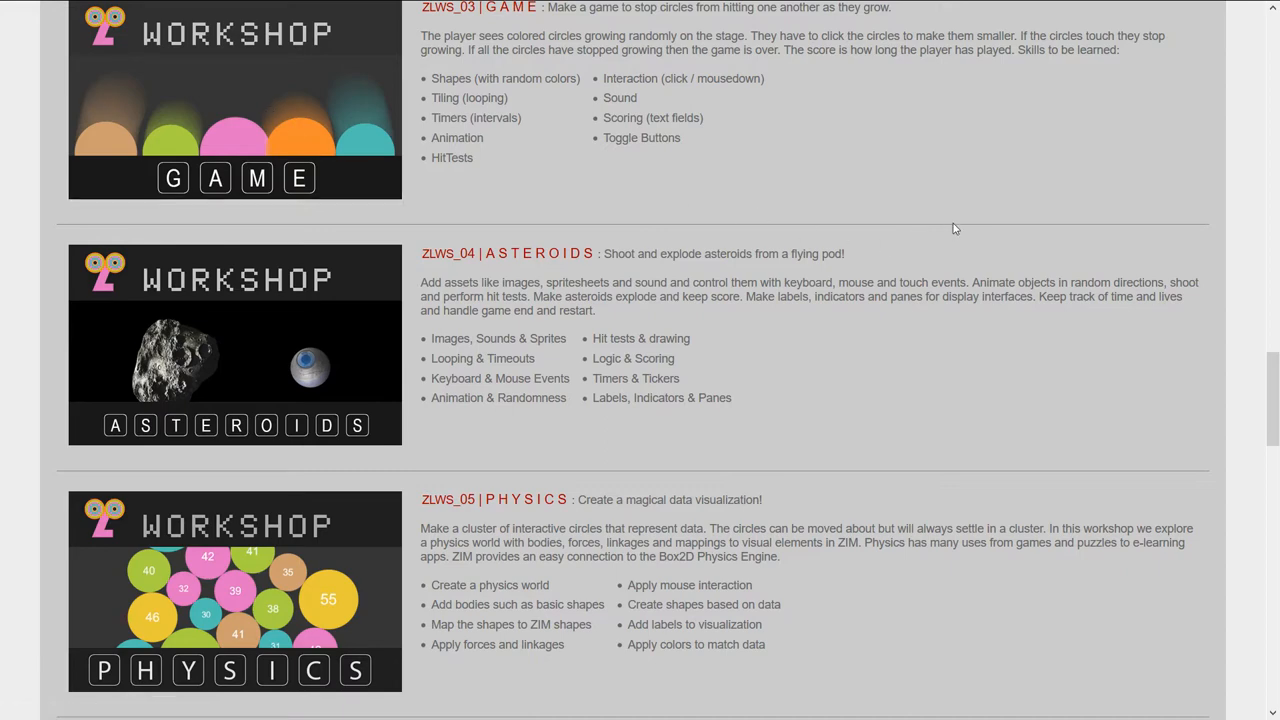
scroll(down, 3)
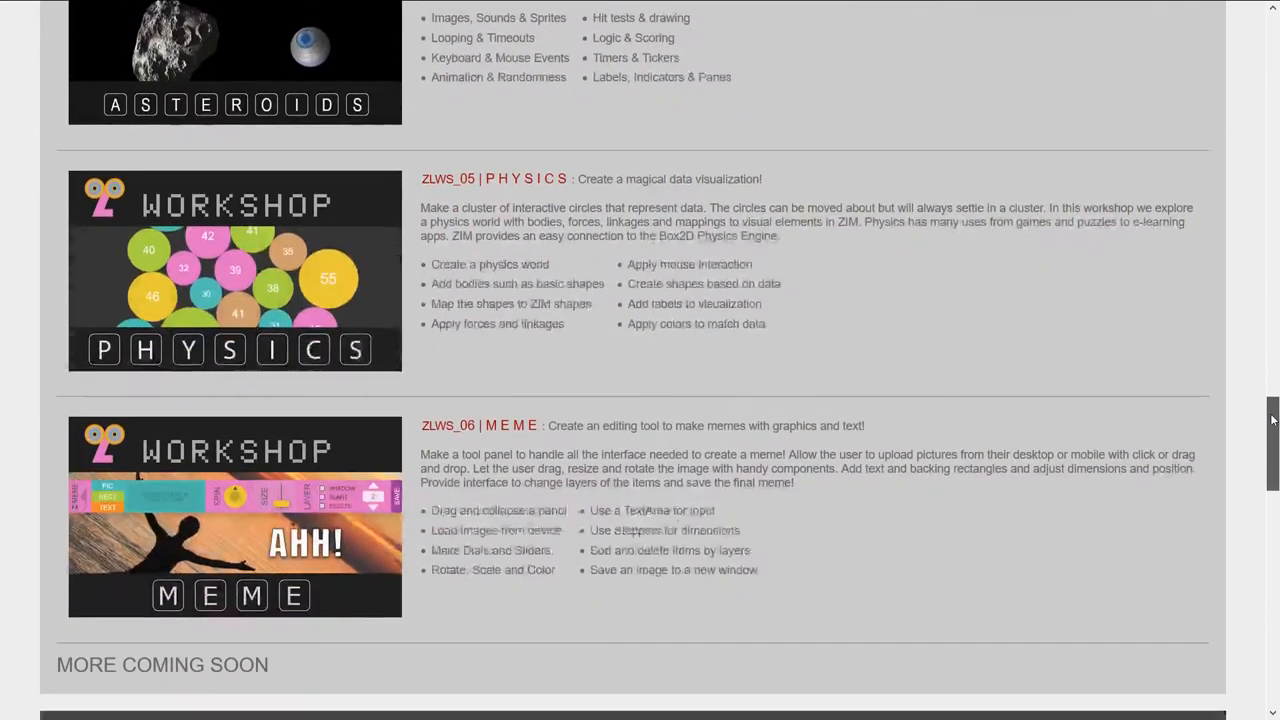
scroll(down, 3)
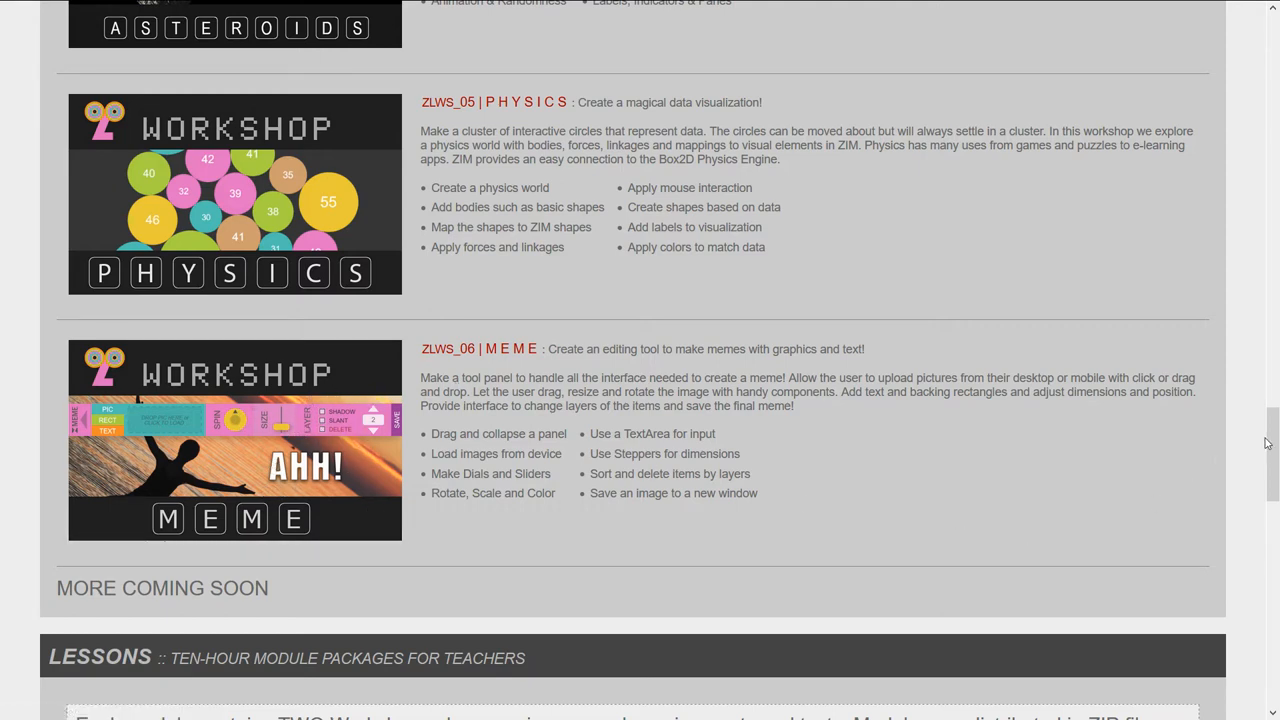
scroll(up, 3)
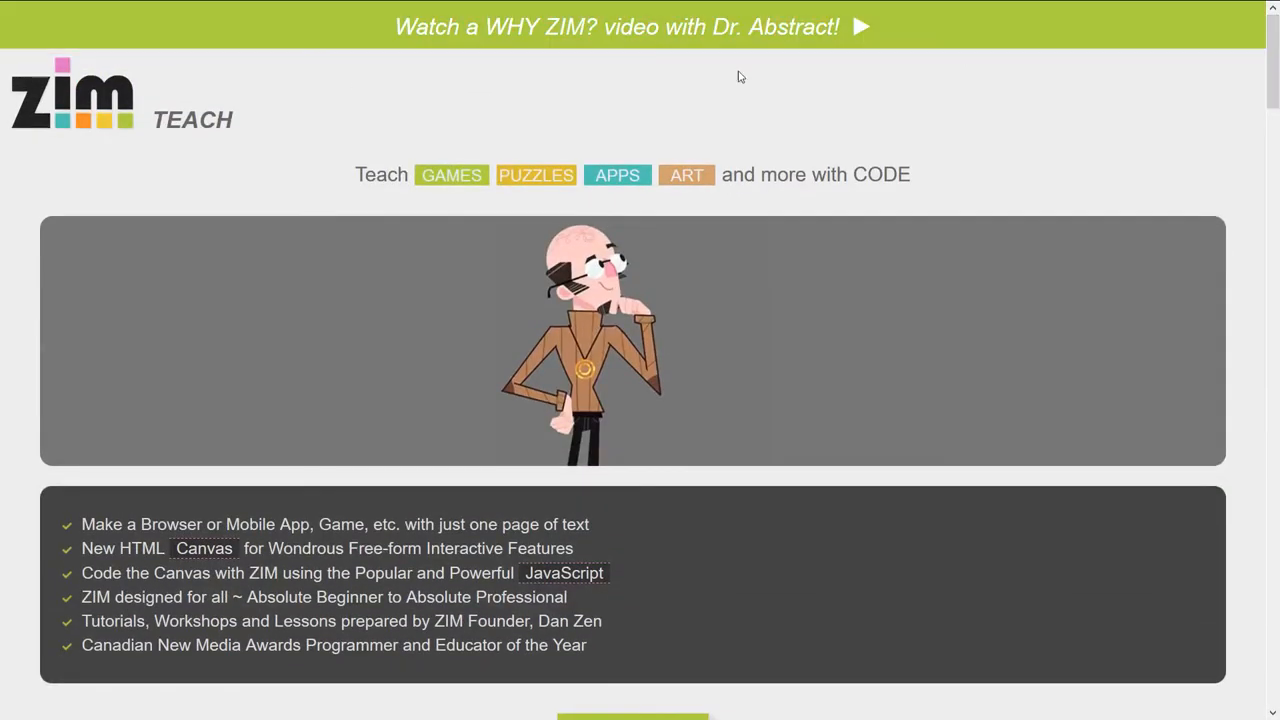
mouse_move(966, 238)
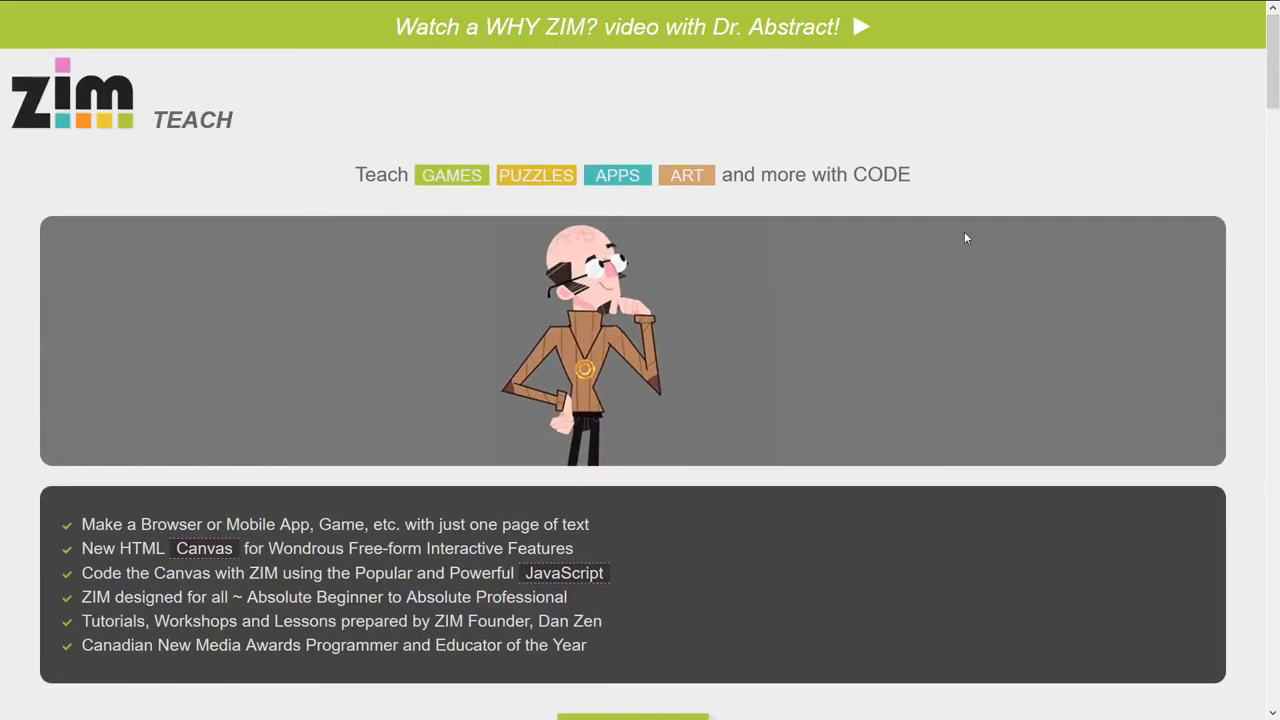